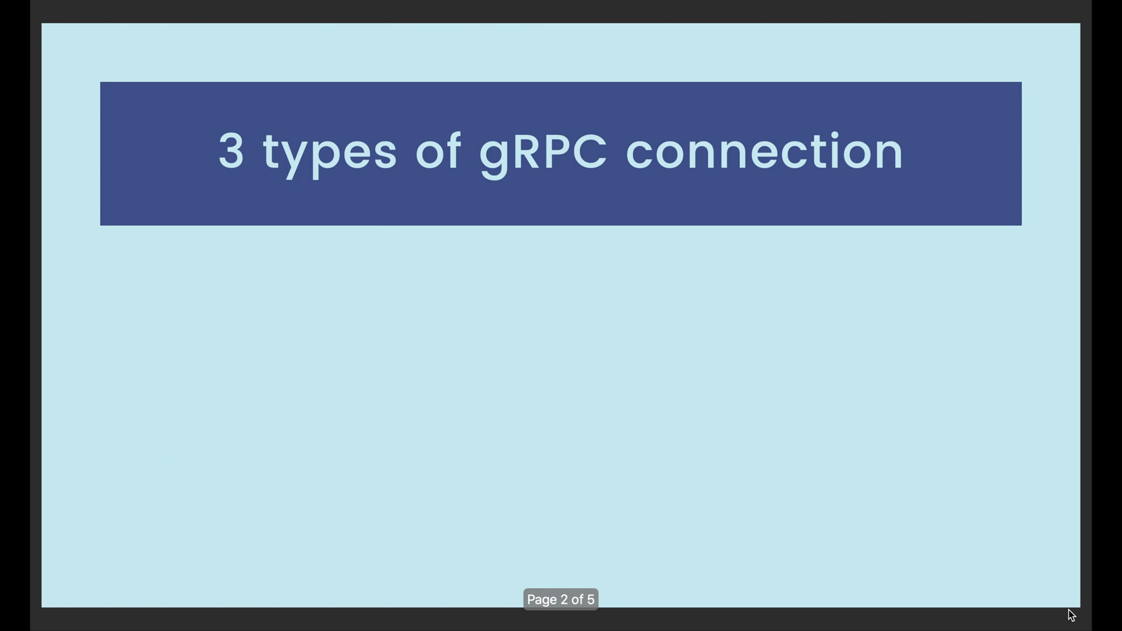
Advance to the next slide about the three gRPC connection types.
key(Right)
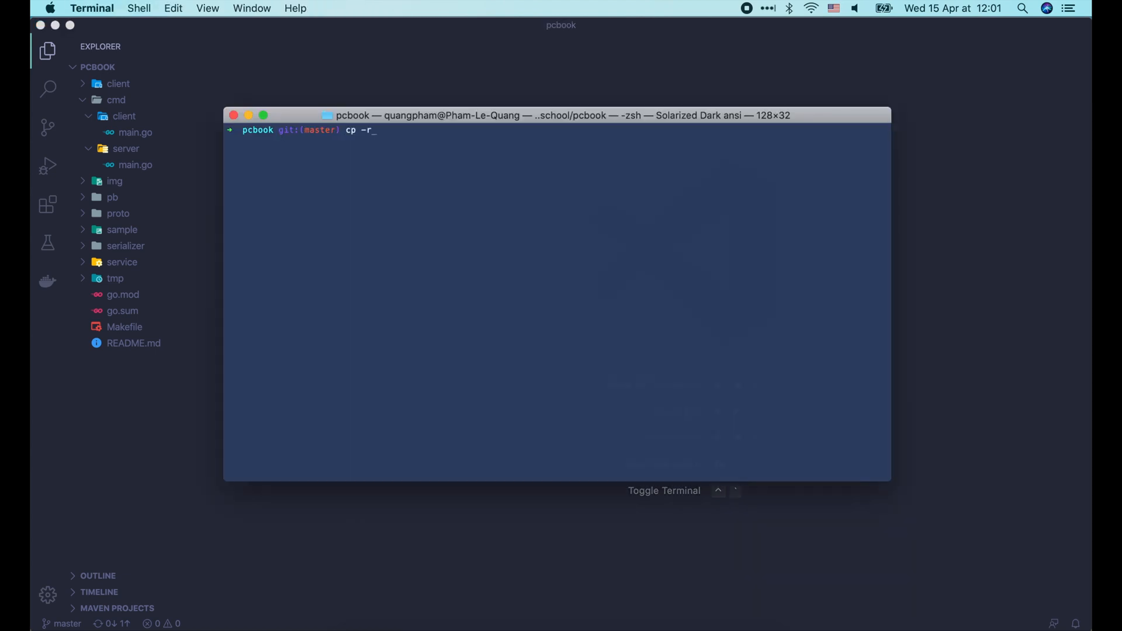
Run cp -r ~/cert . to copy the cert folder into pcbook, then return to the editor.
text(~/cert .)
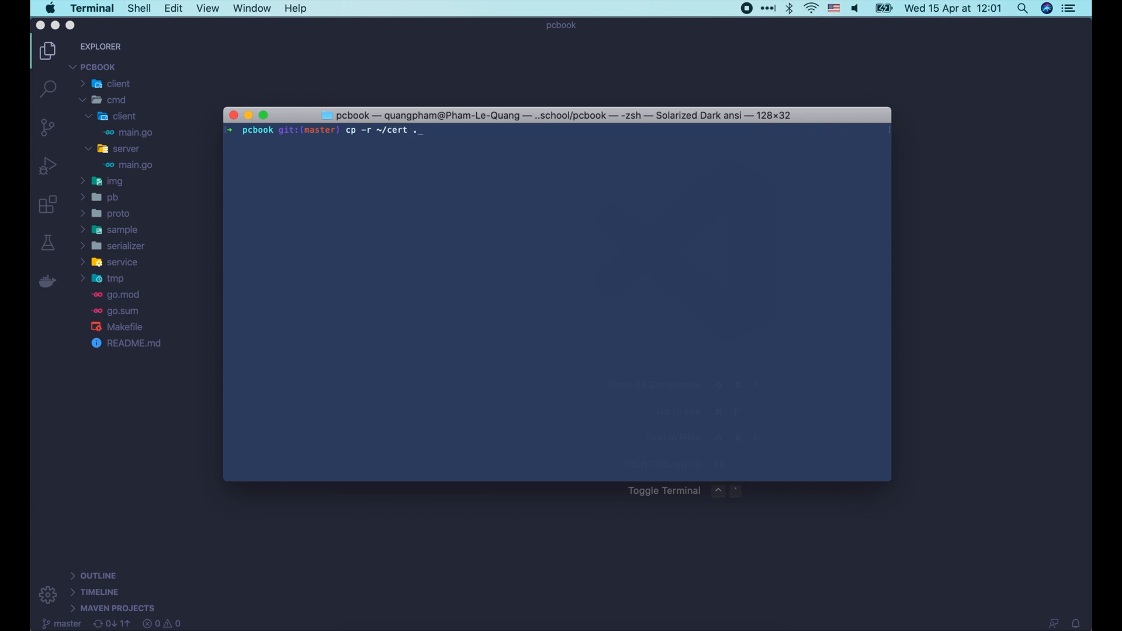
key(enter)
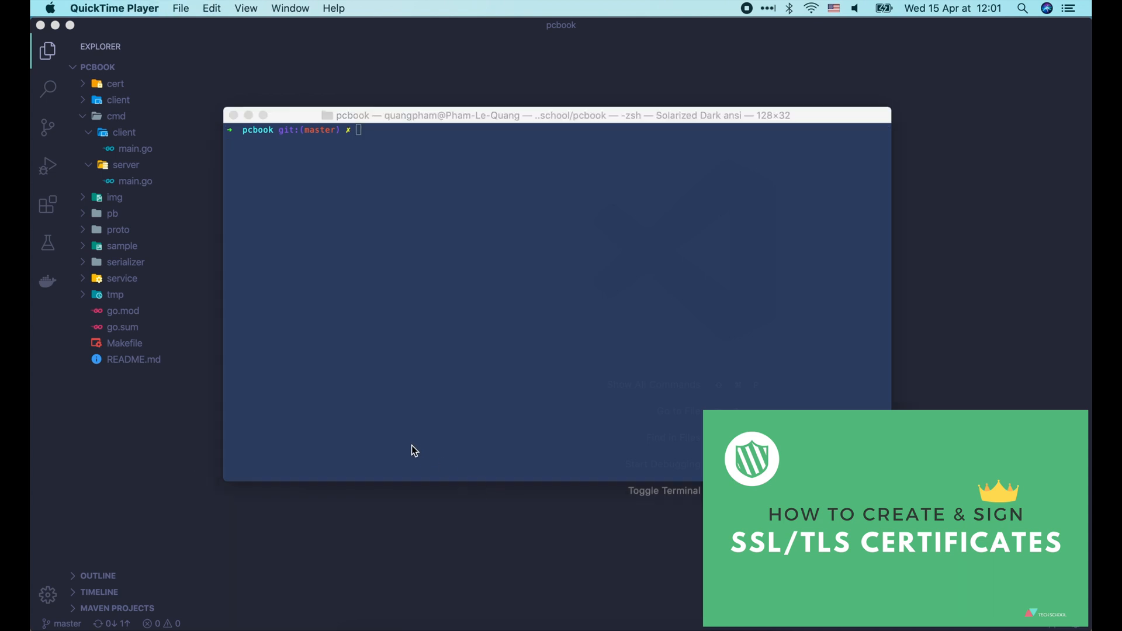
click(116, 84)
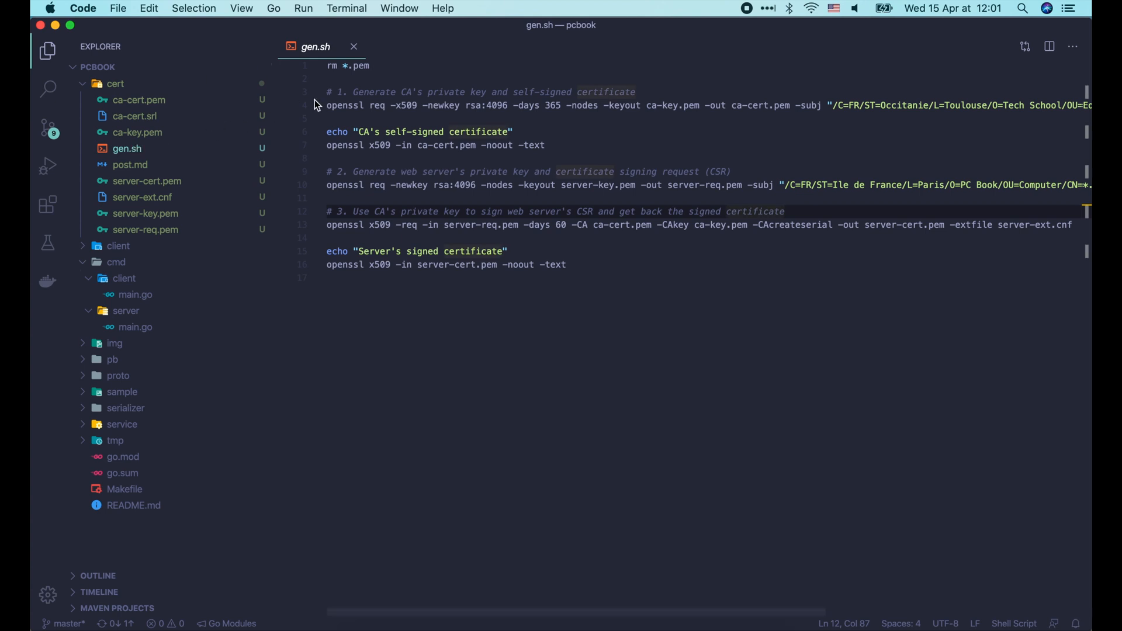
Review the gen.sh openssl script, including the CSR comment.
double_click(374, 91)
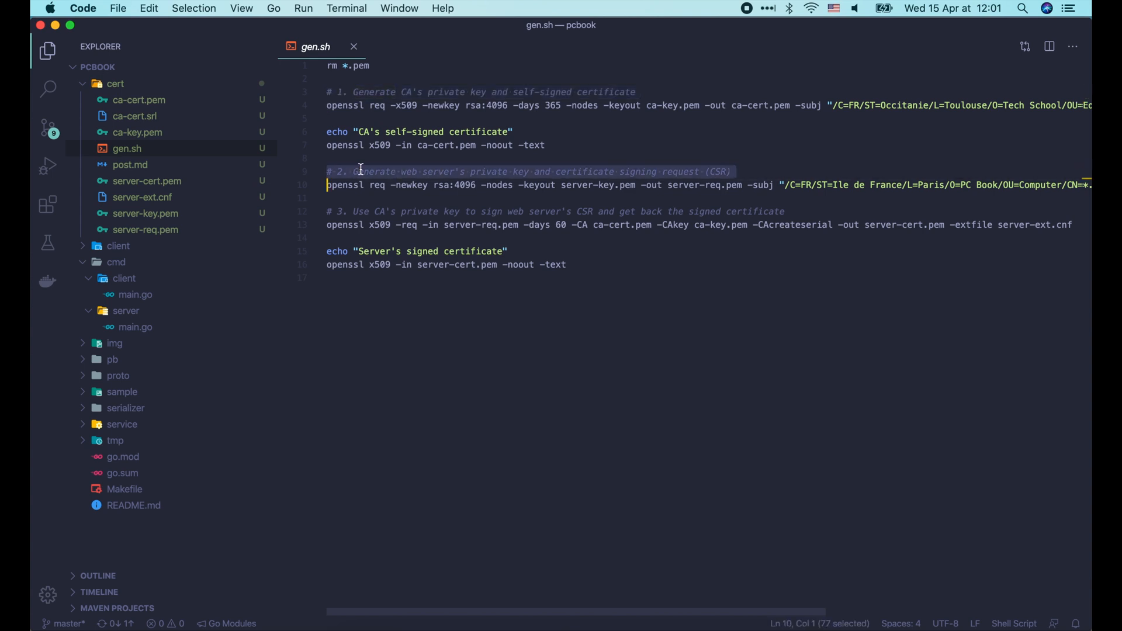
click(367, 212)
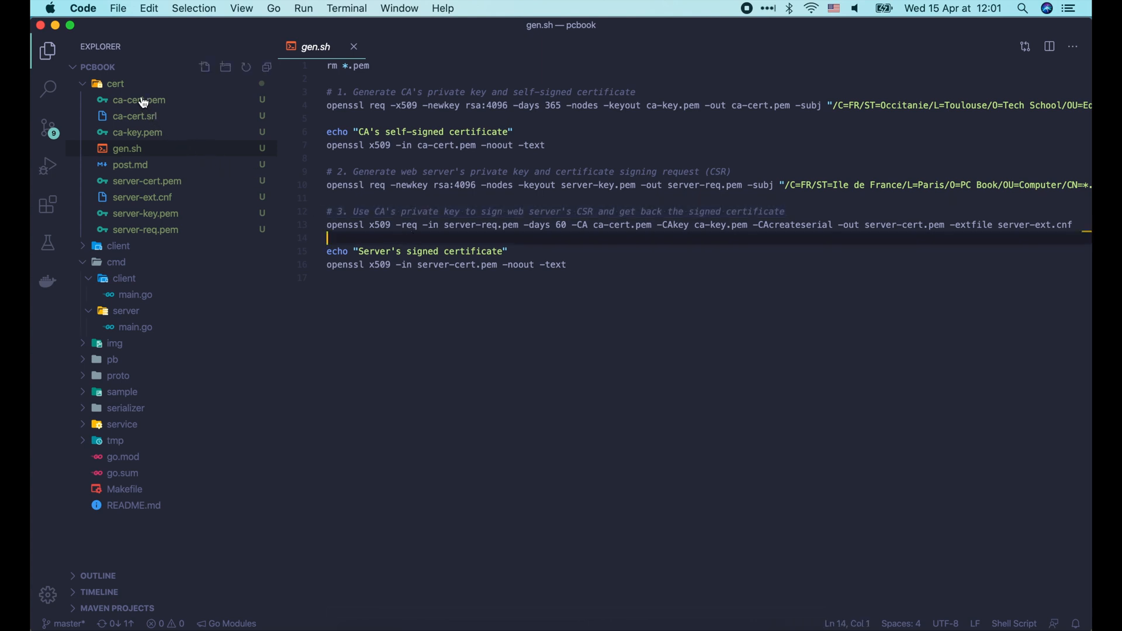
Review ca-cert.pem, ca-key.pem, server-cert.pem and server-key.pem, then the Makefile.
click(138, 100)
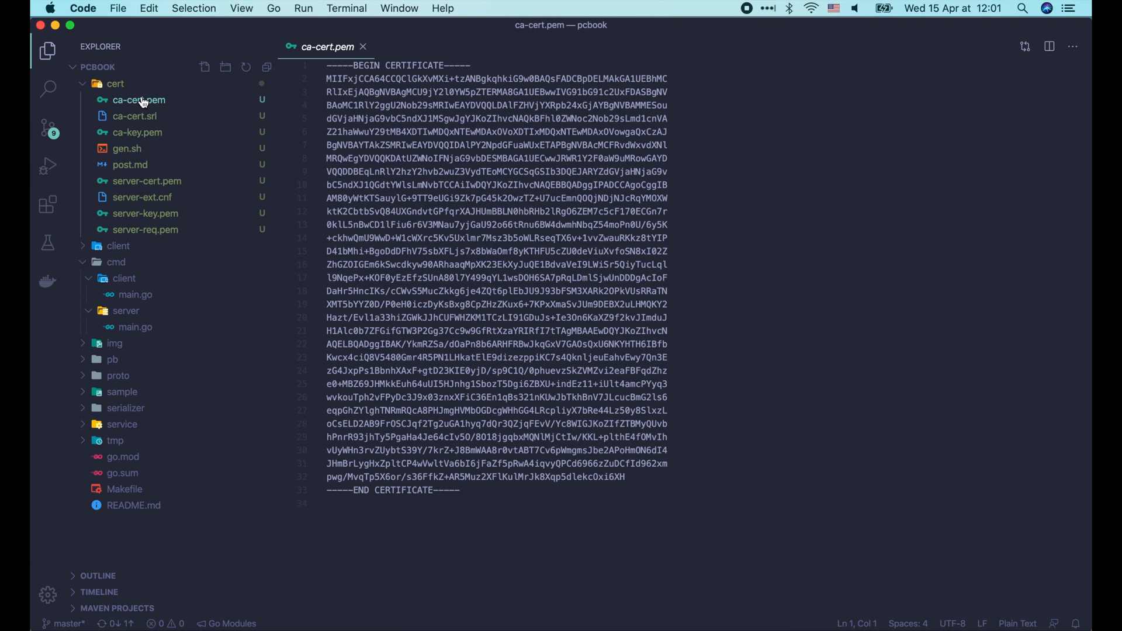
click(138, 132)
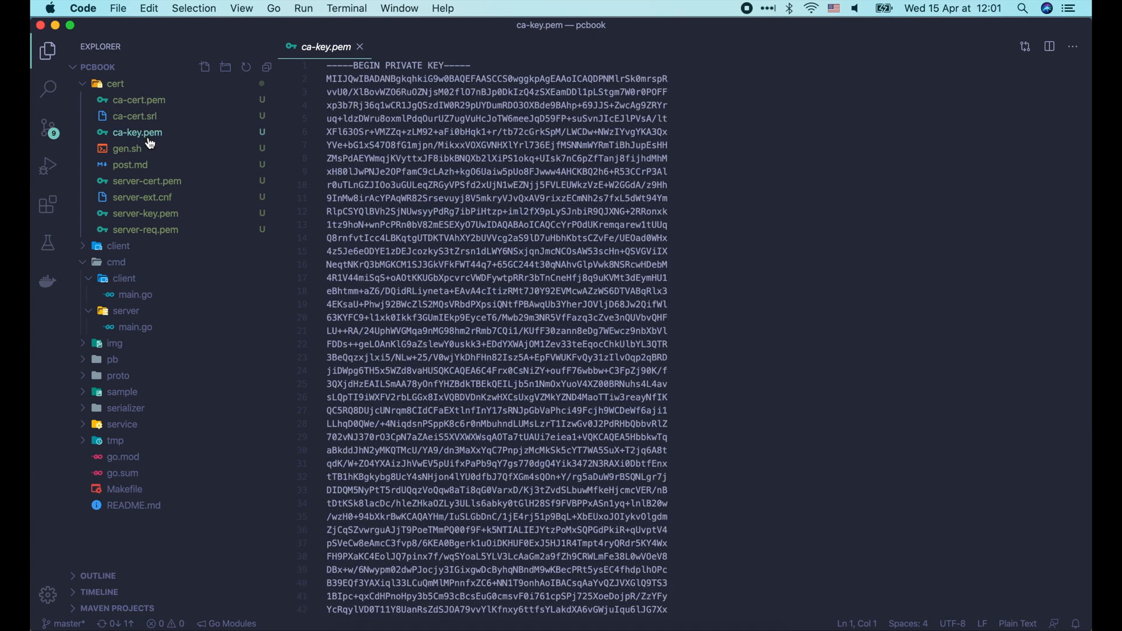
click(148, 182)
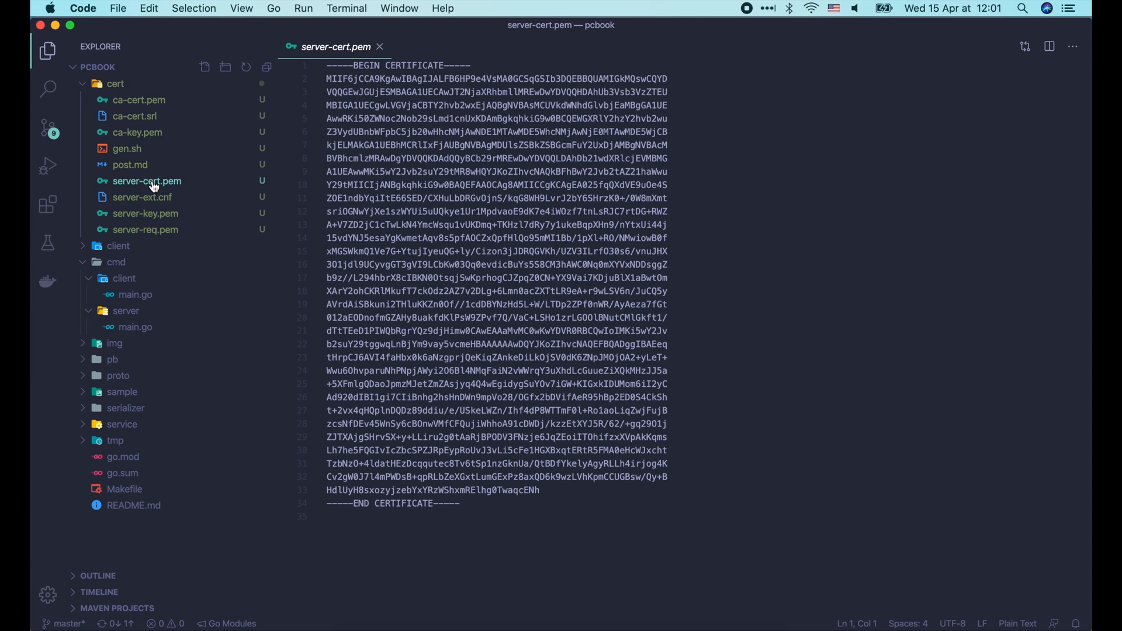
mouse_move(152, 216)
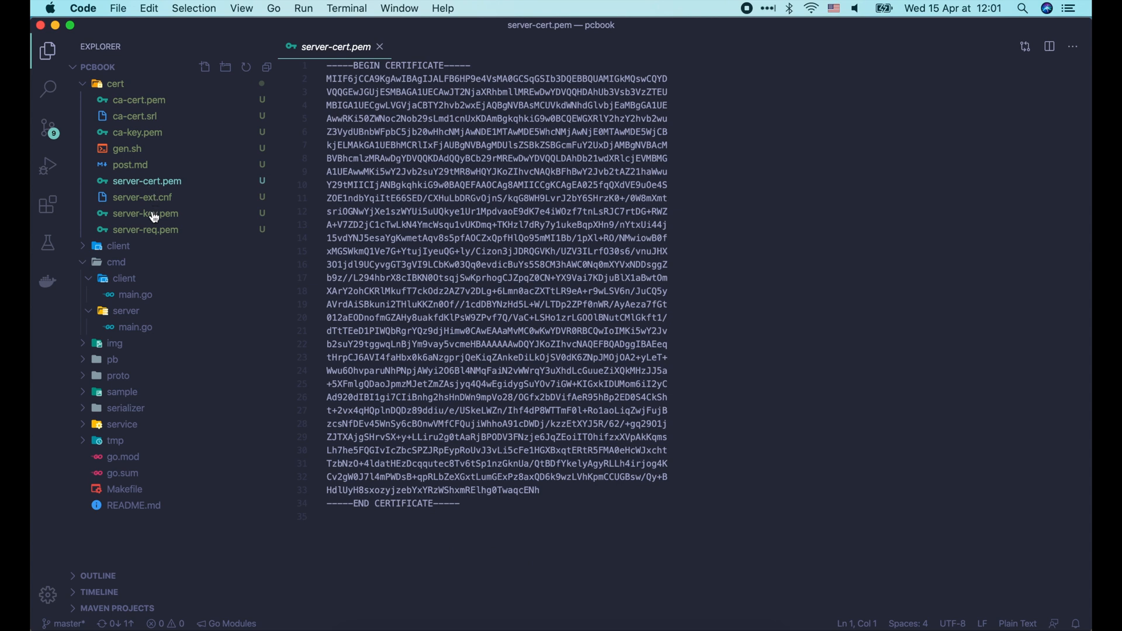
click(145, 213)
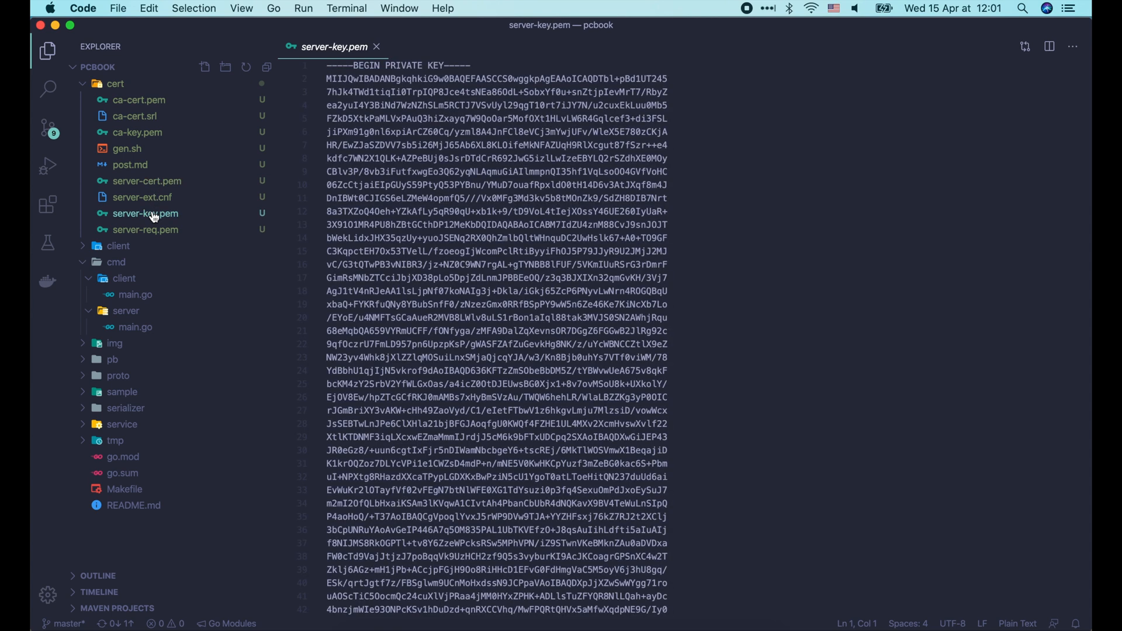
click(125, 488)
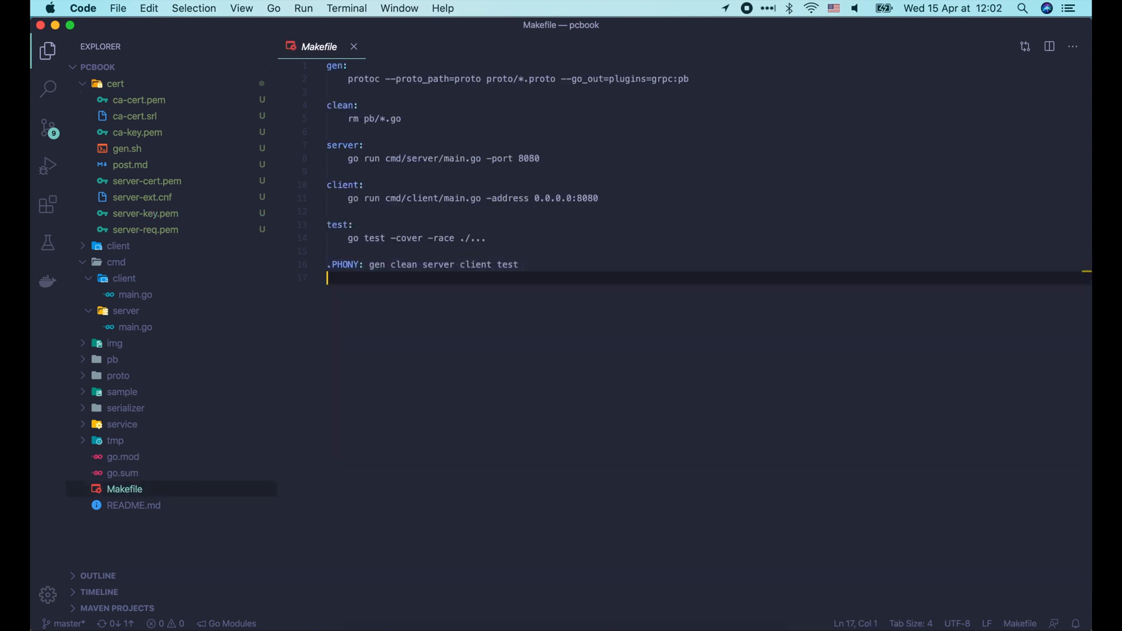
Add a cert: target with 'cd cert; ./gen.sh; cd ..' to the Makefile.
text(c)
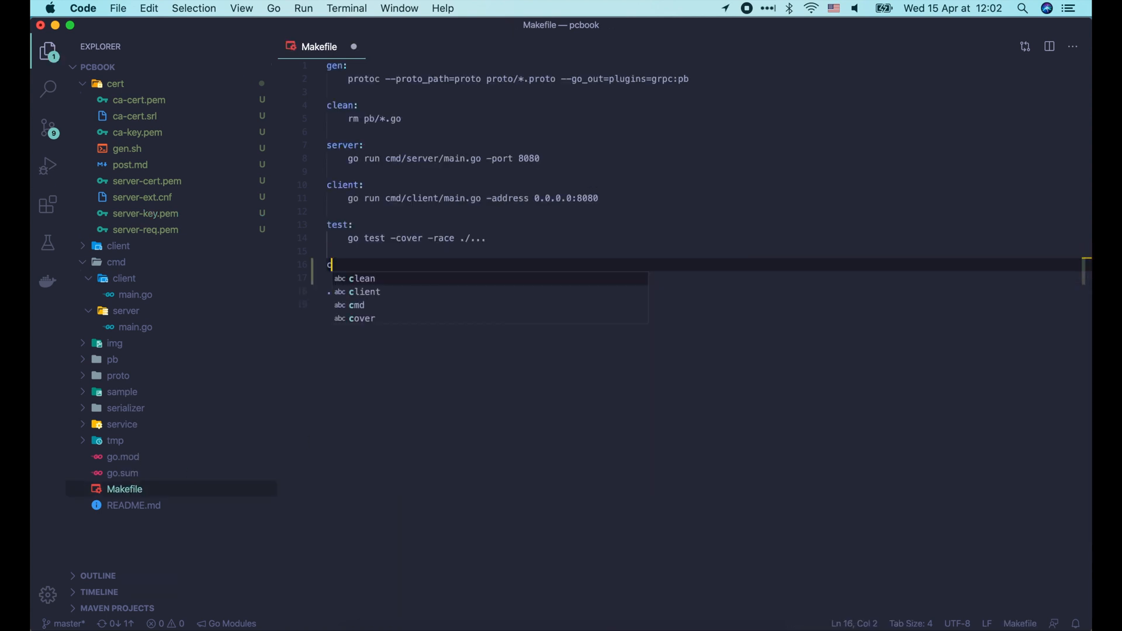
text(ert:)
click(706, 277)
text(cd cert; .)
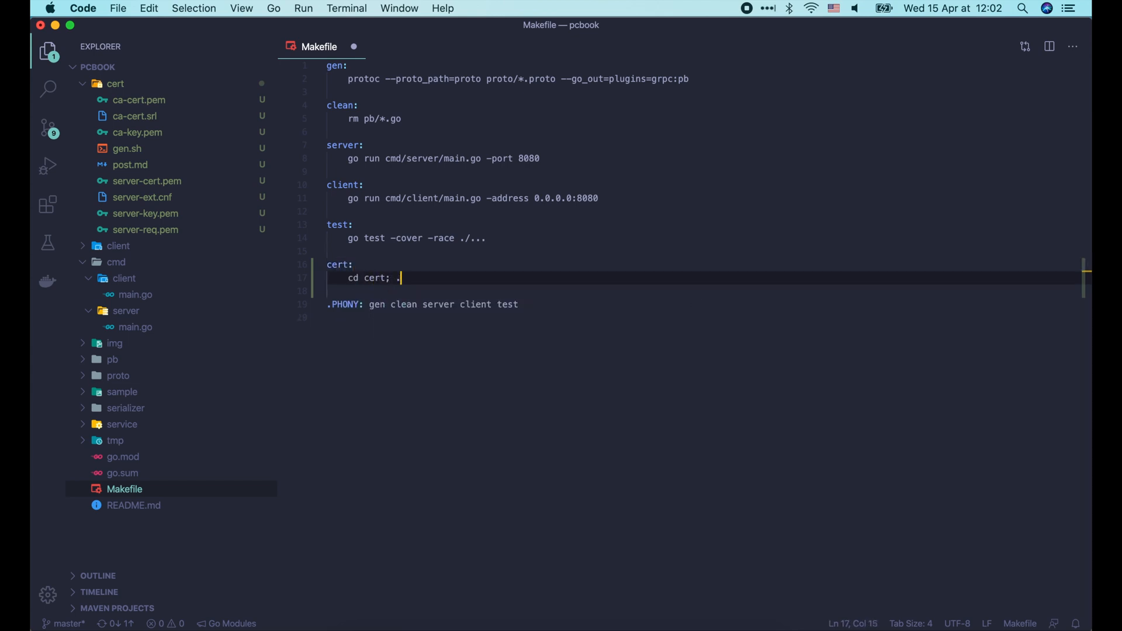
text(/gen.sh; cd ..)
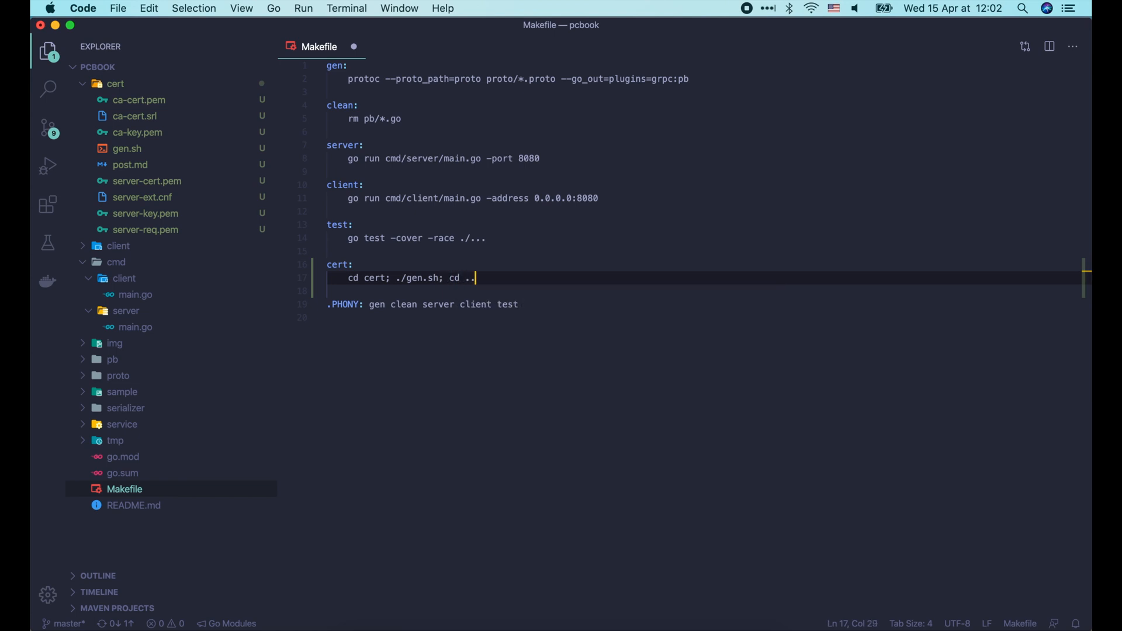
text(cer)
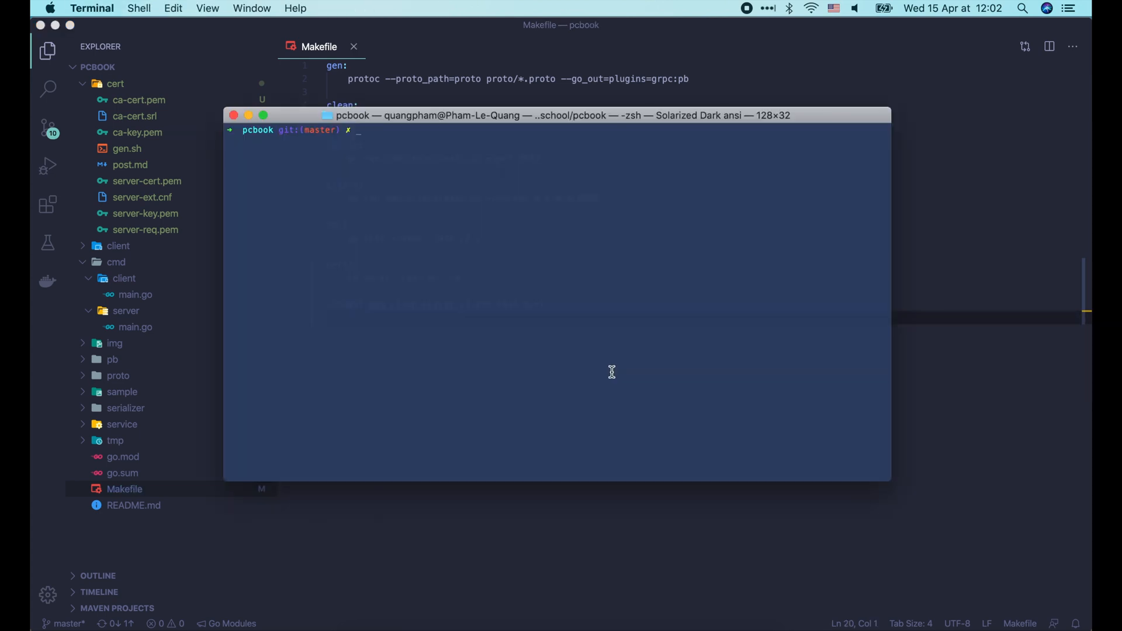
Run make cert to regenerate the certificates.
text(make cert)
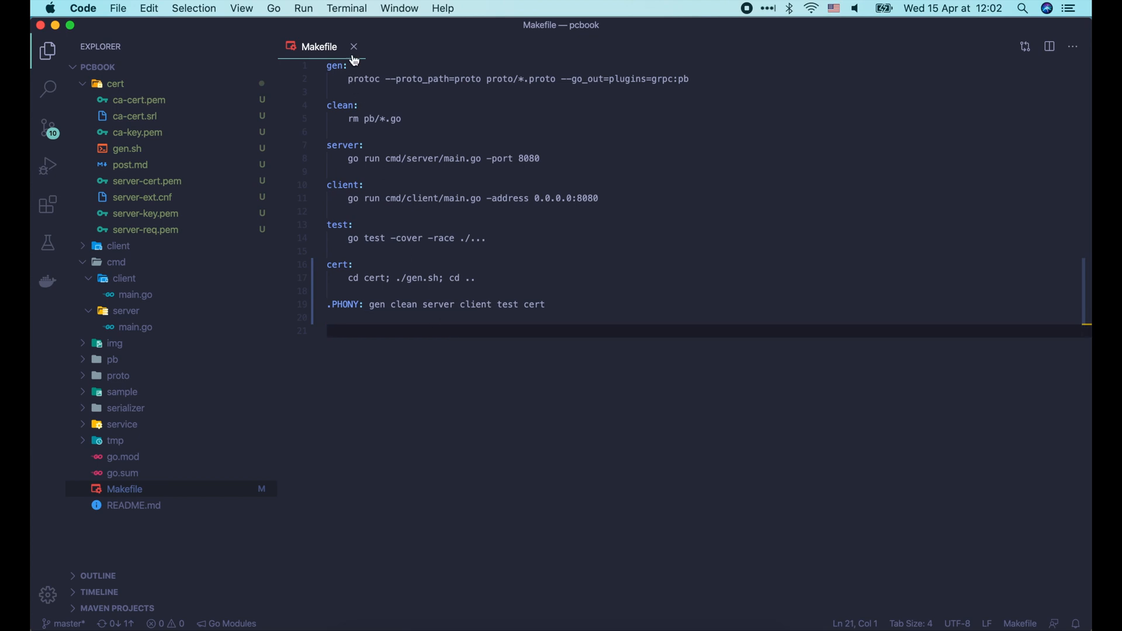
In cmd/server/main.go, declare func loadTLSCredentials() returning credentials.
click(353, 47)
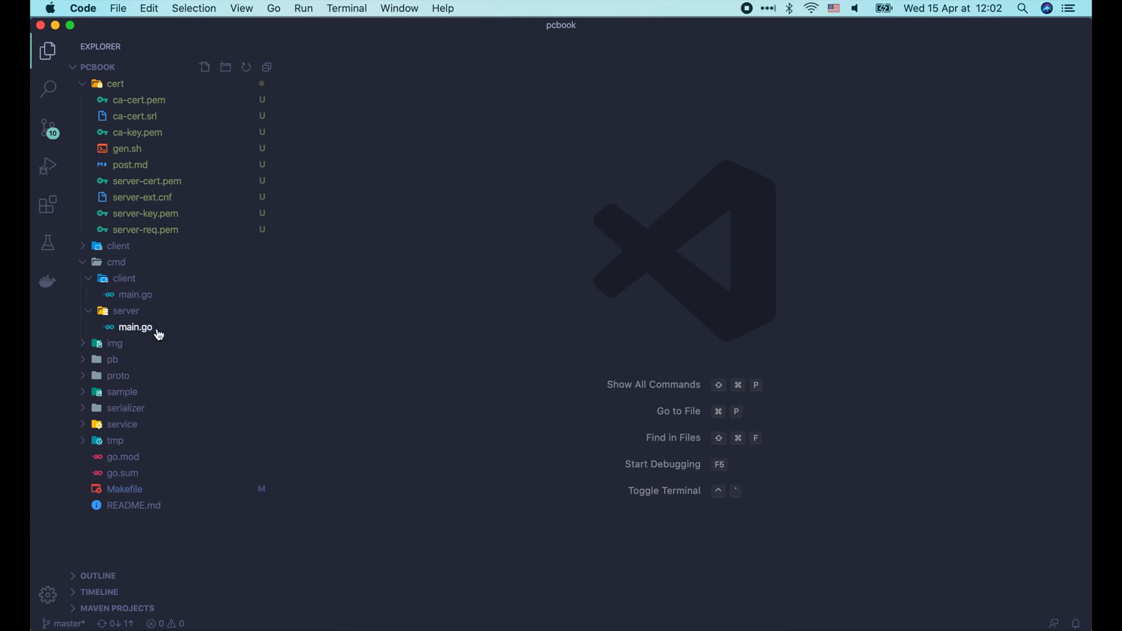
click(136, 327)
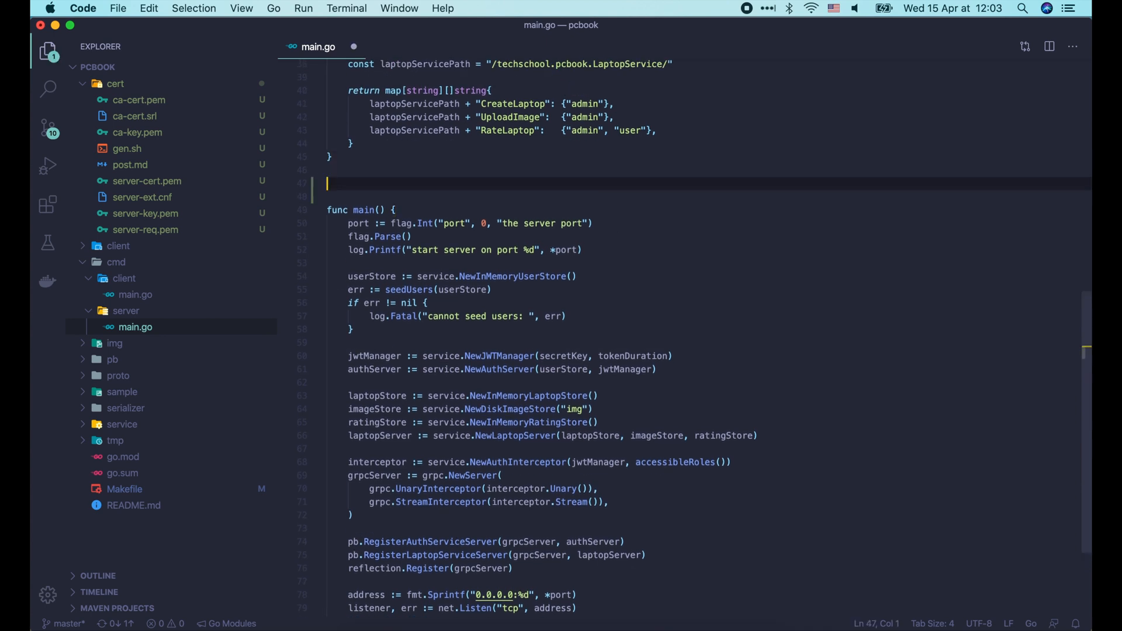
text(func loadTLSCrede)
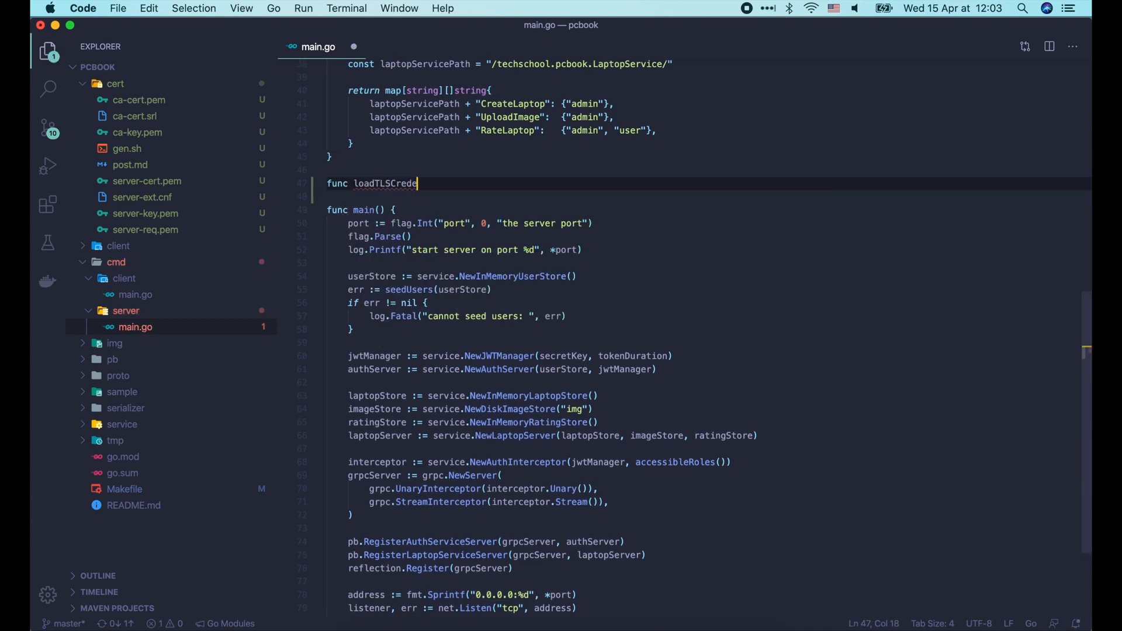
text(ntials() (credentials.TransportCredentials, error) {)
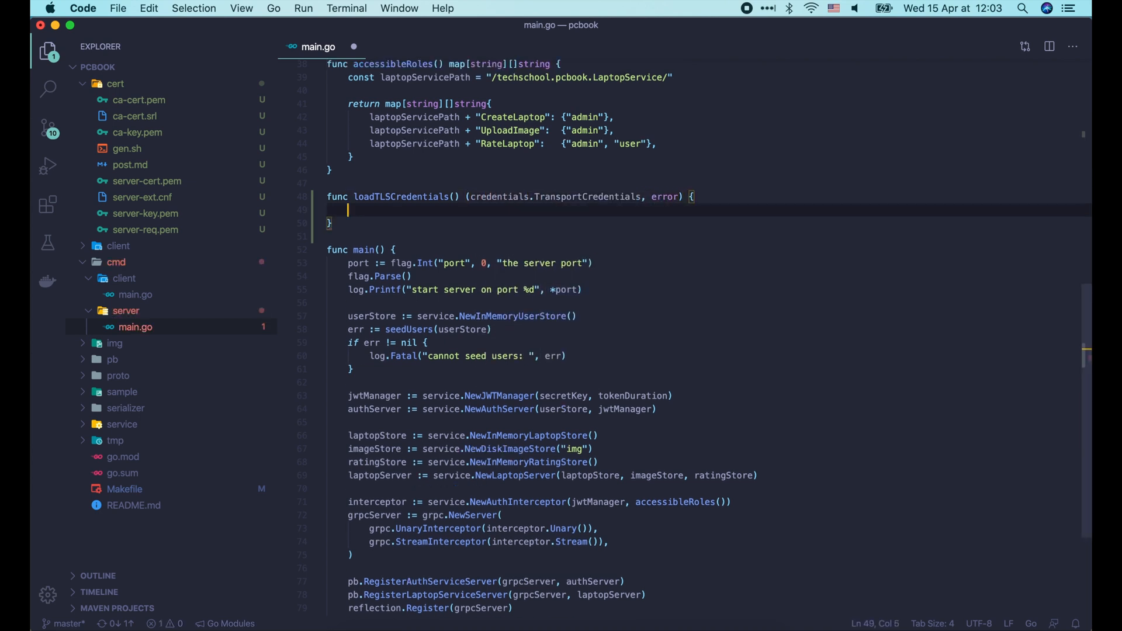
Load cert/server-cert.pem and cert/server-key.pem via tls.LoadX509KeyPair with an err check.
text(// Load server)
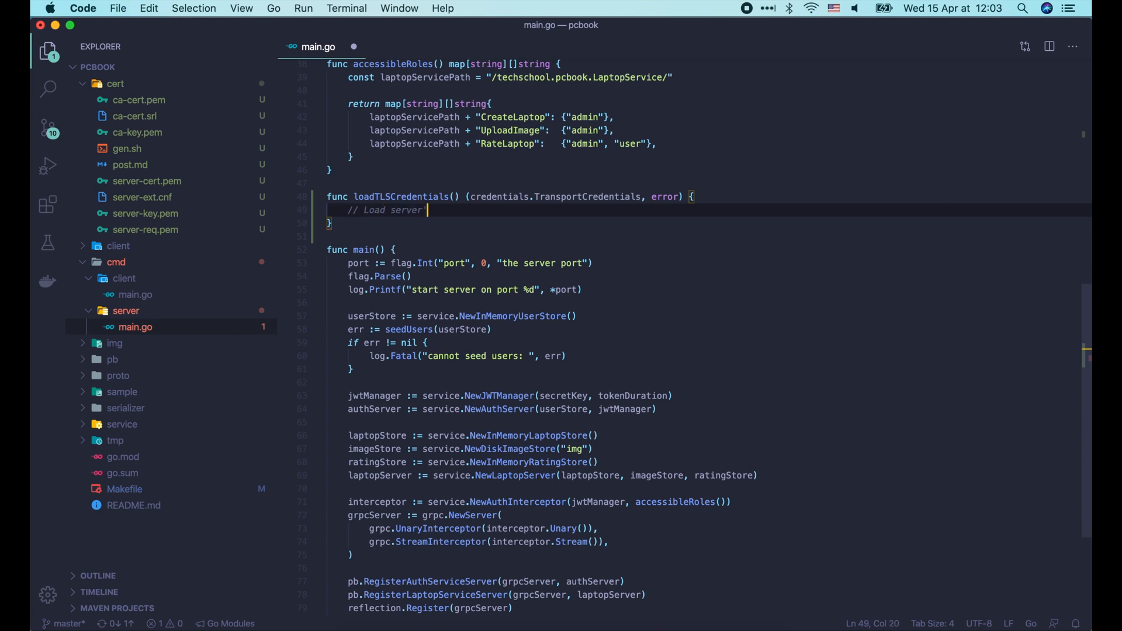
text('s certificate)
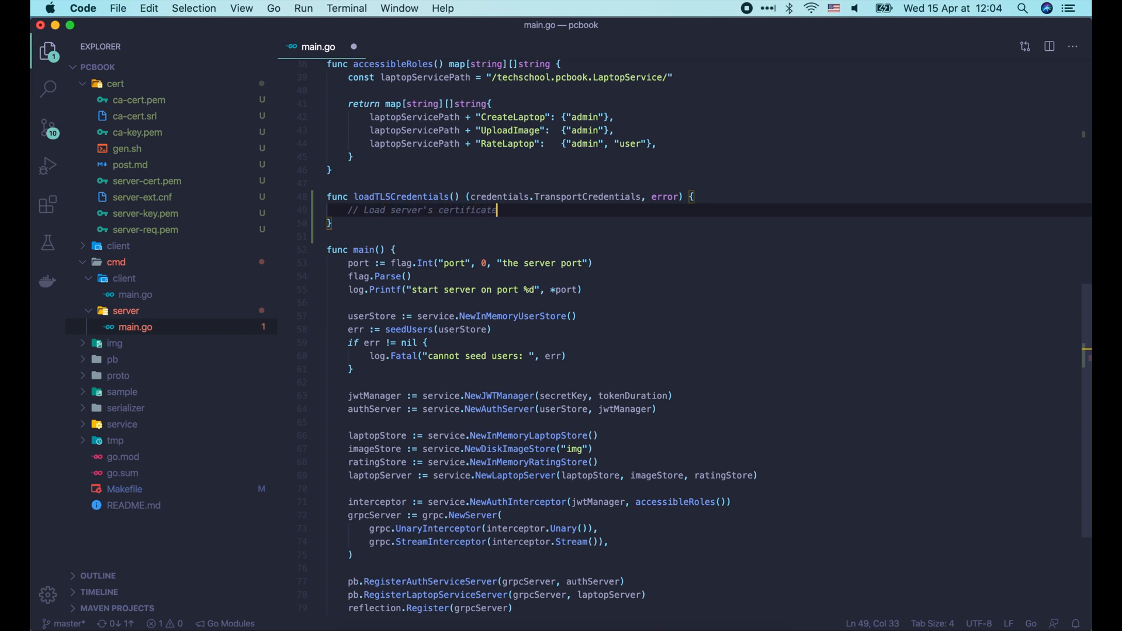
text(serverCert, err := tls.LoadX509KeyPair("cert/)
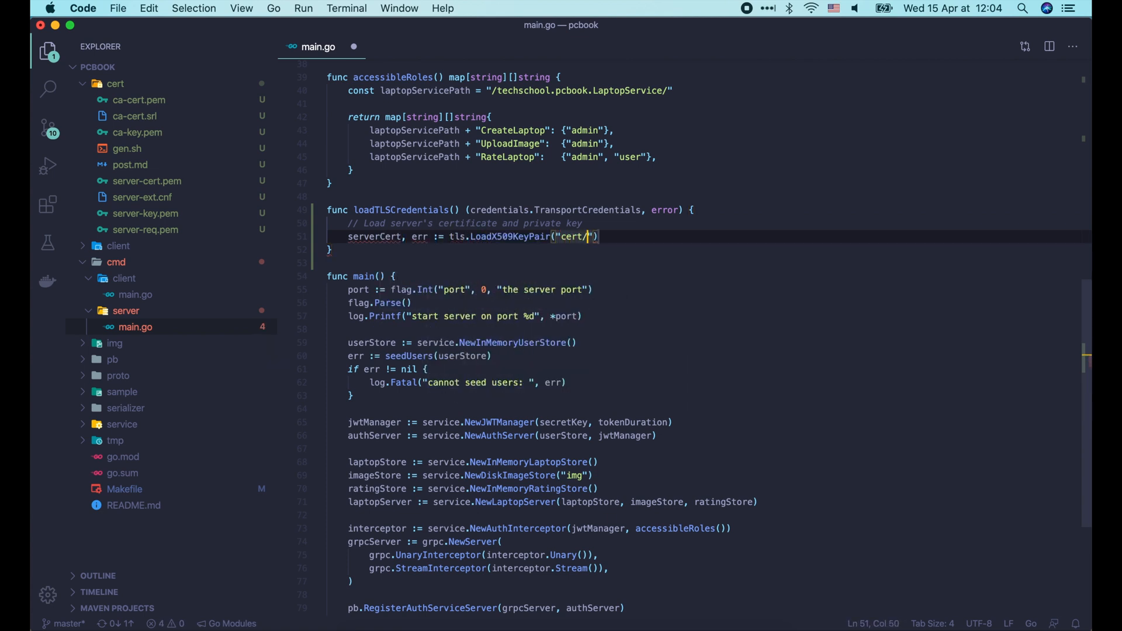
text(server-cert.pem", "cert/)
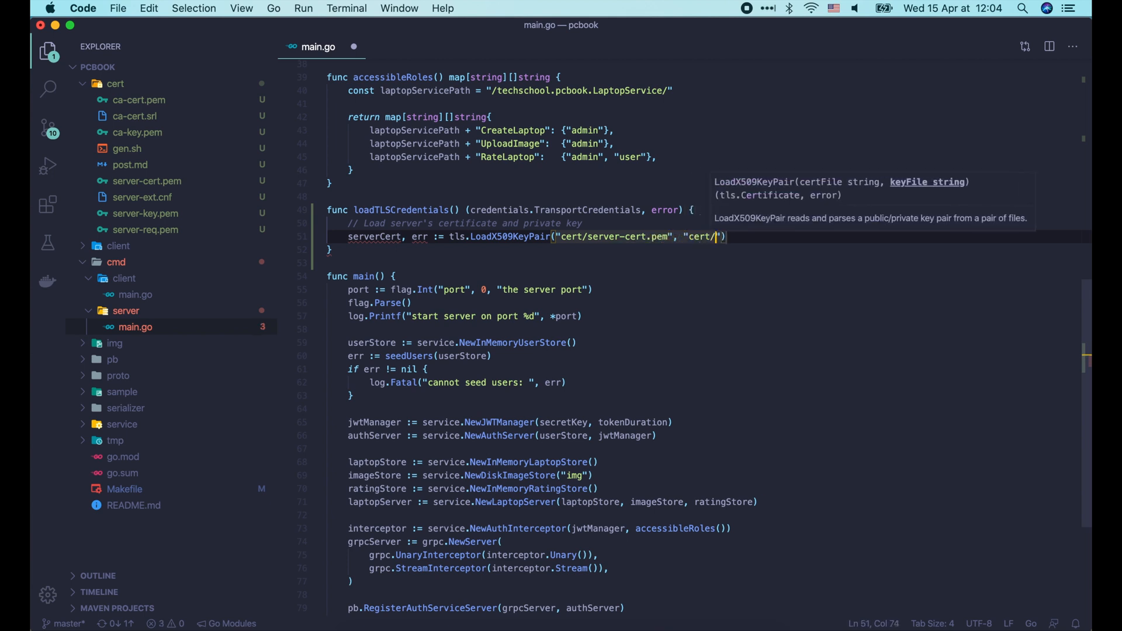
text(server-key.pem)
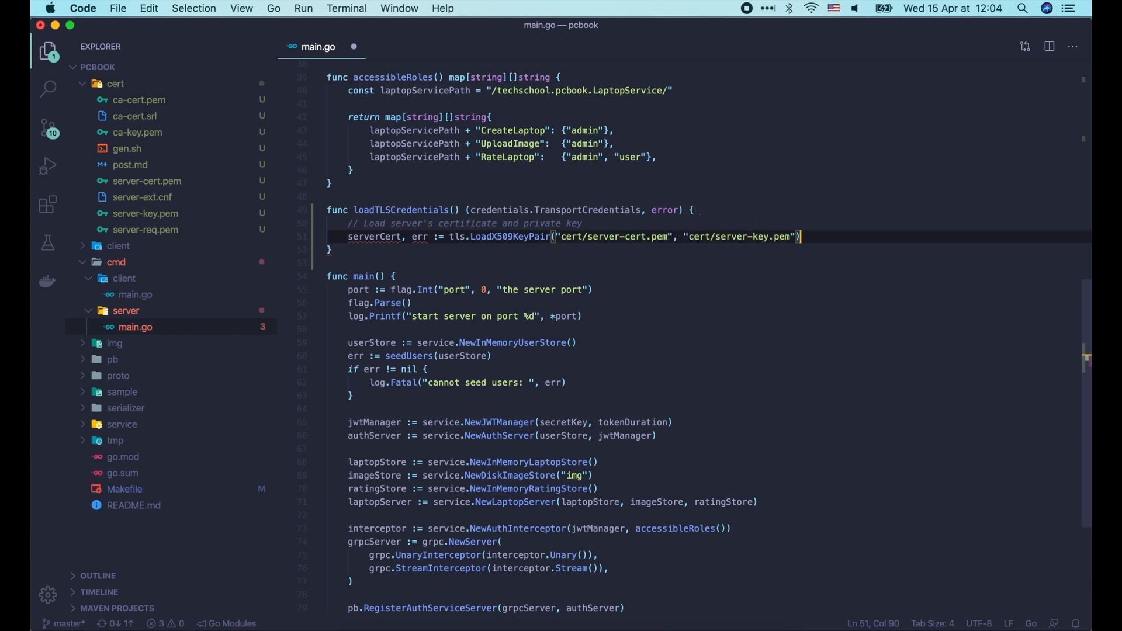
text(if err != nil {)
text(return )
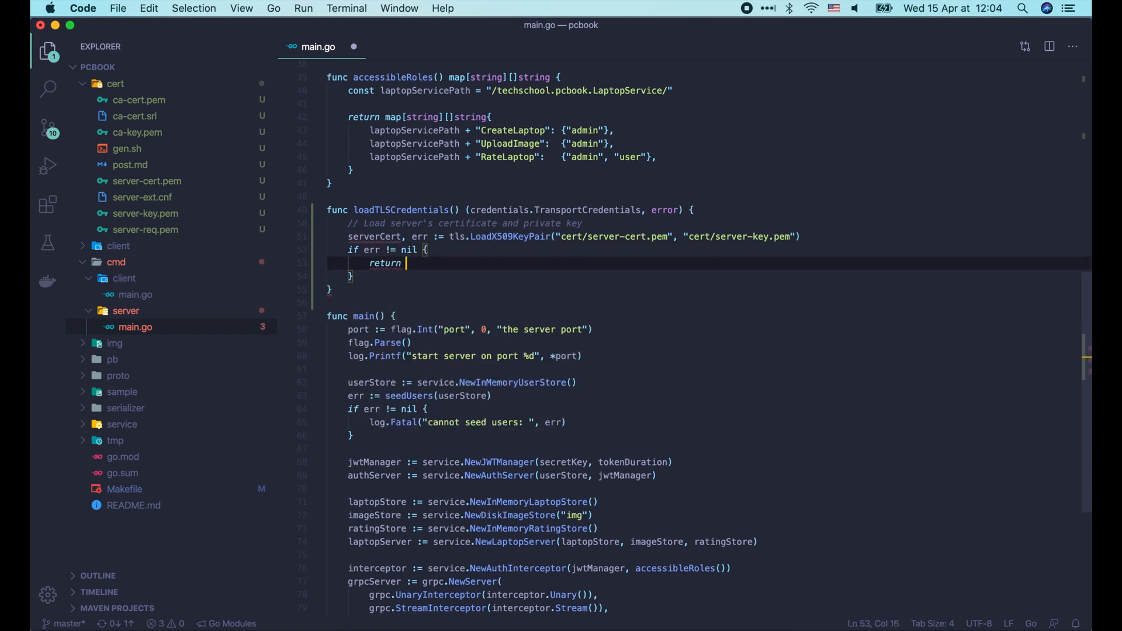
Return nil, err on failure and build a tls.Config with Certificates and ClientAuth tls.NoClientCert.
text(nil, err)
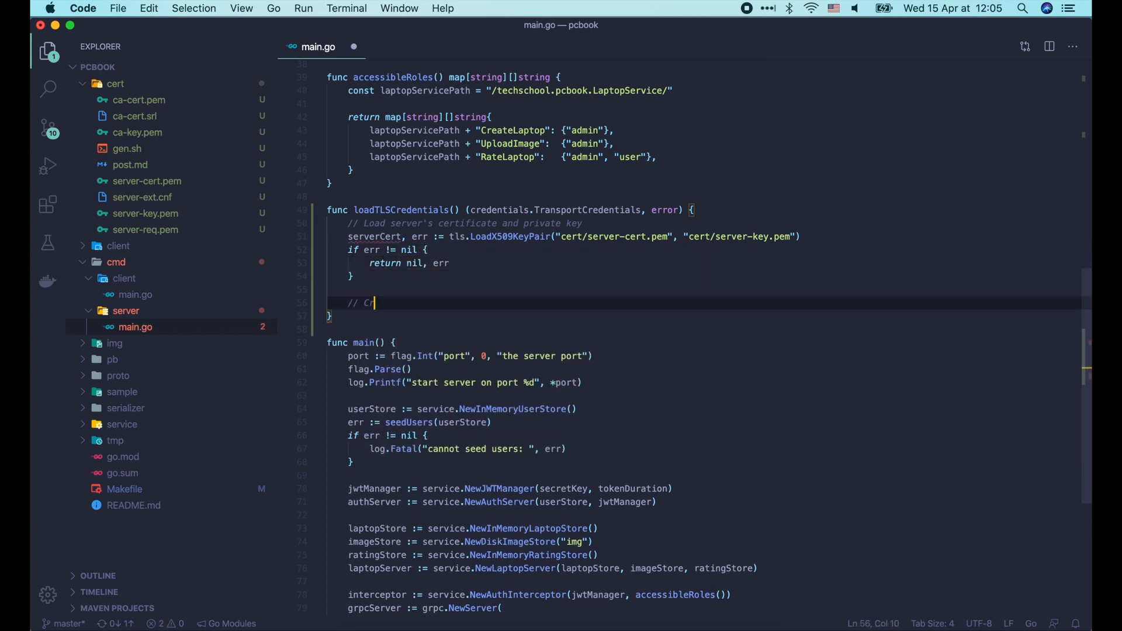
text(reate the credentials and return)
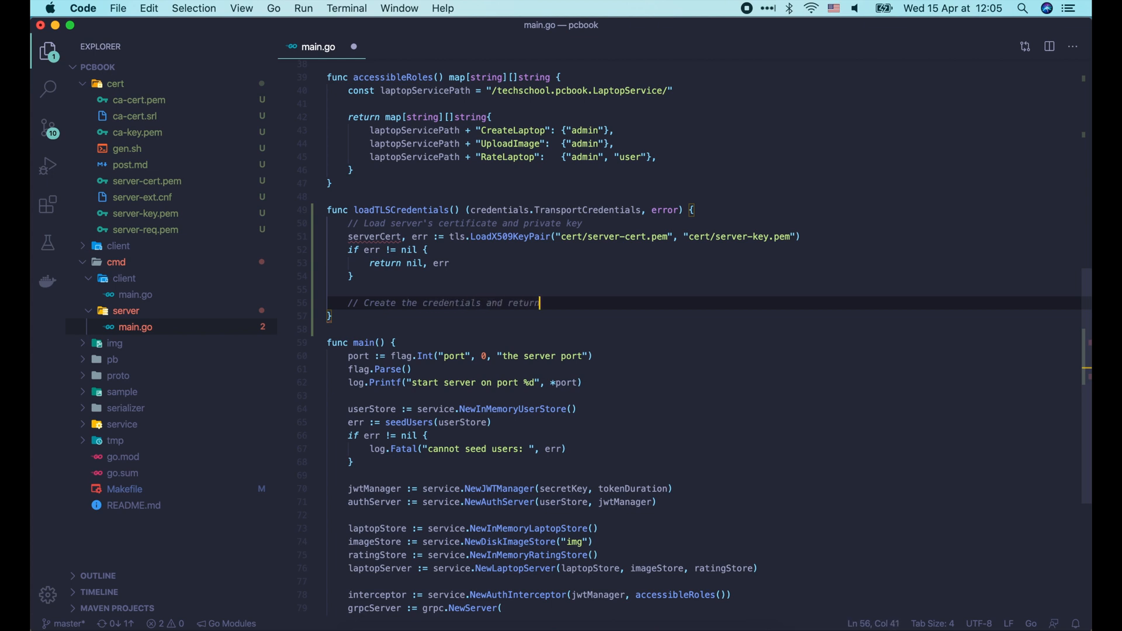
text(config := &tls.Config)
text(Certificates: []tls.Certificate,)
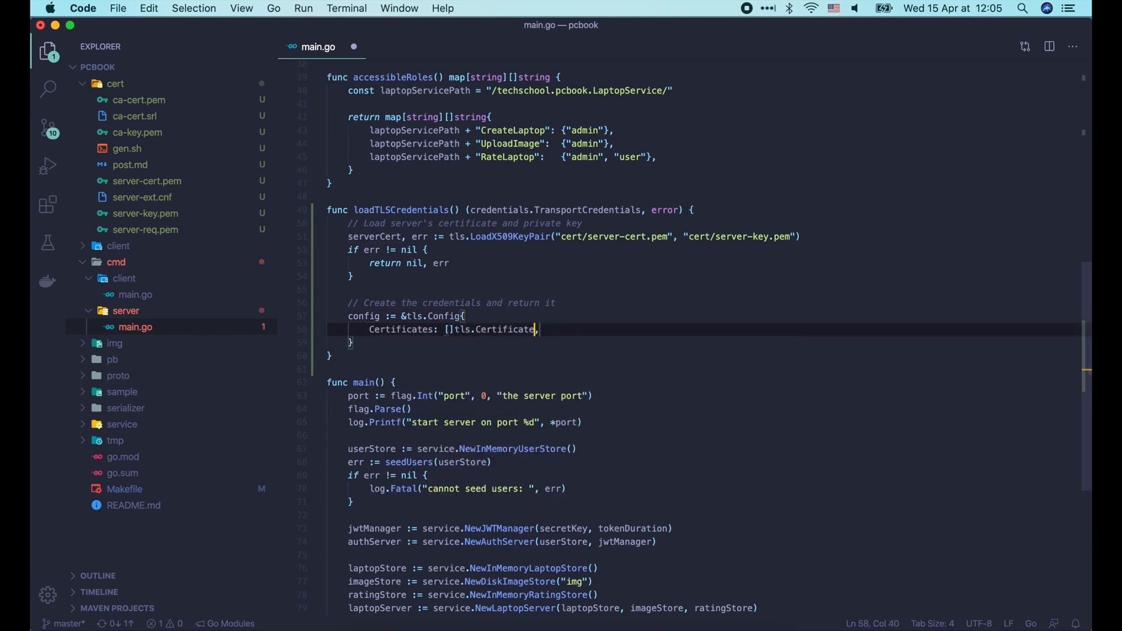
text({serverCert},)
text(ClientAuth: tls.,)
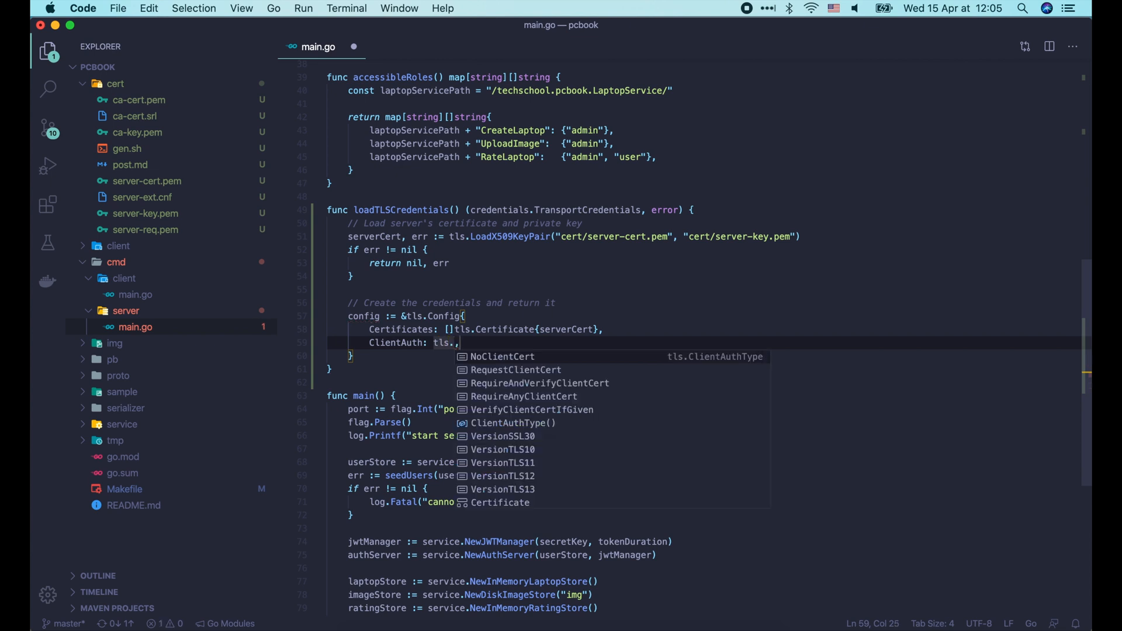
click(501, 356)
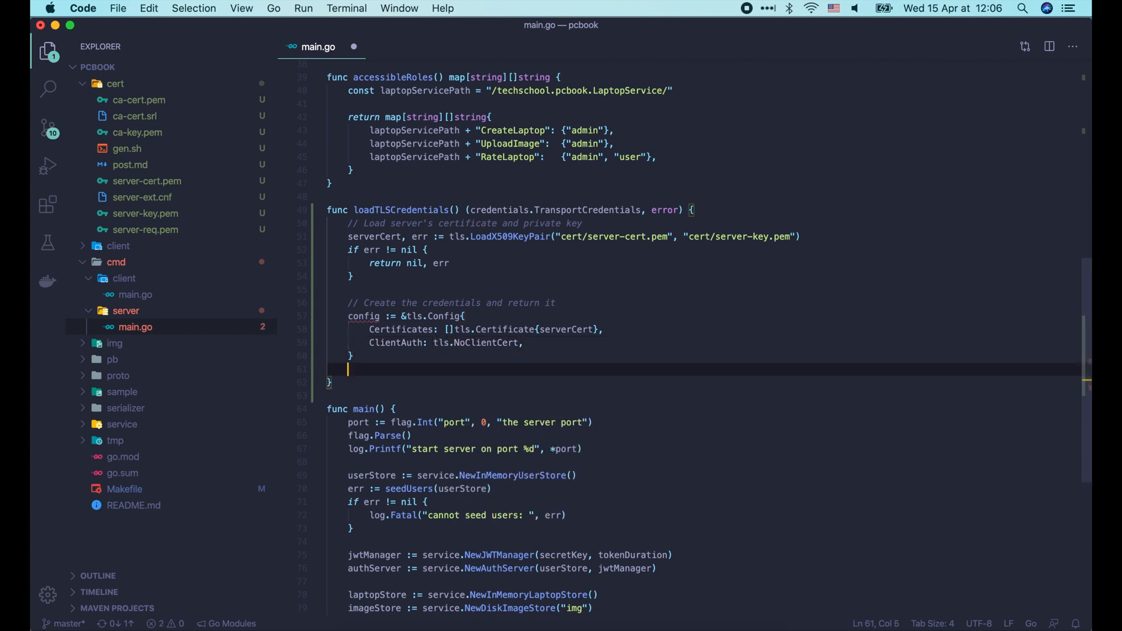
Return credentials.NewTLS(config), nil and save the server file.
text(return credentials.NewTLS(config),)
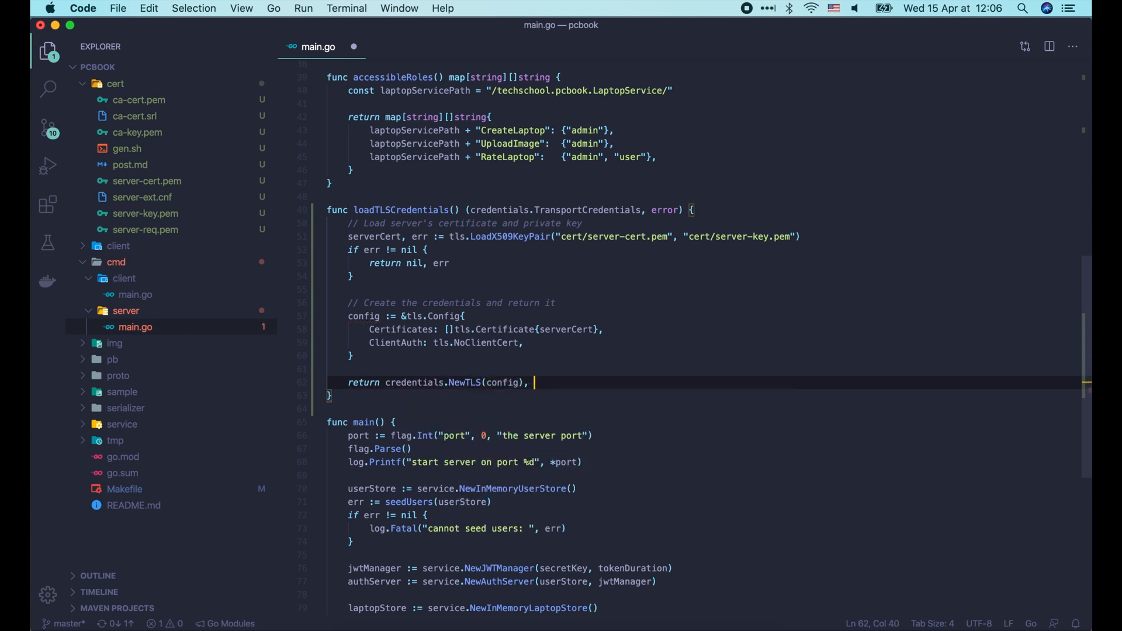
text(nil)
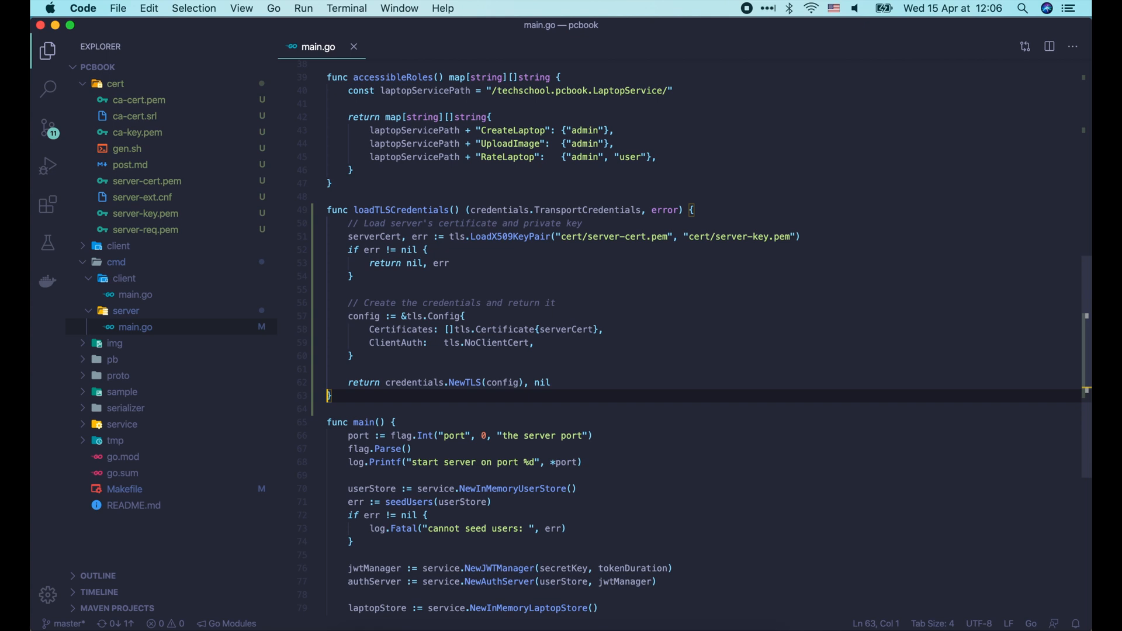
scroll(down, 3)
text(tlsCredenti)
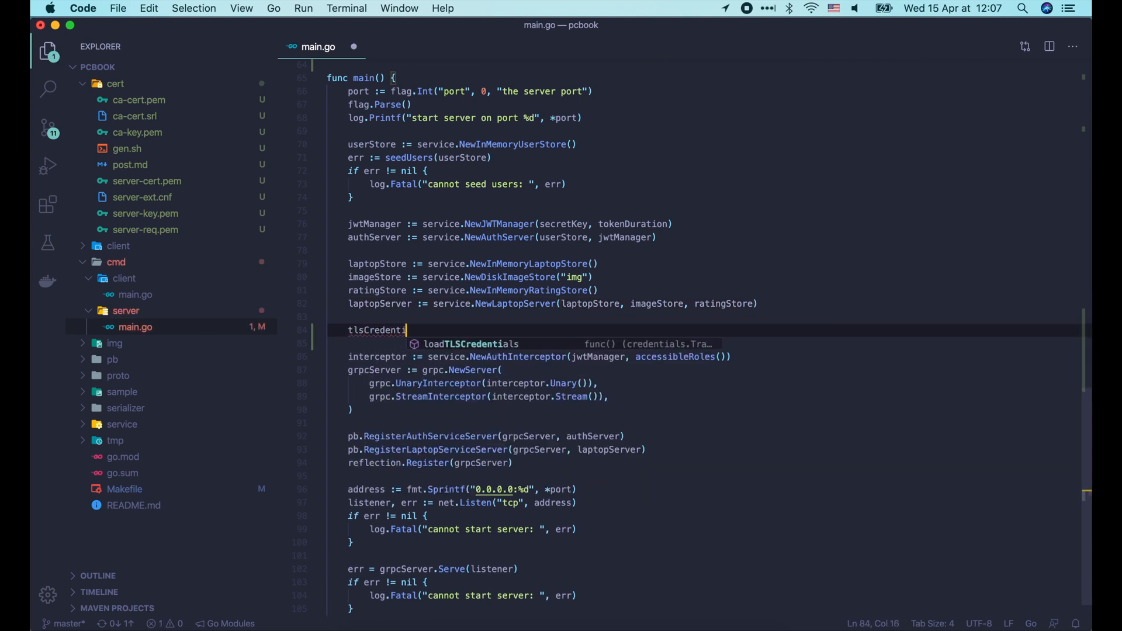
Load tlsCredentials in main with log.Fatal on error, pass grpc.Creds(tlsCredentials) to NewServer, and run make server.
text(, err := loadTLSCredentials()
text(log.Fatal("cannot load TLS credentials: ", err)
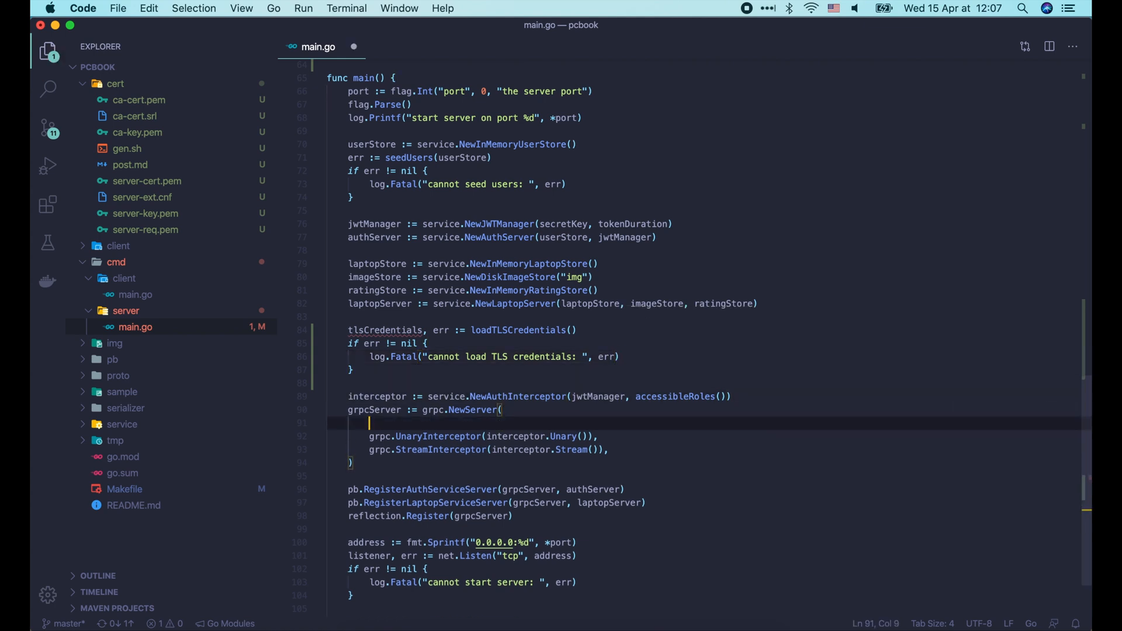
text(grpc.Creds(tl)
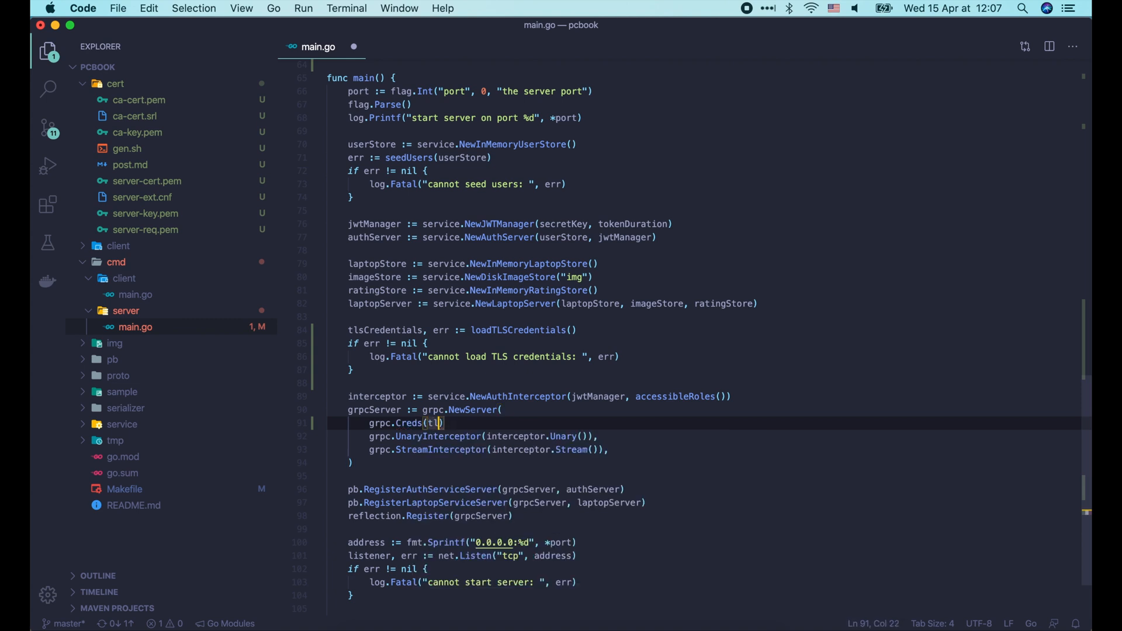
text(lsCredentials),)
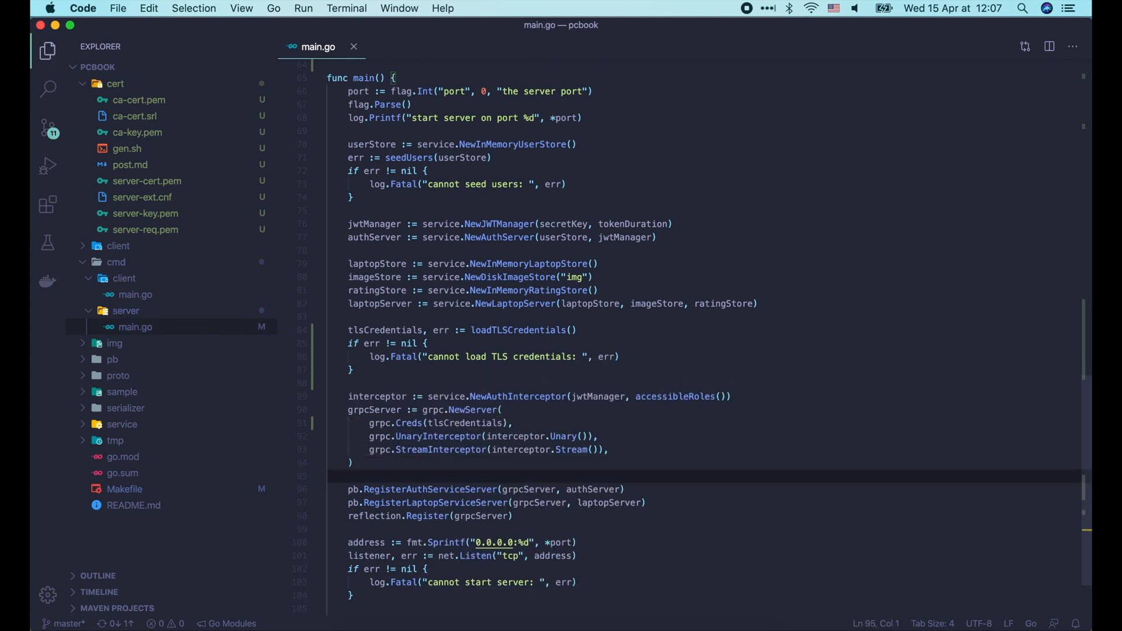
text(make s)
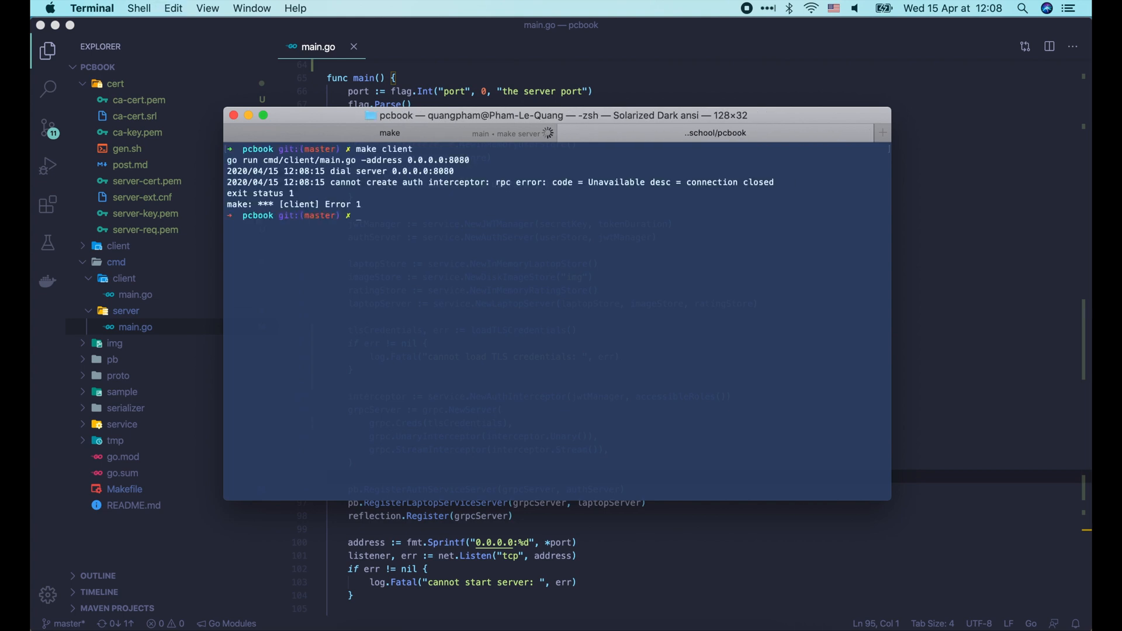
mouse_move(437, 205)
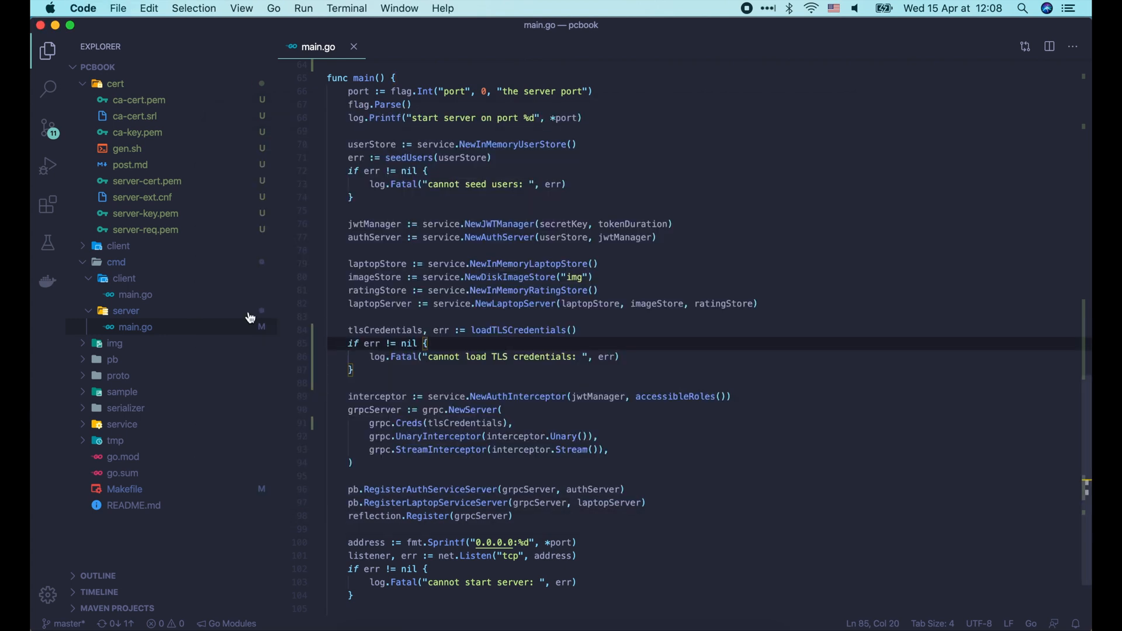
In cmd/client/main.go, declare loadTLSCredentials with a comment about the CA who signed the server certificate.
click(135, 295)
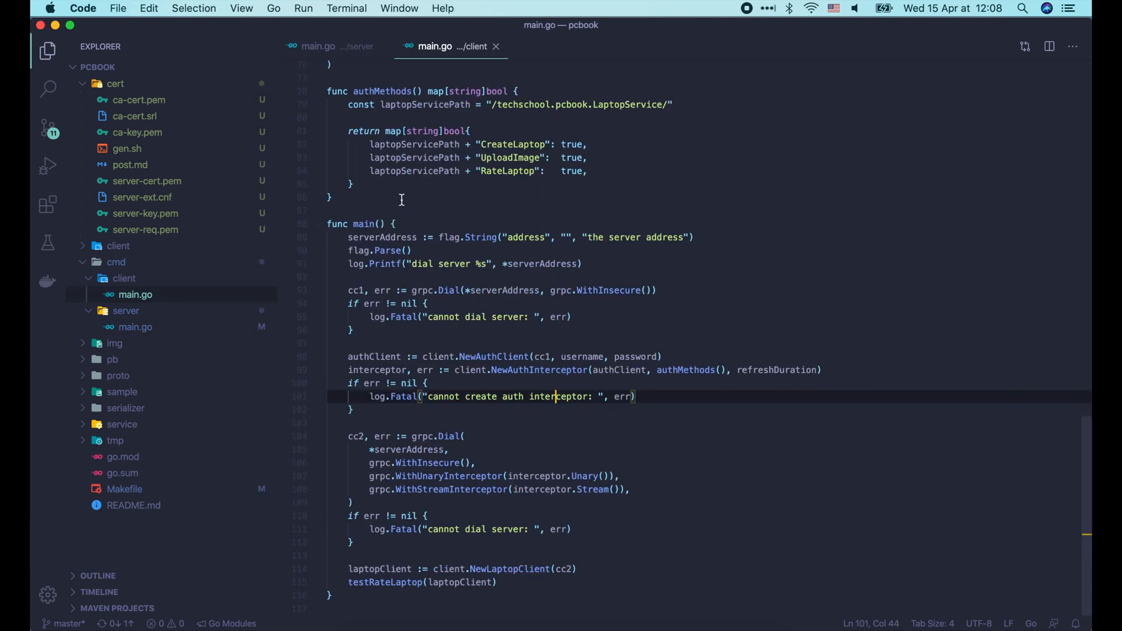
text(func loadTLSC)
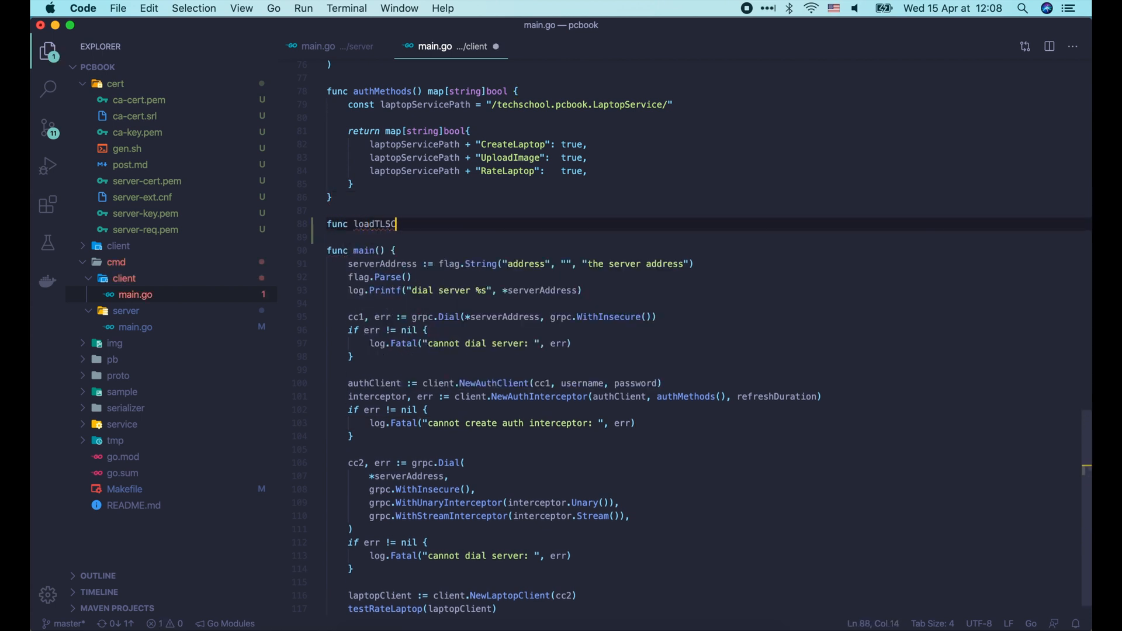
text(Credentials() (credentials.TransportCredentials, error)
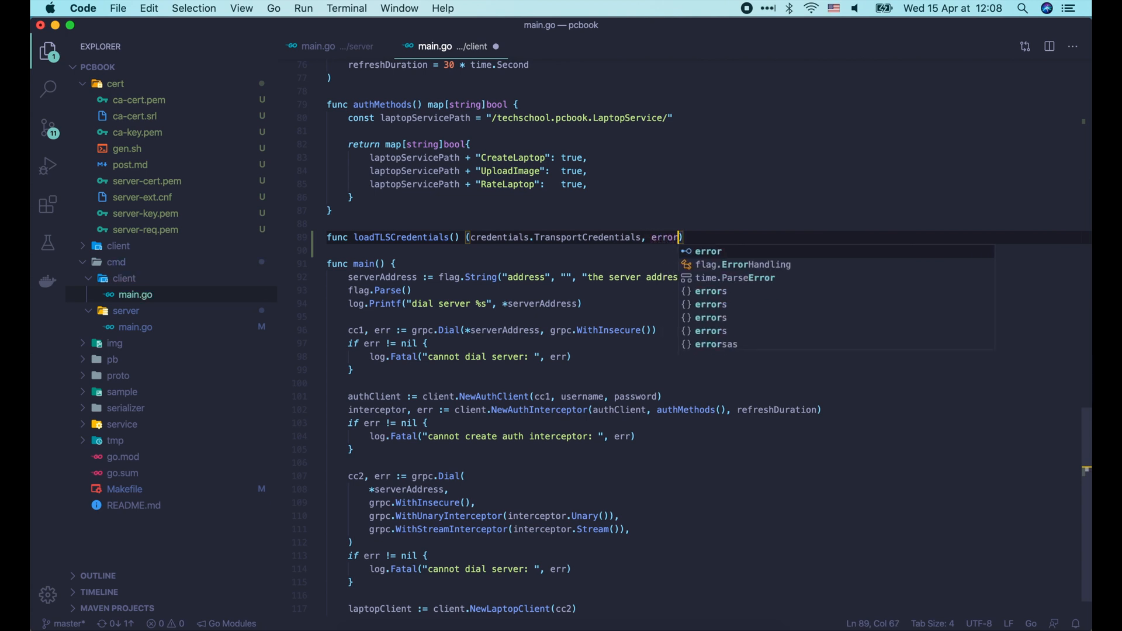
text({)
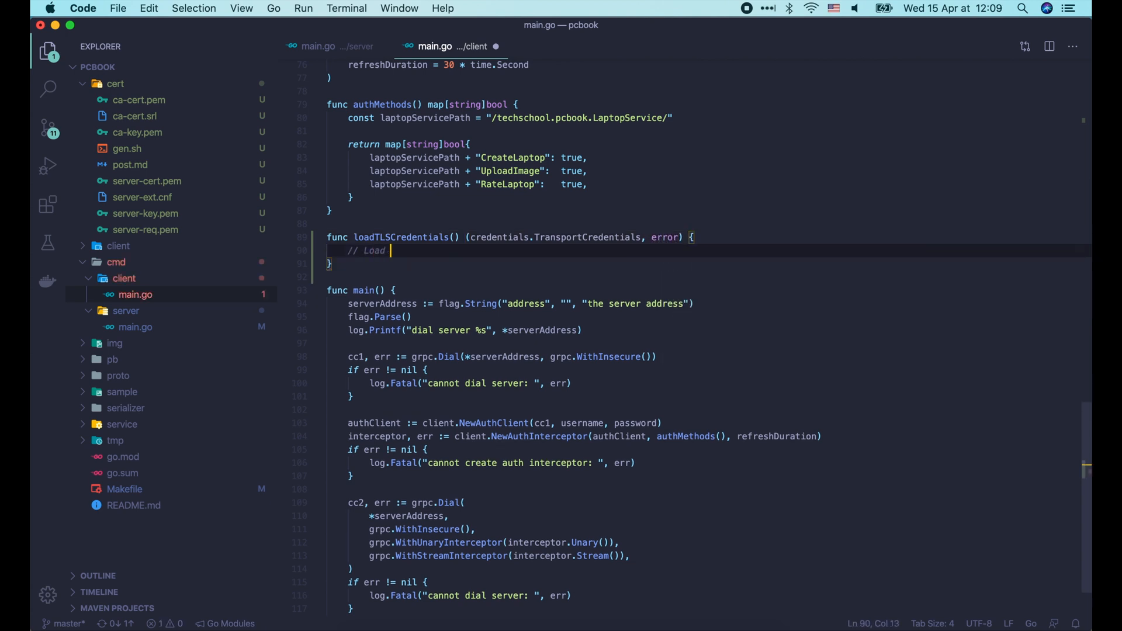
text(certificate of t)
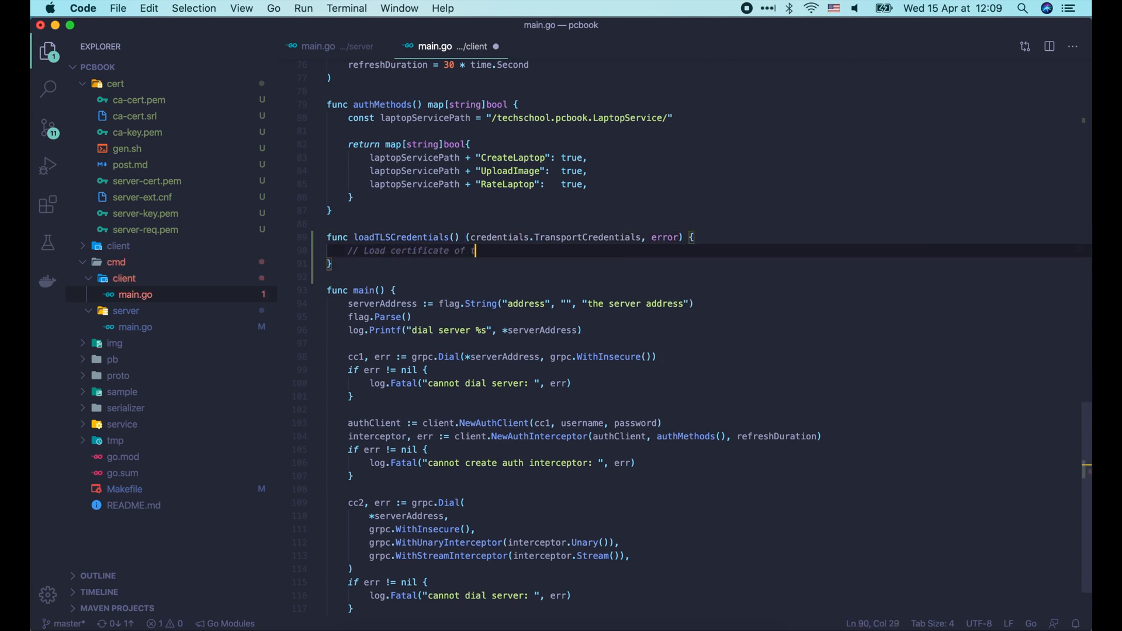
text(he CA who signed server's)
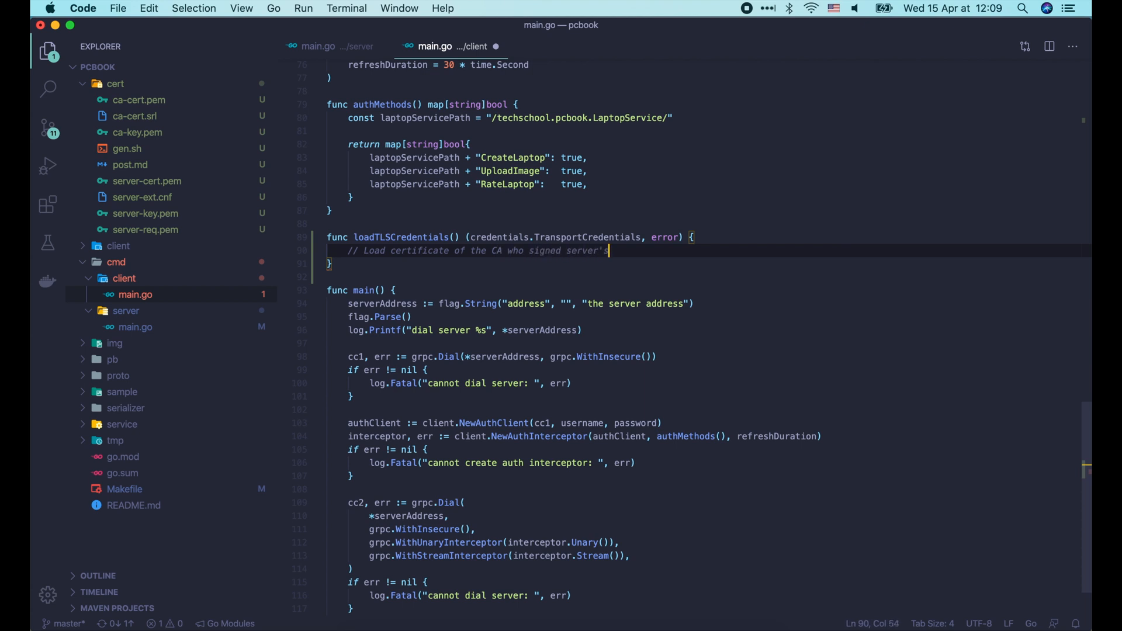
text(certificate)
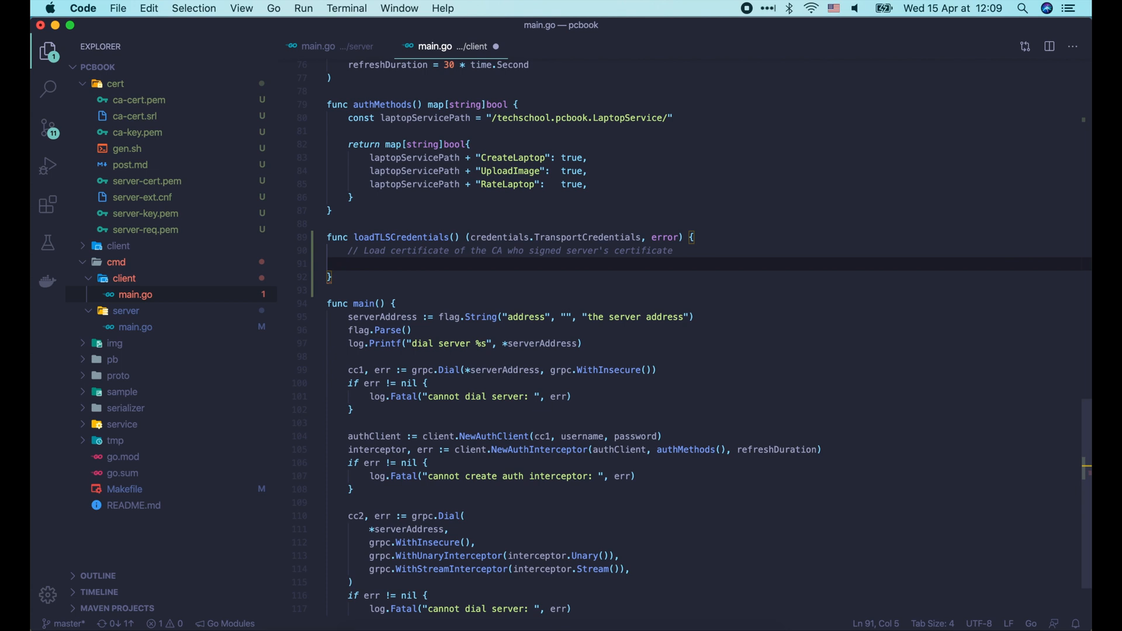
Read the CA cert into pemServerCA and append it to an x509 cert pool, erroring on failure.
click(349, 264)
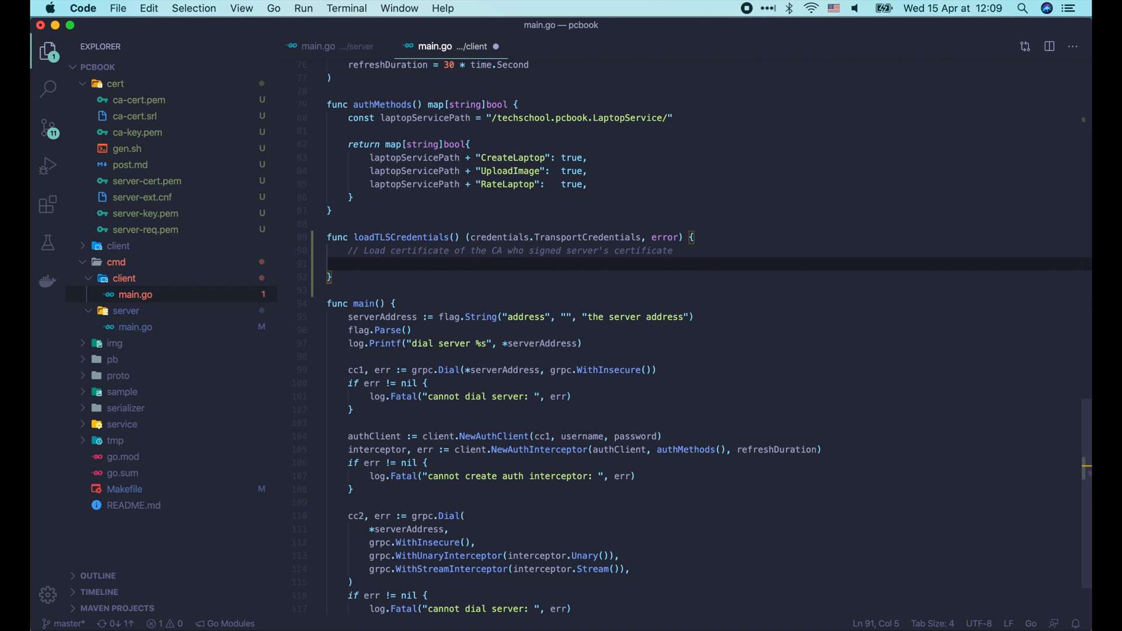
text(p)
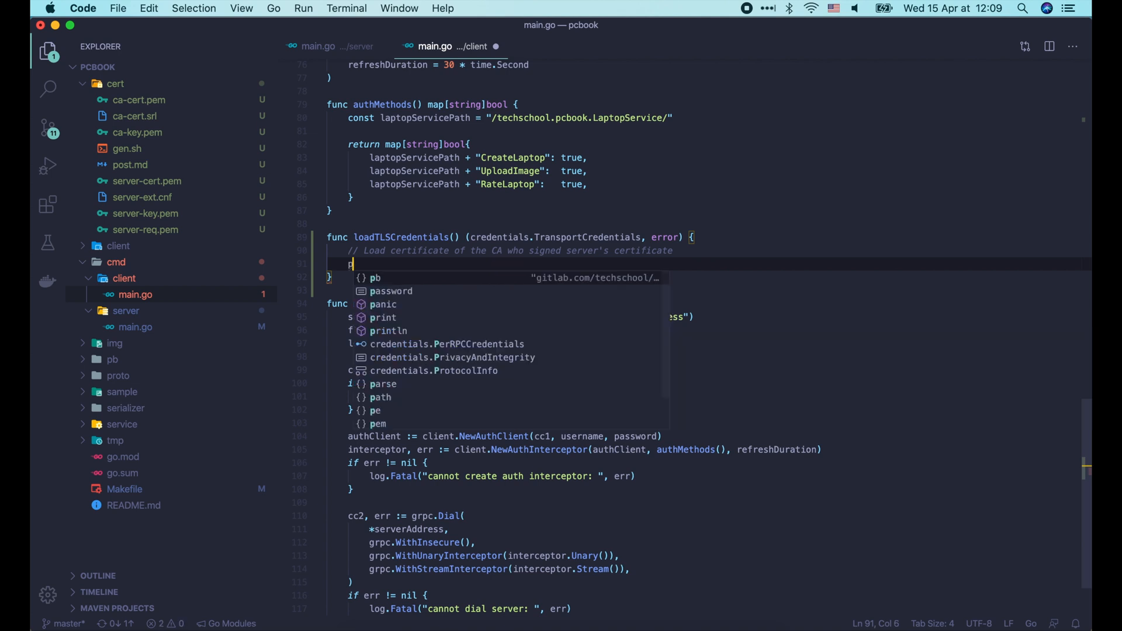
text(emServerCA, err := ioutil.ReadFile("cert/ca-cert.pem)
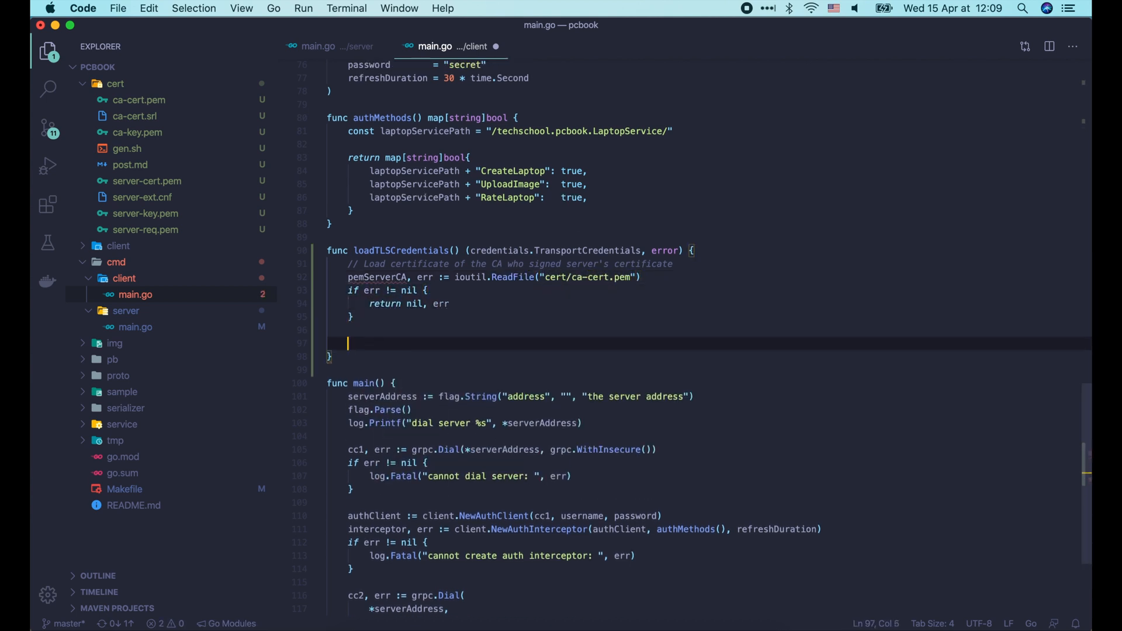
text(certPool :=)
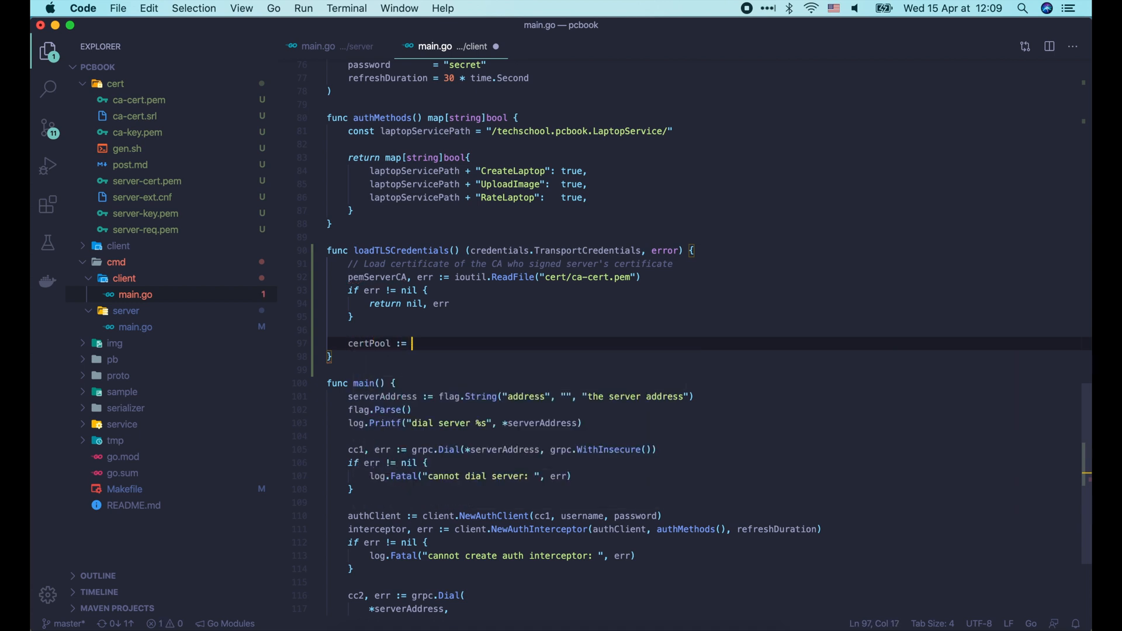
text(x509.NewCertPool())
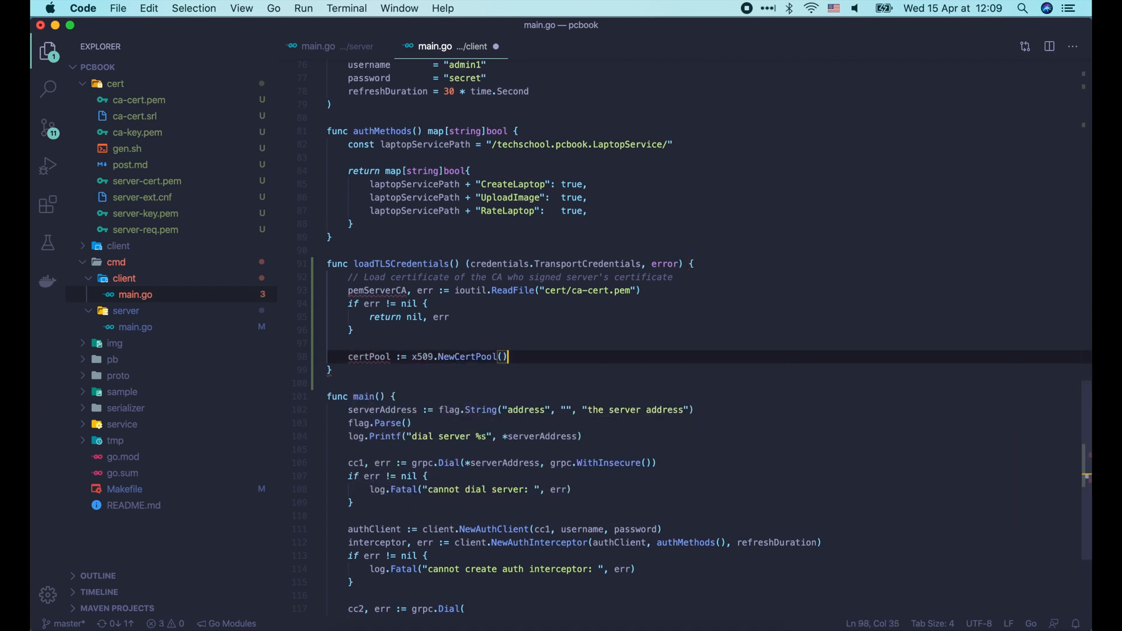
text(if !certPool.AppendCertsFromPEM(pemServerCA) {)
text(return nil, fmt.)
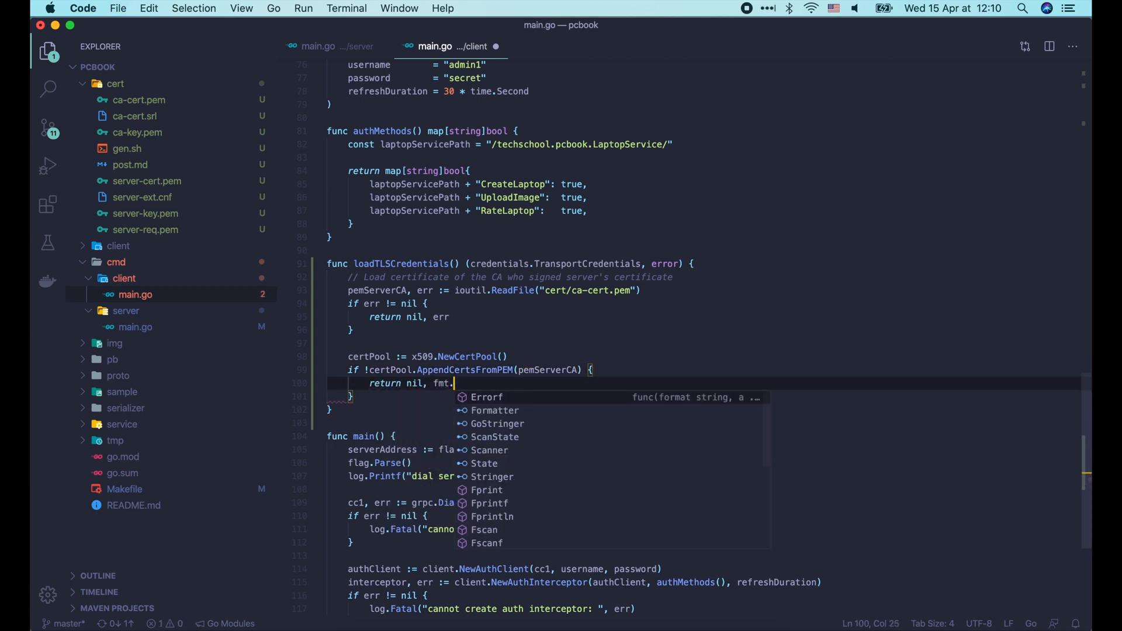
text(Errorf("failed to add server"))
text(//)
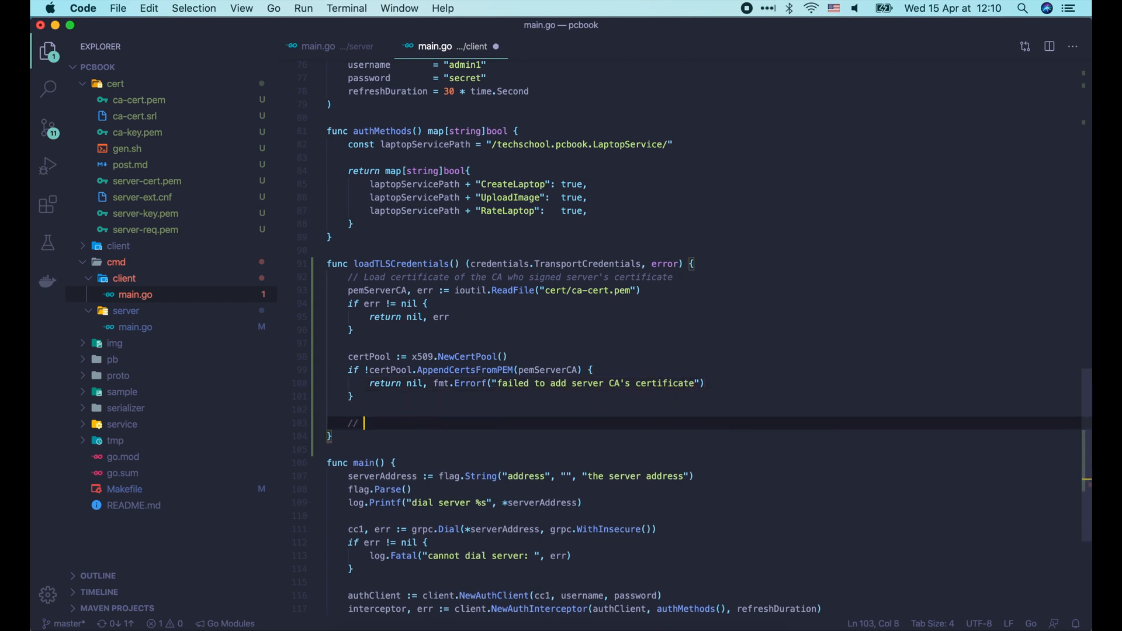
Build the tls.Config with RootCAs certPool and return credentials.NewTLS(config), nil.
text(Create the credentials and return it)
text(config := &tls.Config{)
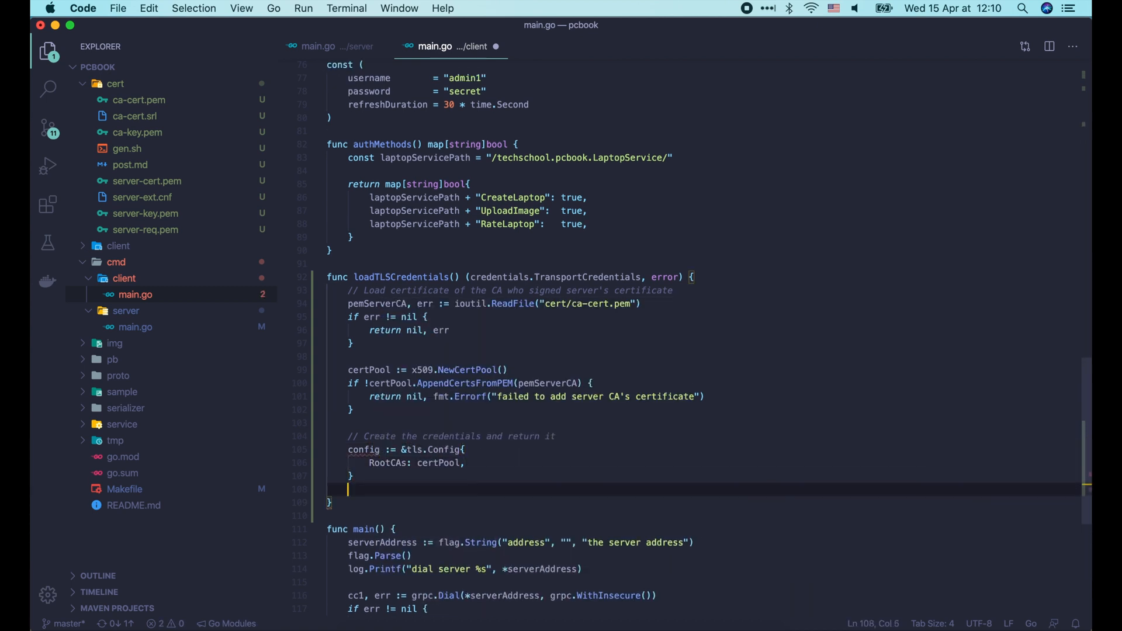
text(return credentials.NewTLS(config), nil)
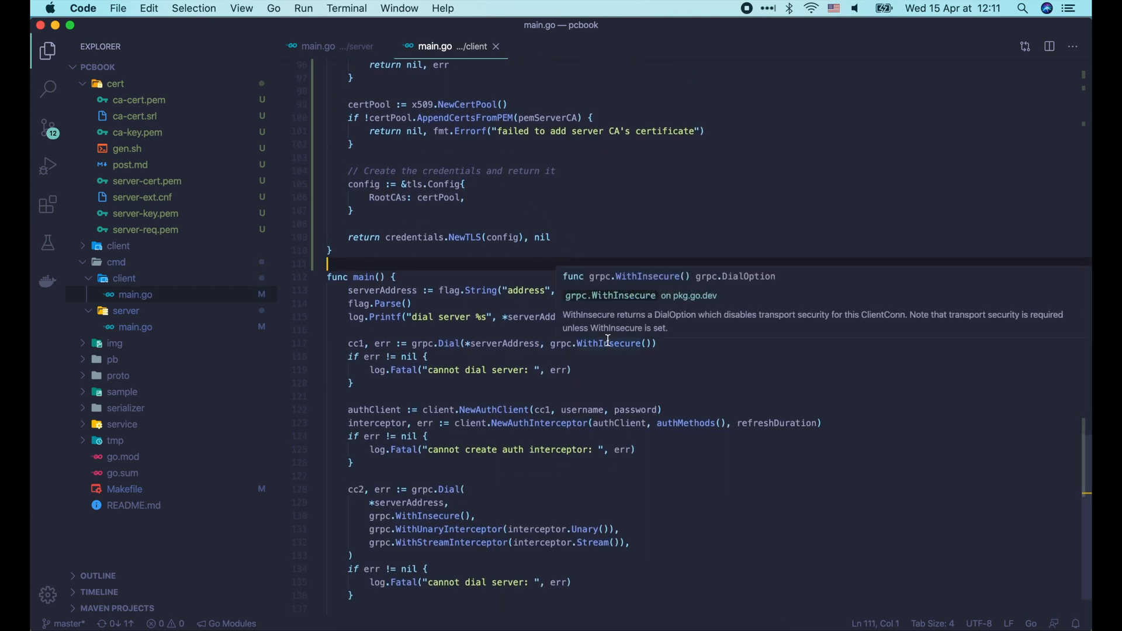
Load tlsCredentials in the client's main and dial with grpc.WithTransportCredentials(tlsCredentials) instead of WithInsecure.
double_click(428, 516)
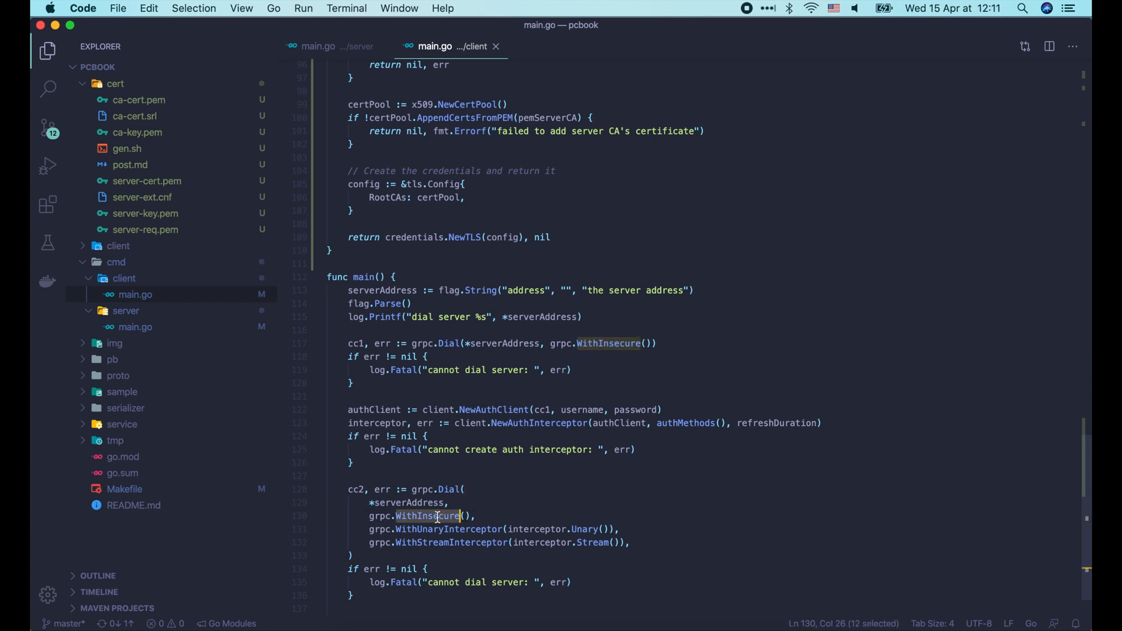
key(enter)
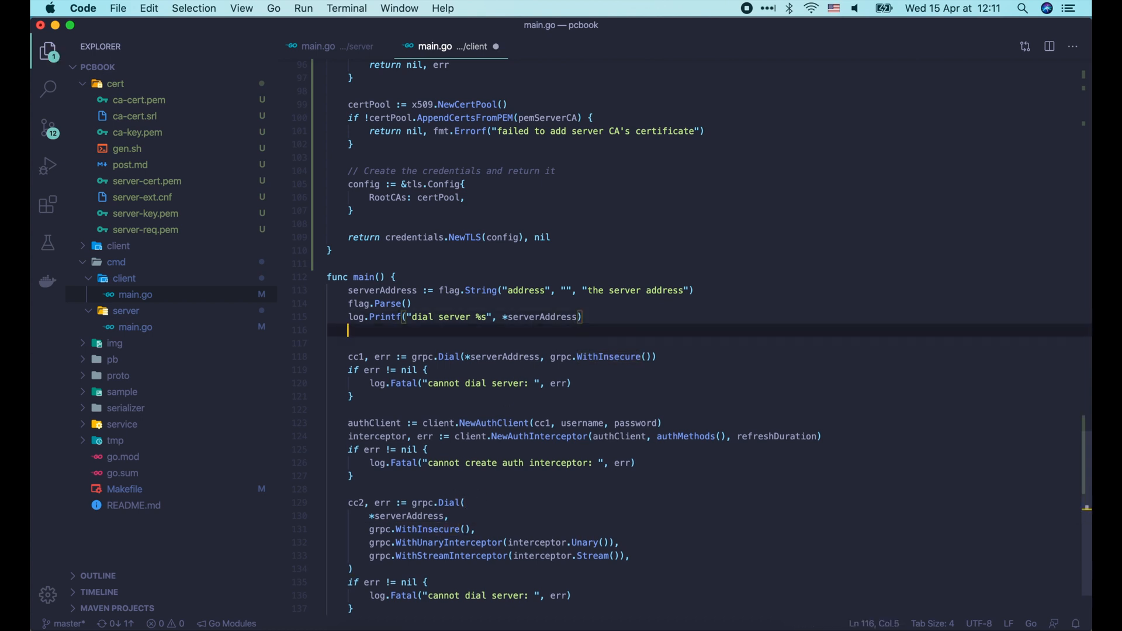
text(tlsCredentials, err := loadTLSCredentials()
text(log.Fatal("cannot load TLS credentials: ", err)
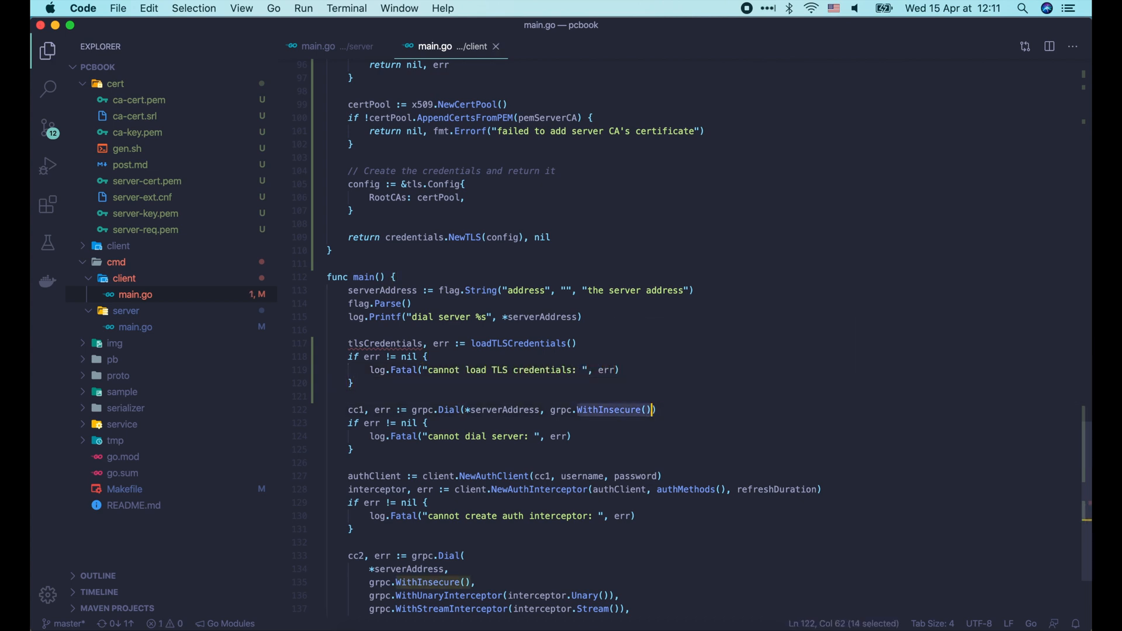
text(WithtransportCredentials)
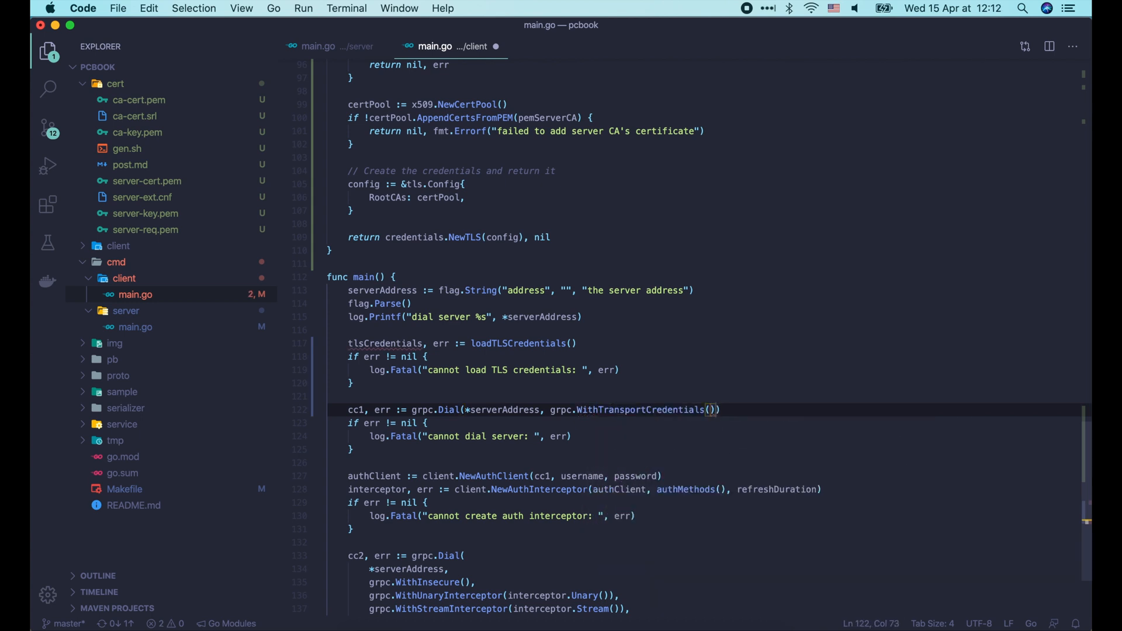
text(tlsCredentials)
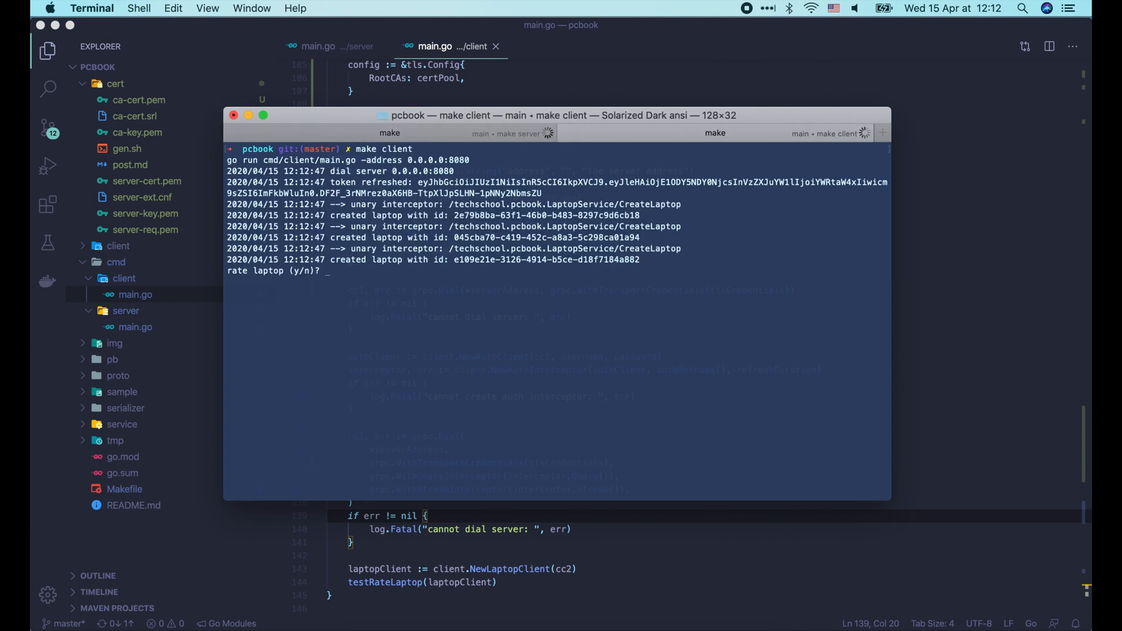
Run make client over TLS, let laptops be created, and answer n at the rating prompt.
text(n)
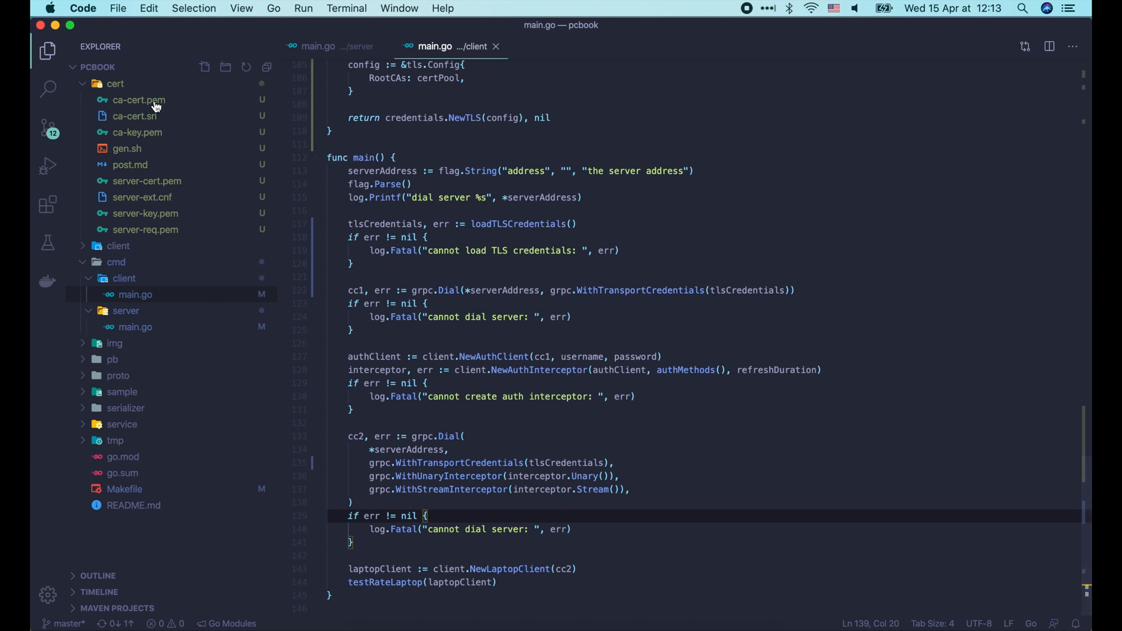
mouse_move(158, 151)
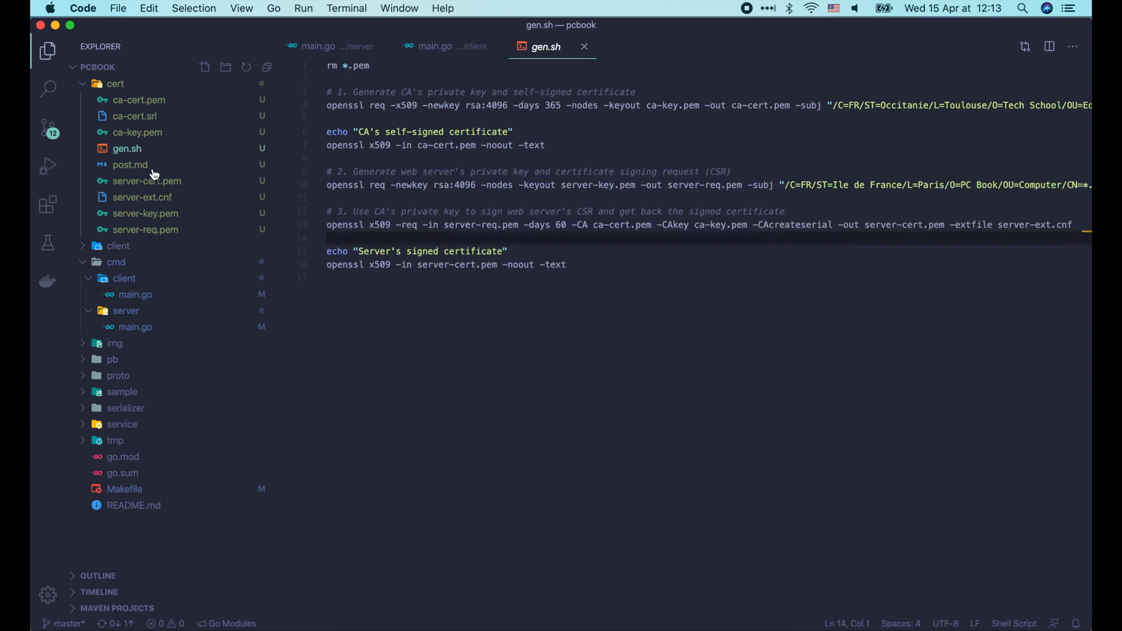
Delete ,IP:0.0.0.0 from server-ext.cnf, leaving only the two DNS SAN entries.
click(142, 196)
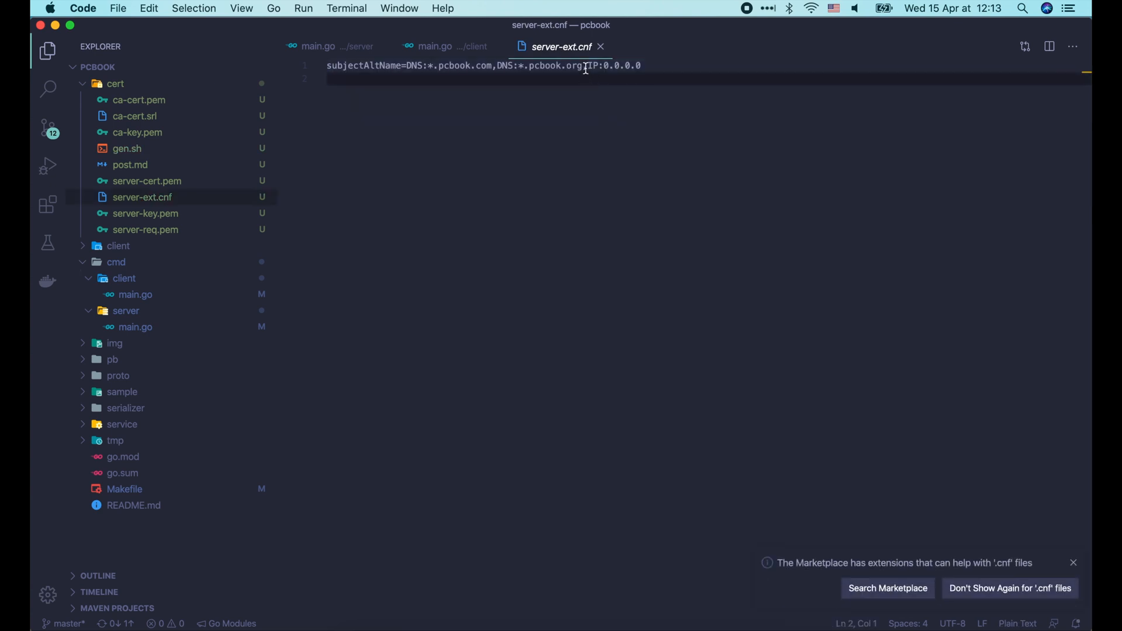
drag(587, 66, 640, 66)
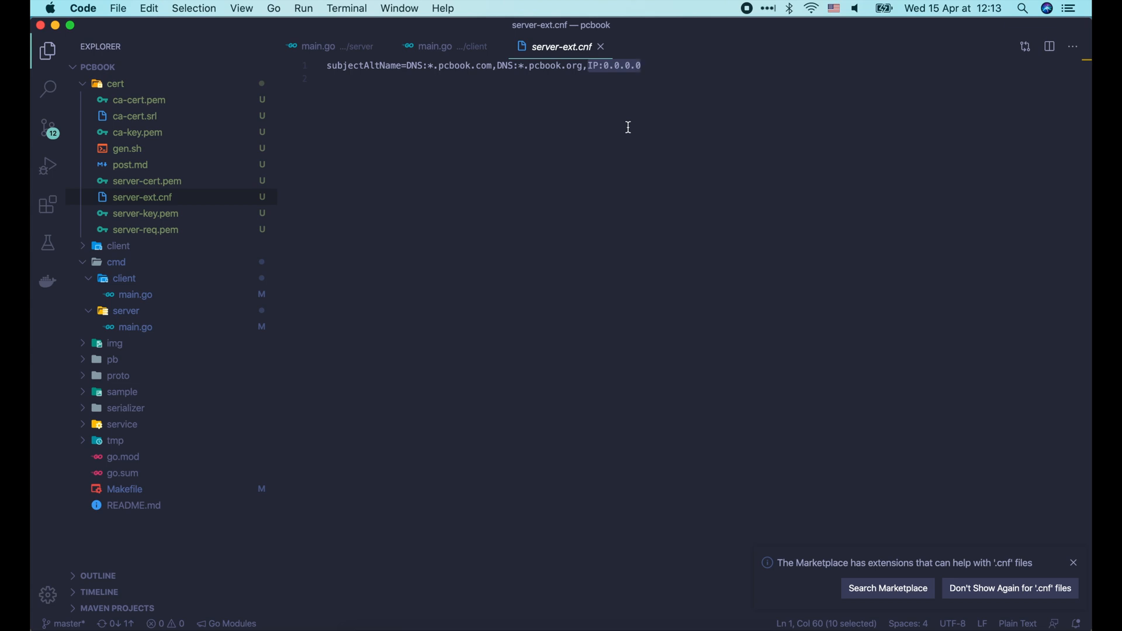
key(Delete)
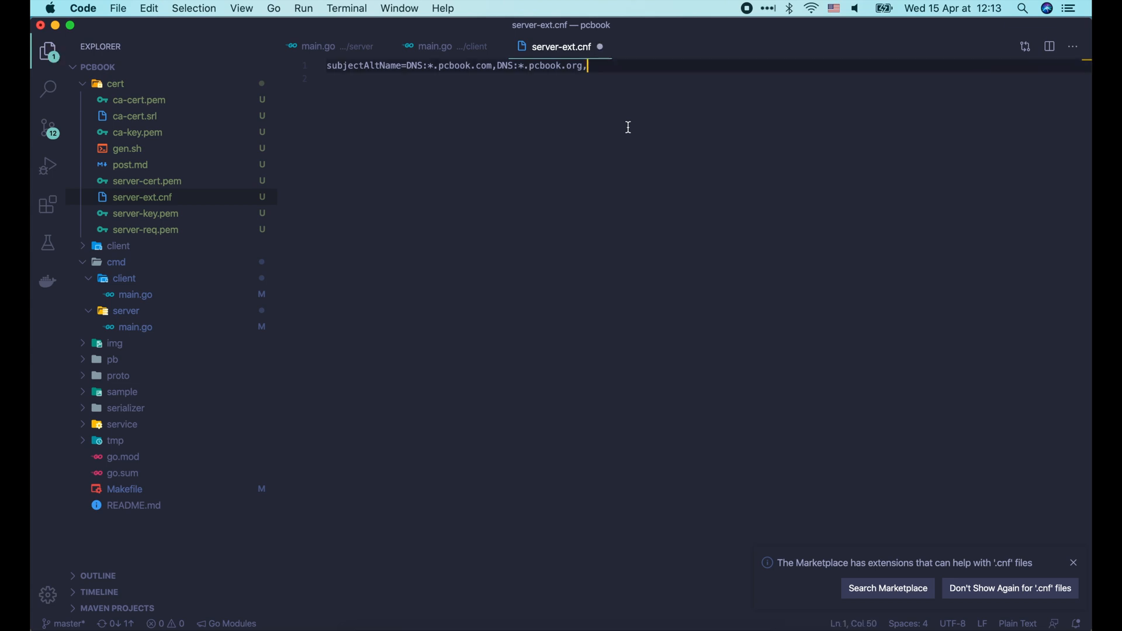
key(Backspace)
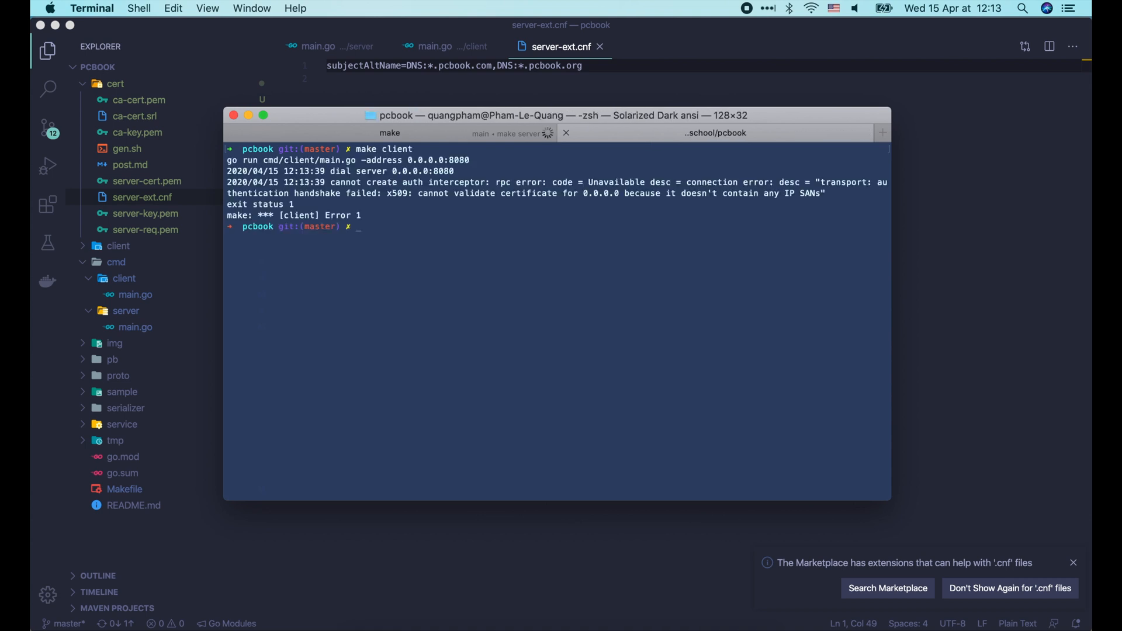
mouse_move(403, 201)
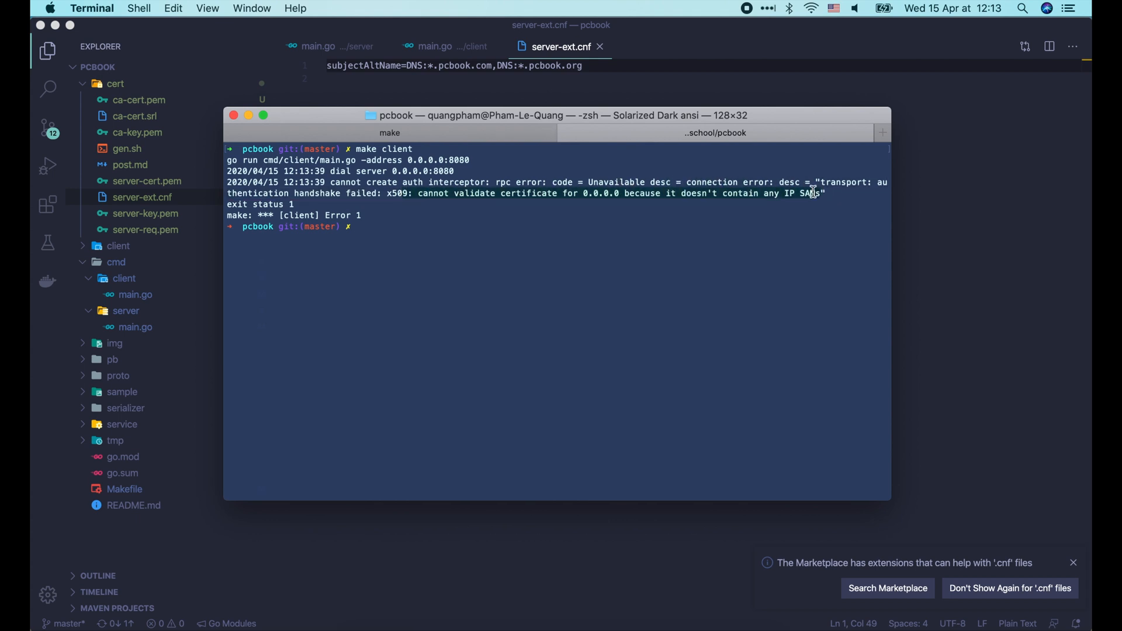
mouse_move(819, 211)
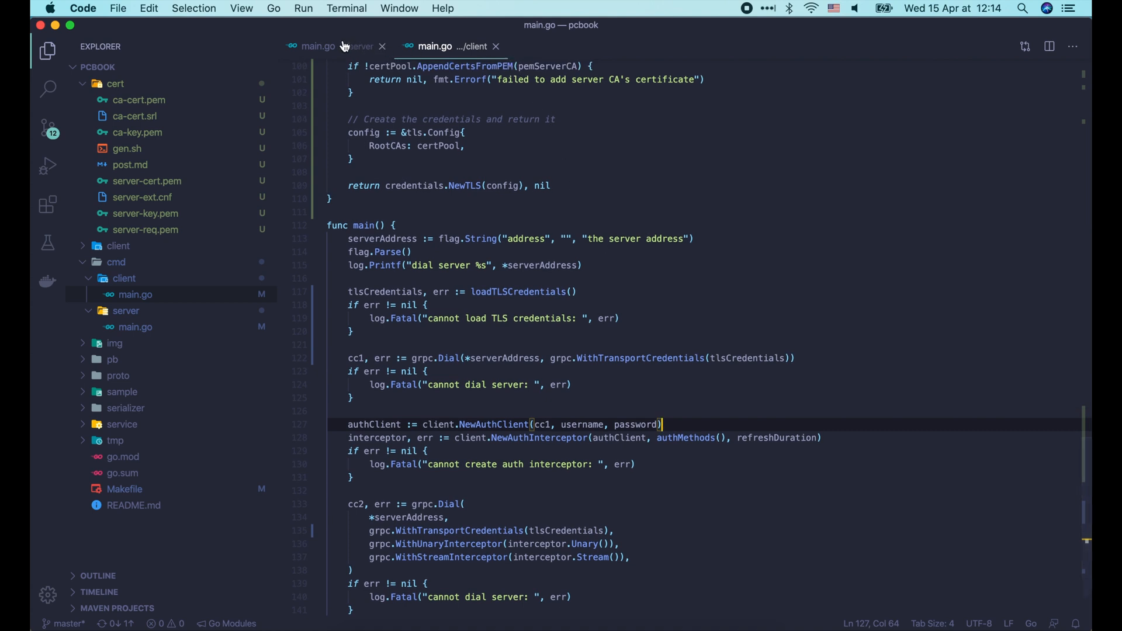
Switch to the server's main.go at its loadTLSCredentials function.
click(318, 46)
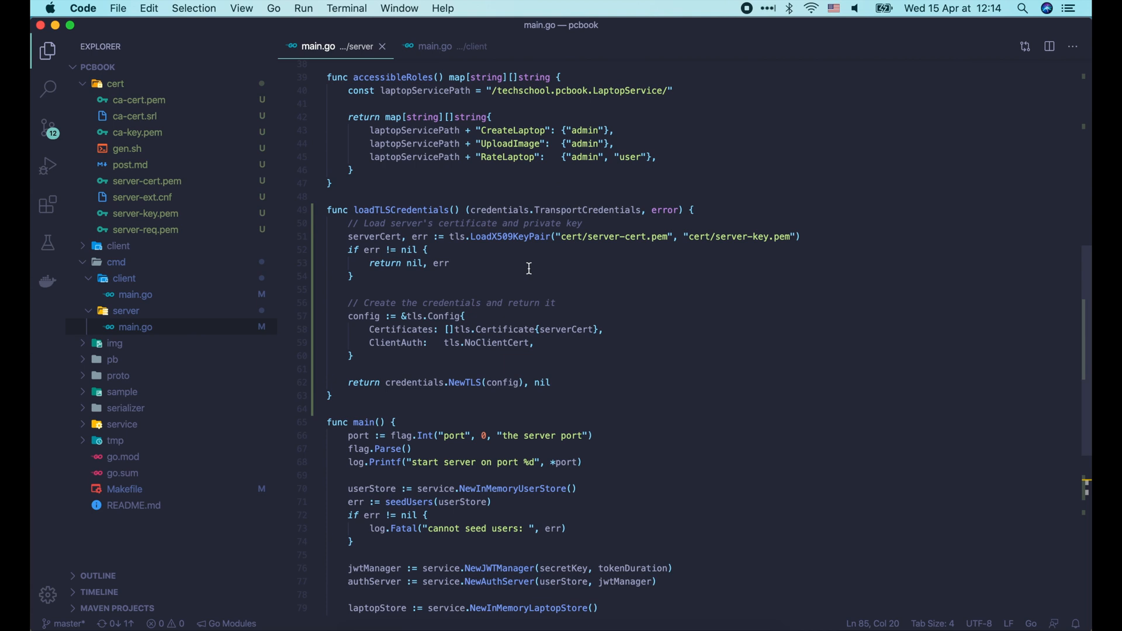
mouse_move(448, 45)
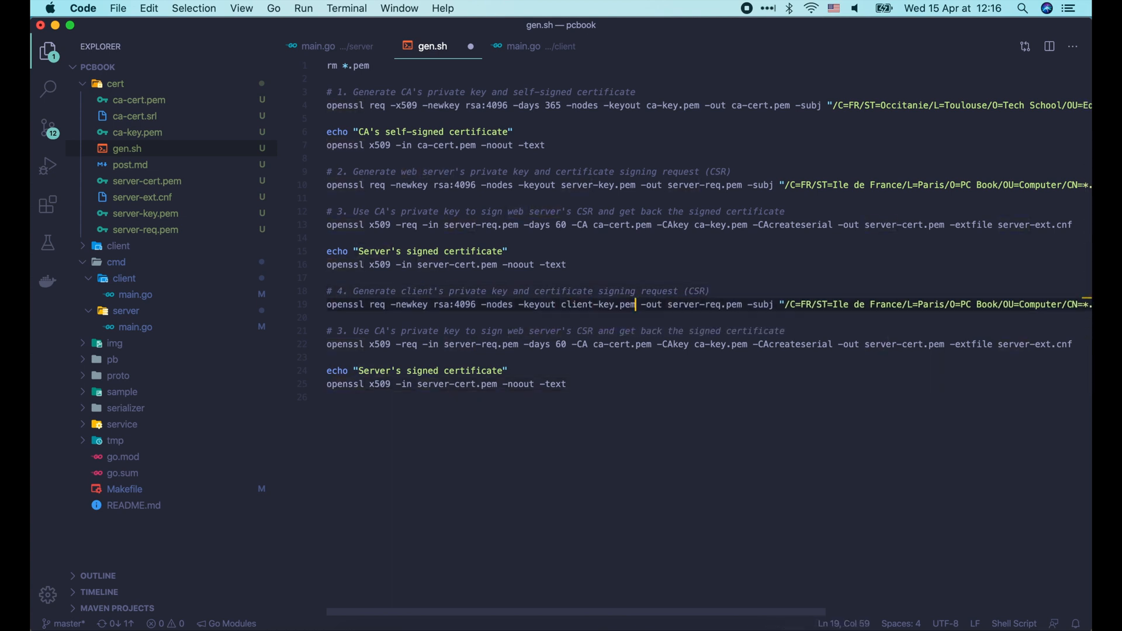
Edit gen.sh step 4 to generate client-key.pem with -out client-req.pem.
text(client-req.pem)
text(client-ext.)
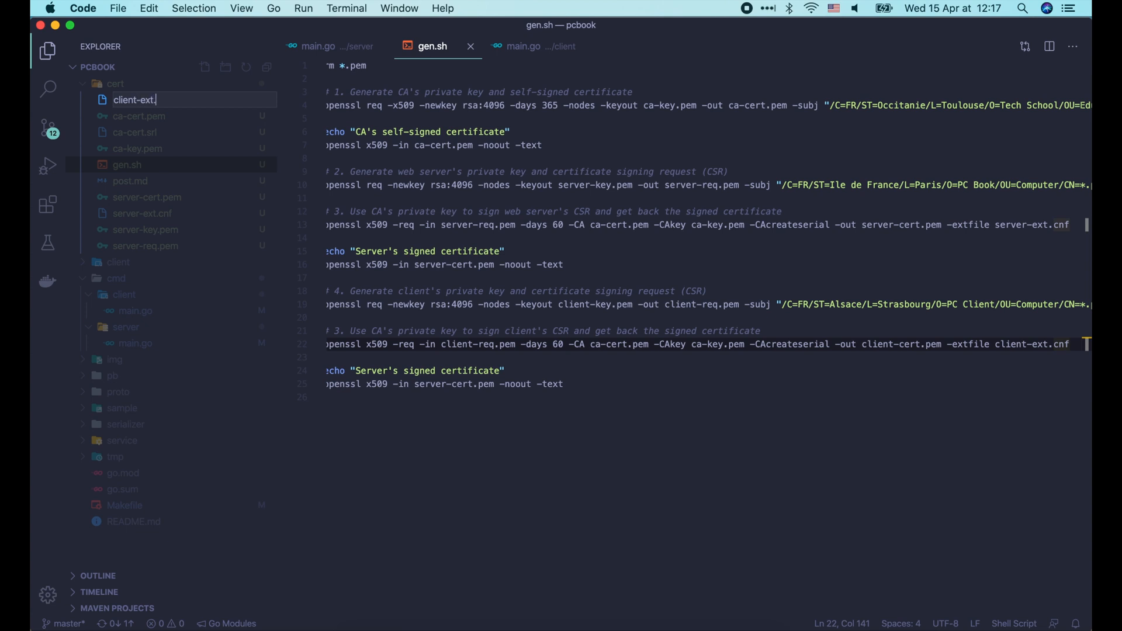
Create cert/client-ext.cnf for the client signing step and run gen.sh to produce the client certificate.
key(Return)
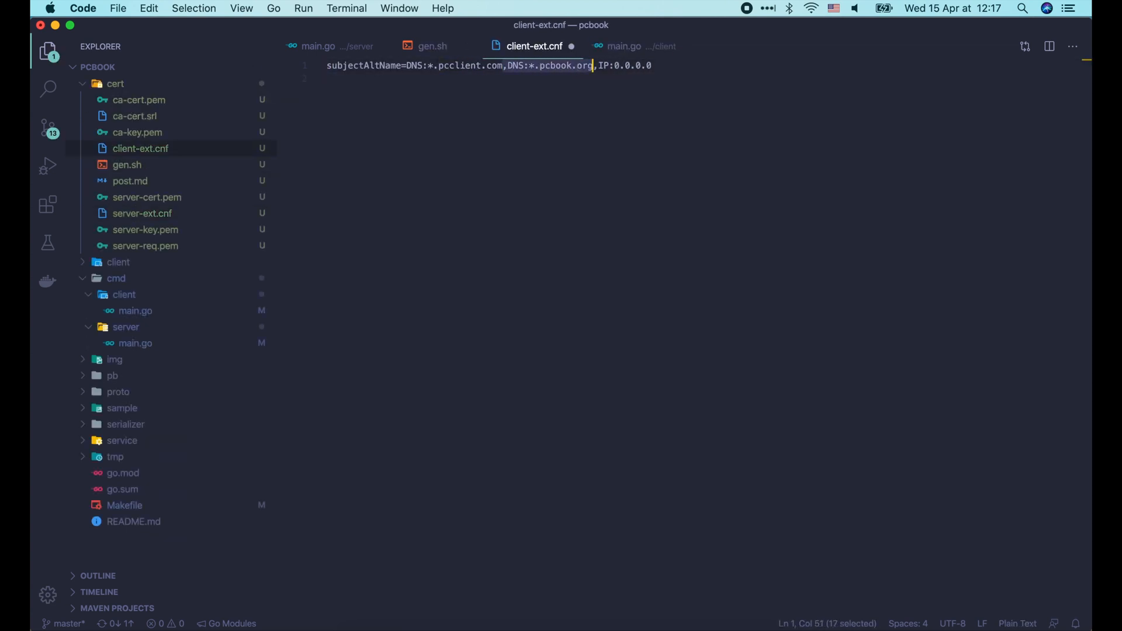
click(432, 46)
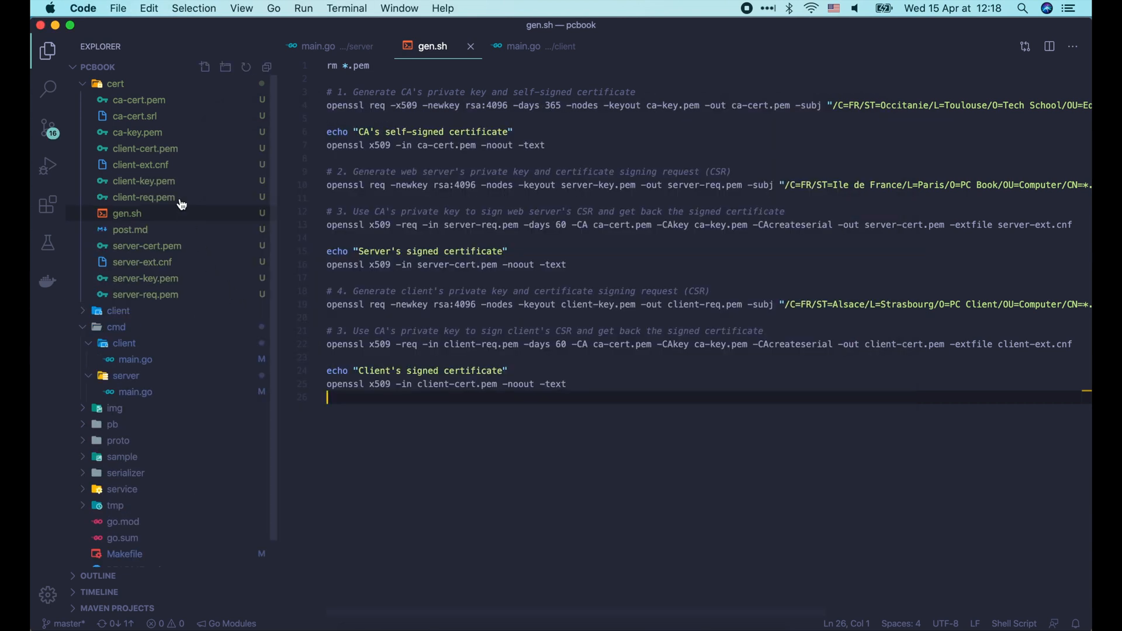
View the generated client-cert.pem, then return to the server's main.go.
click(145, 148)
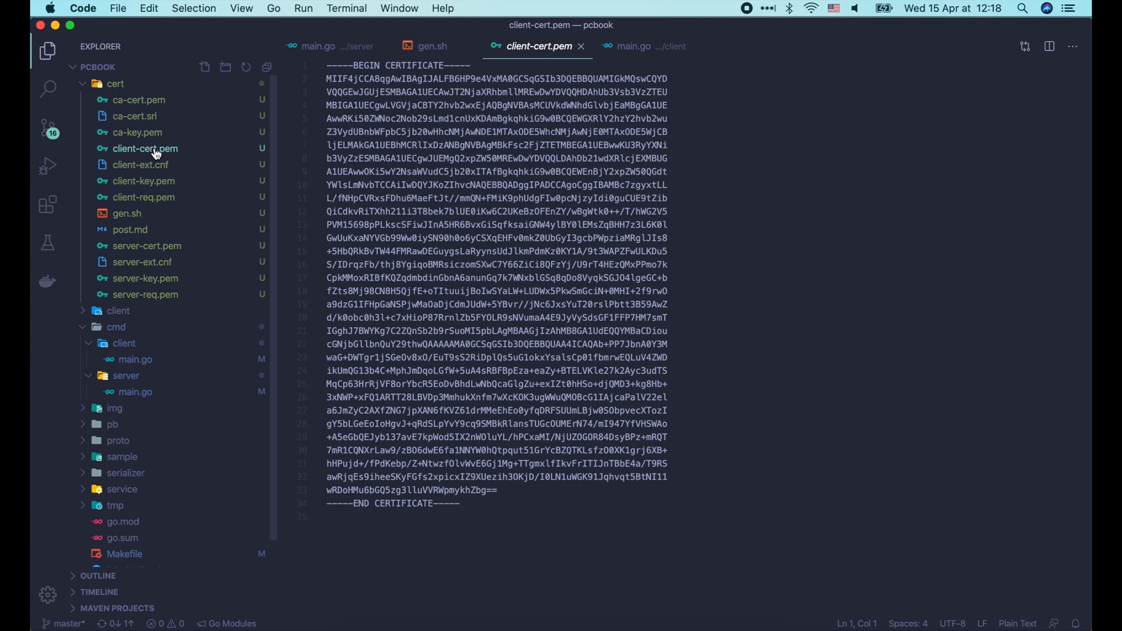
click(143, 181)
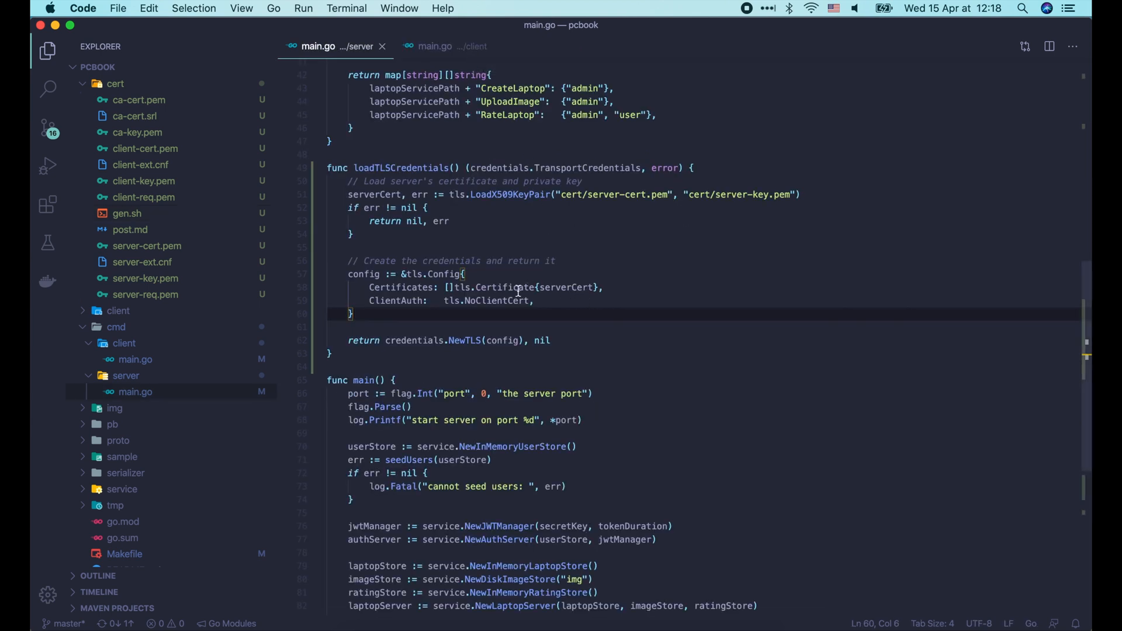
Set ClientAuth: tls.RequireAndVerifyClientCert and ClientCAs: certPool, then go to the client main.go.
text(RequireAndVerify)
text(ClientCAs: ,)
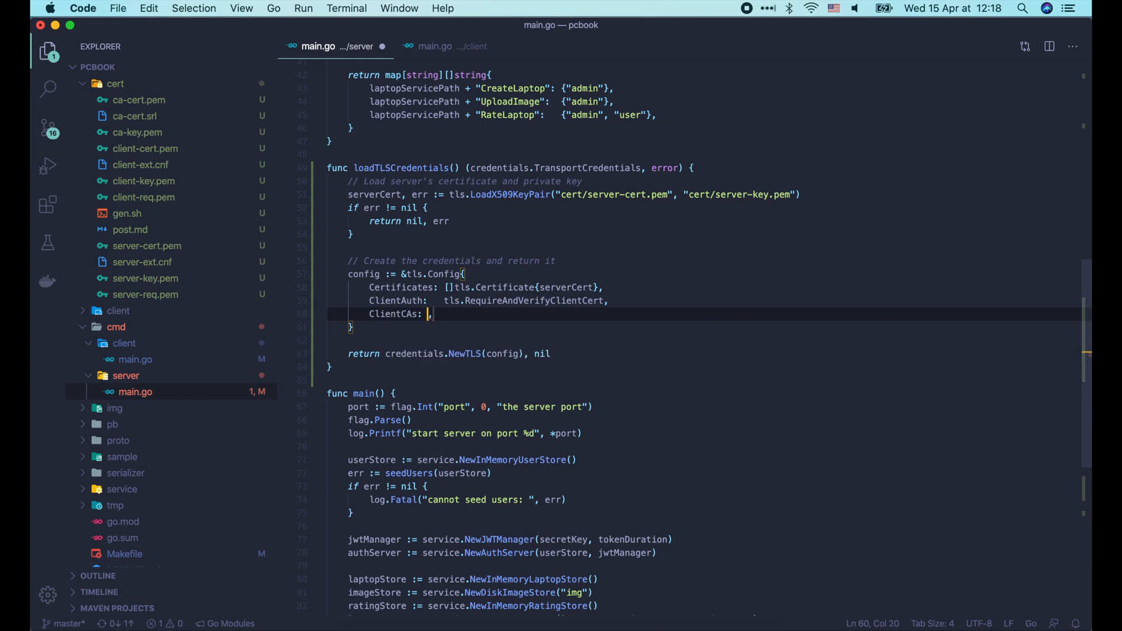
text(certPool)
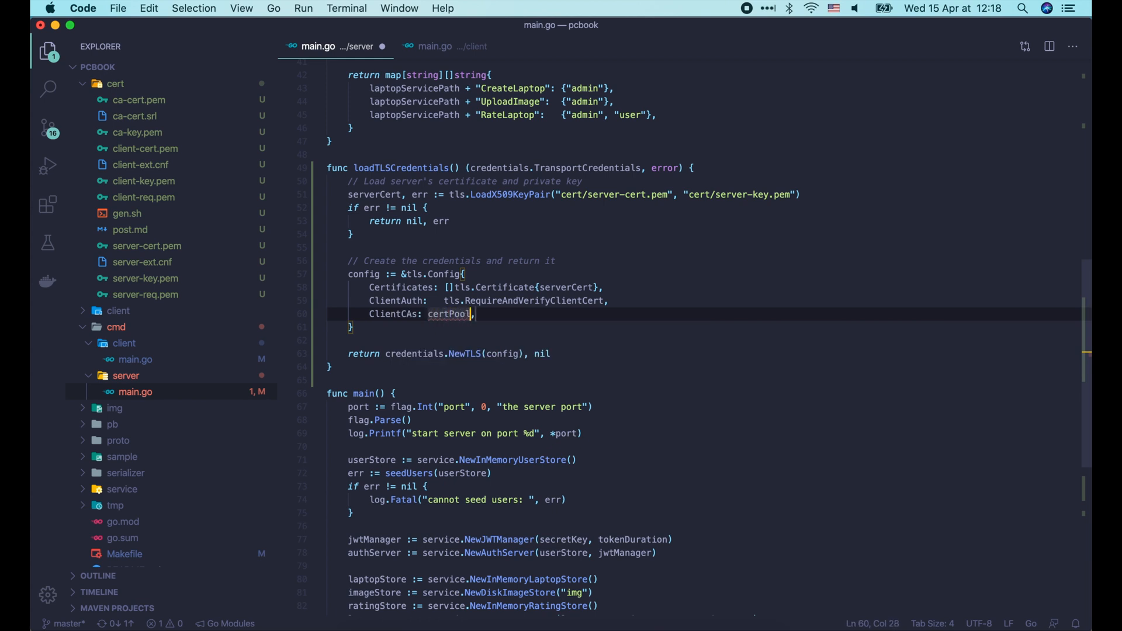
double_click(451, 314)
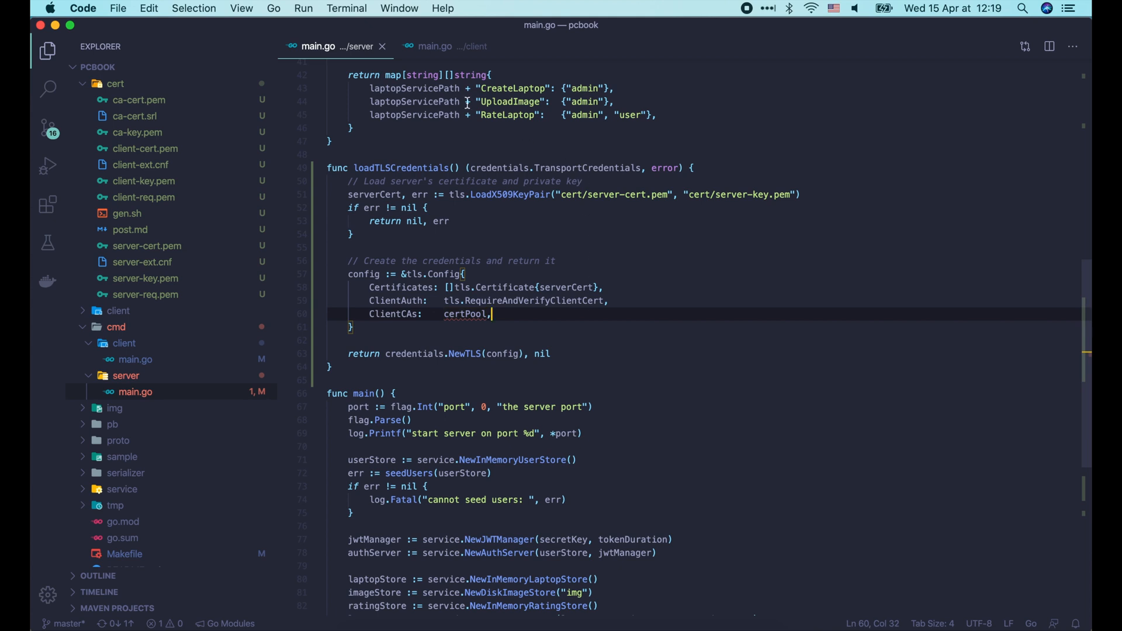
click(435, 45)
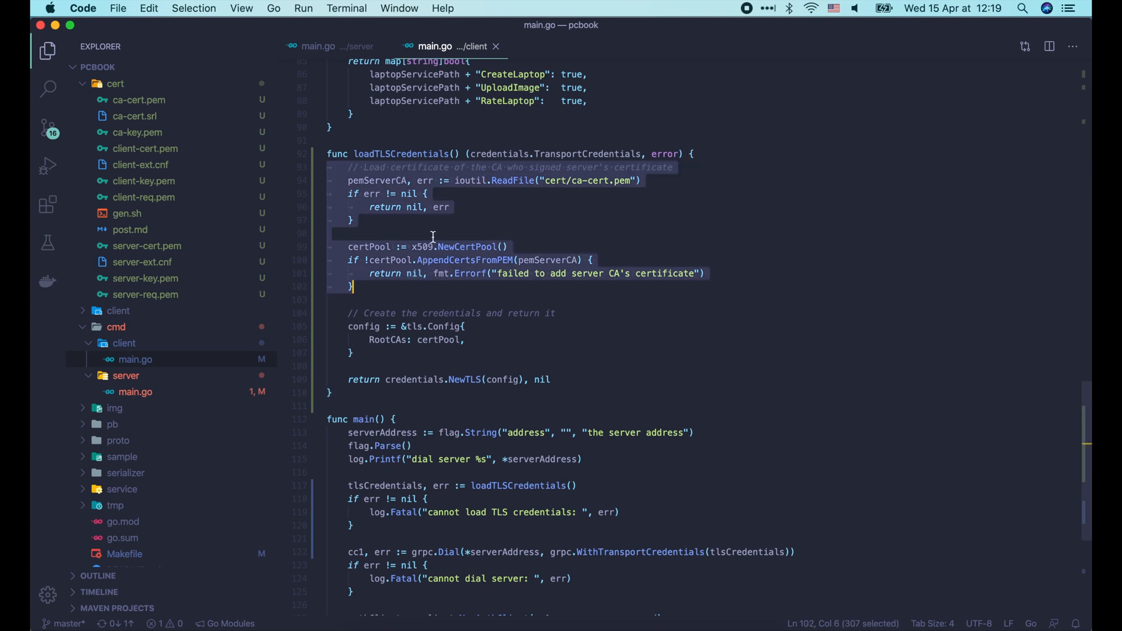
In server main.go, change the error text to "failed to add client CA's certificate".
click(318, 46)
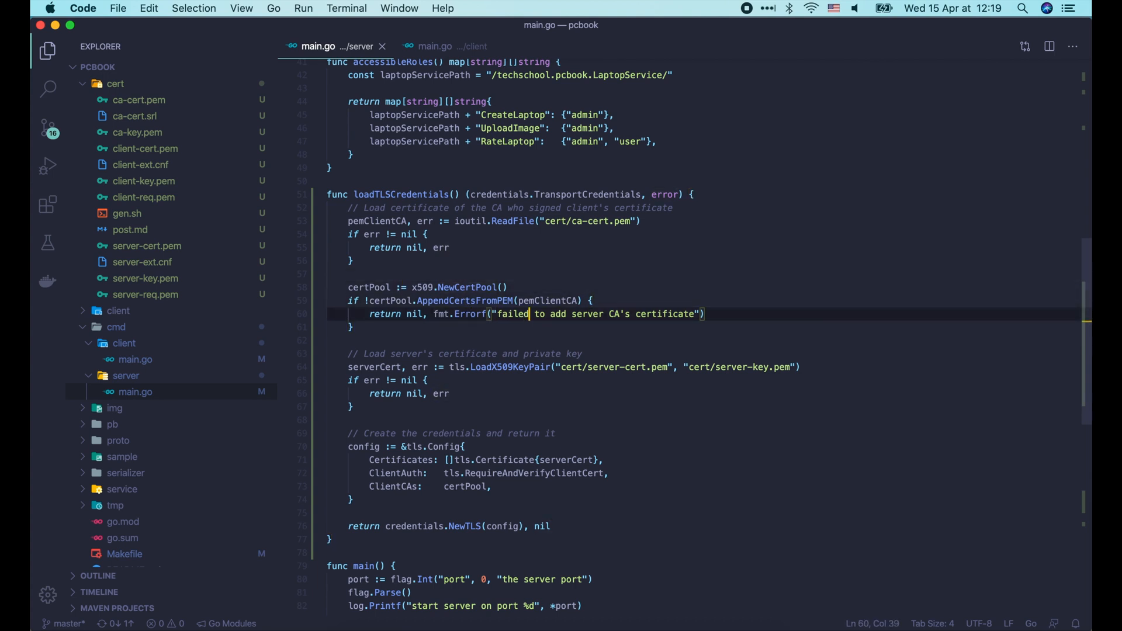
text(client)
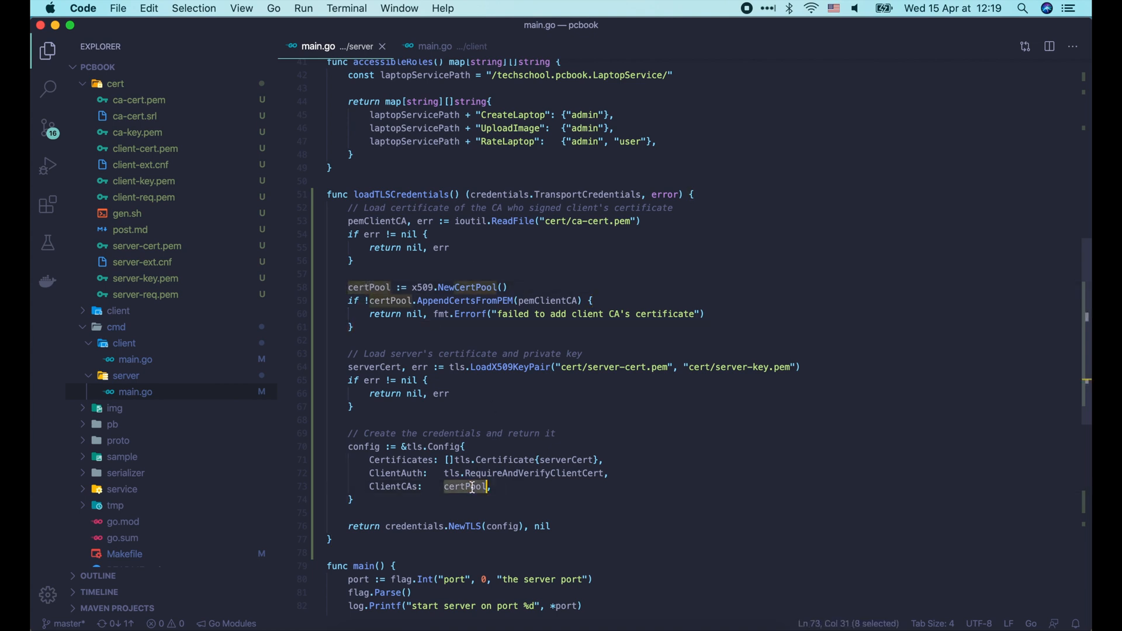
click(518, 494)
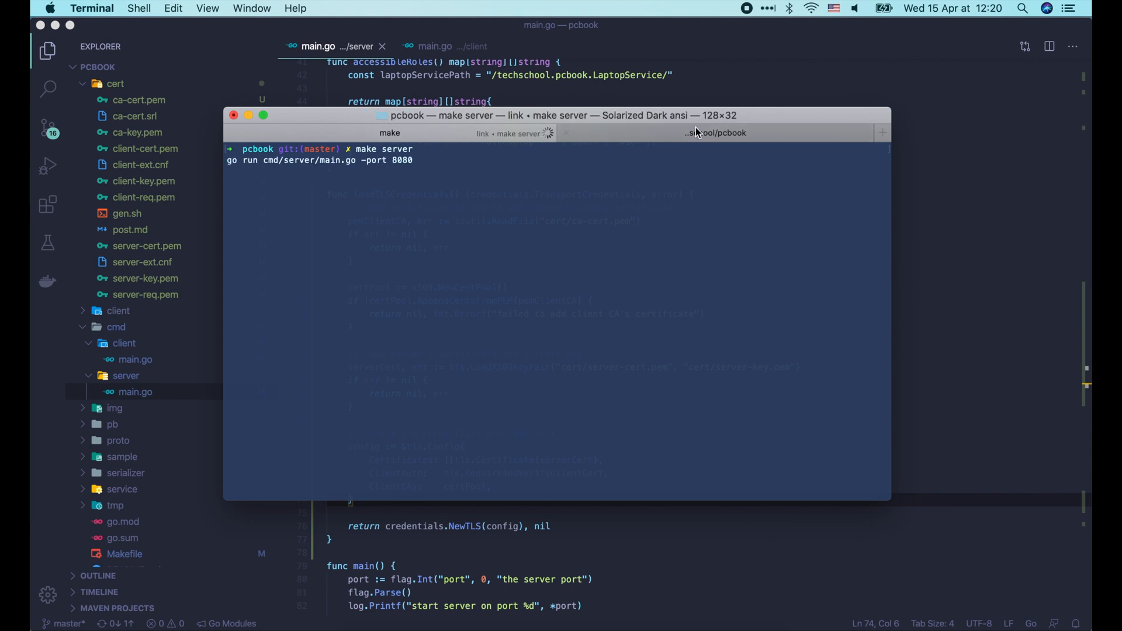
Switch to the other terminal session to run make server on port 8080.
click(715, 132)
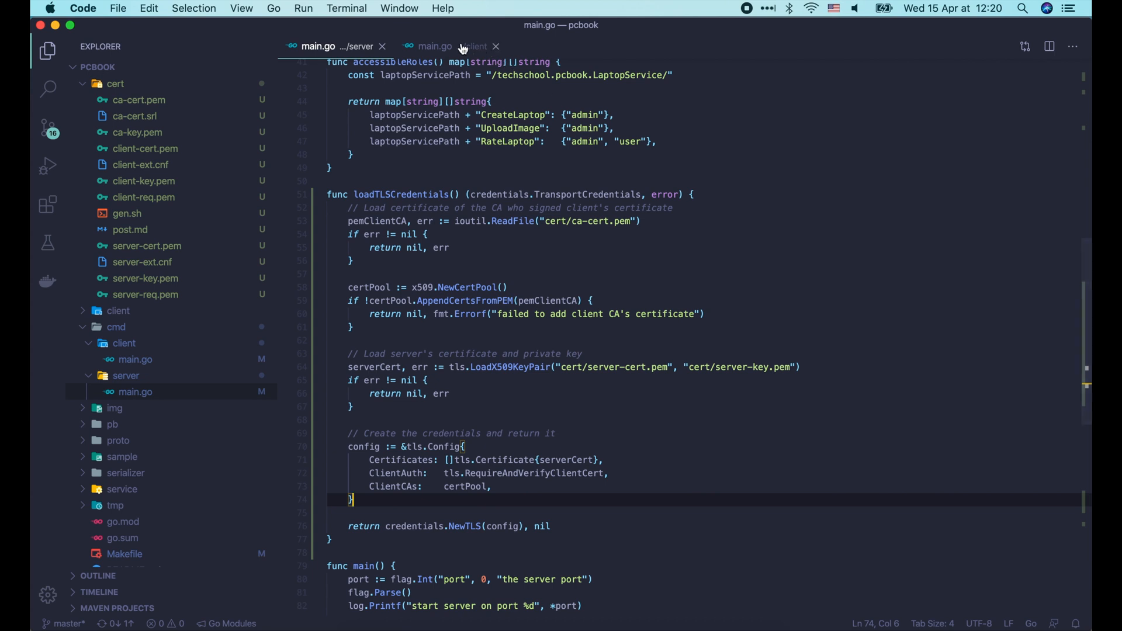
Load clientCert from client-cert.pem and client-key.pem and add Certificates to the client's tls.Config.
click(435, 45)
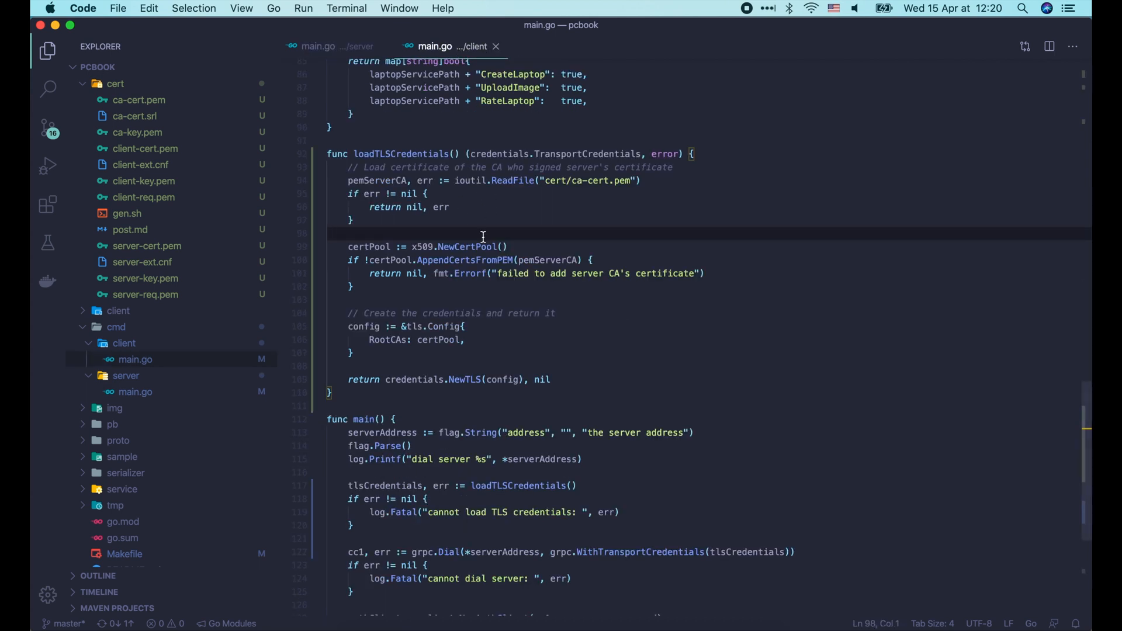
click(318, 45)
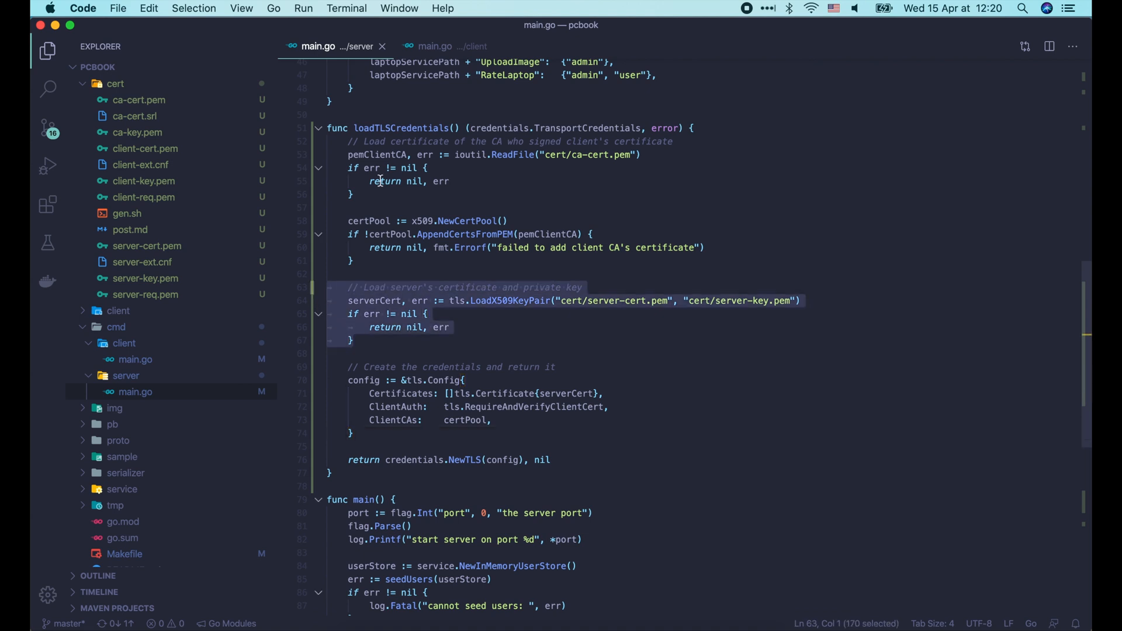
click(435, 46)
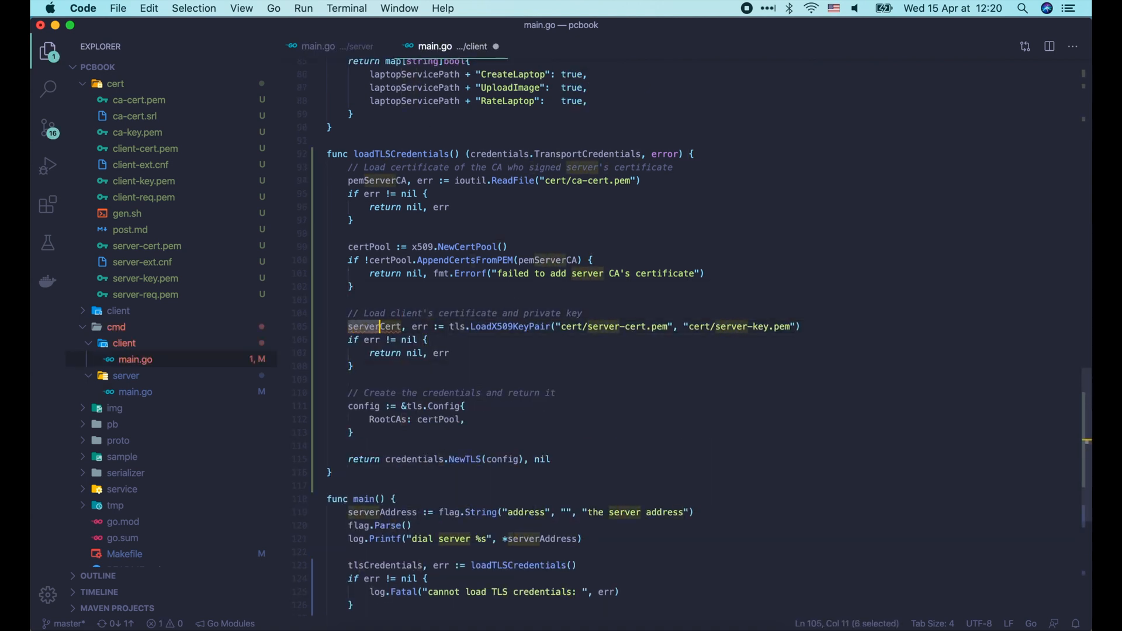
text(clientCert)
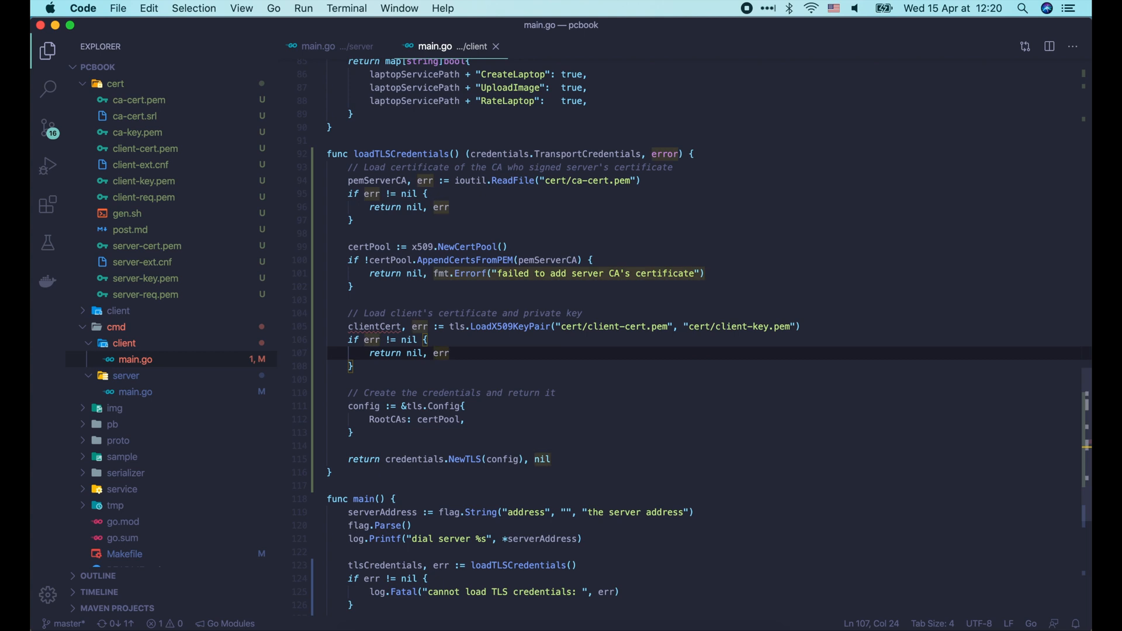
text(Cer)
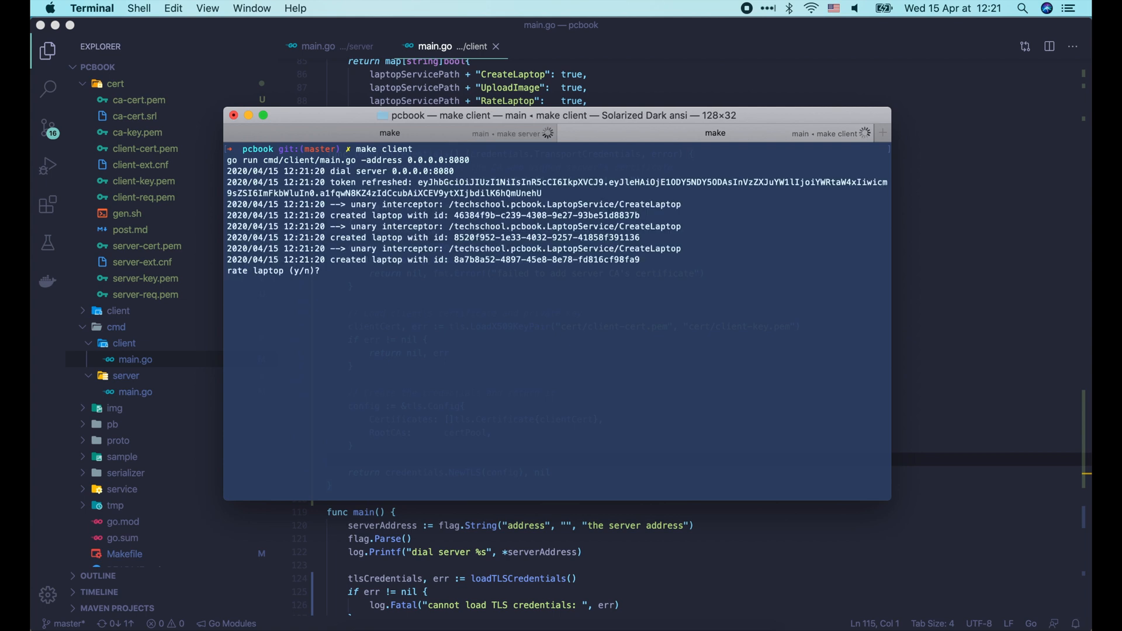
click(389, 133)
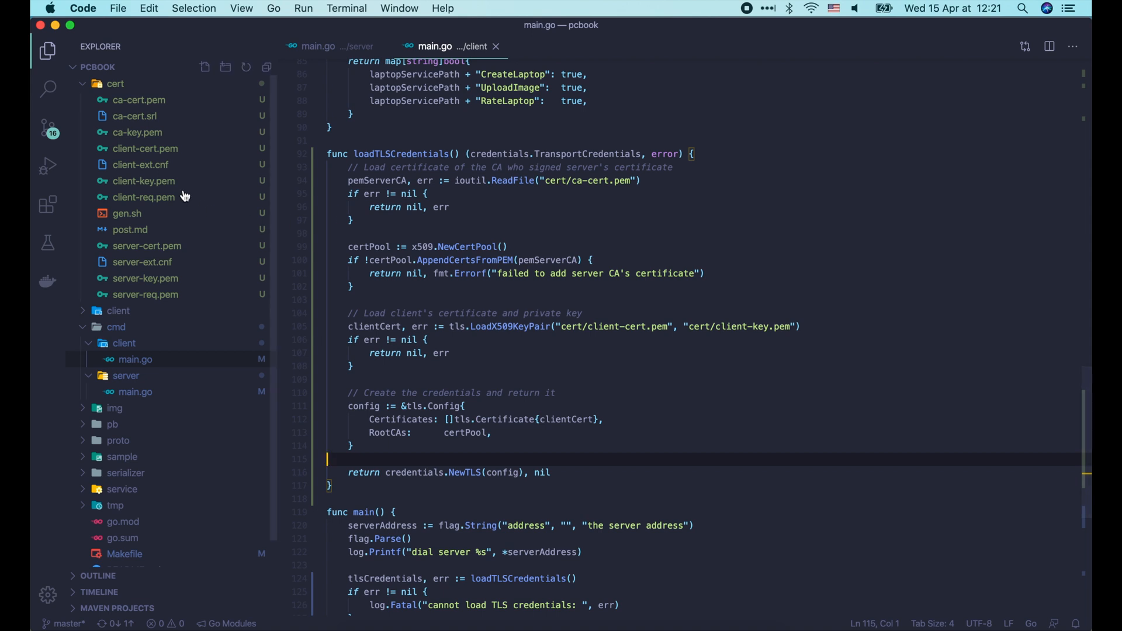
View cert/client-key.pem, then edit gen.sh to drop -nodes from the server openssl req command.
click(142, 181)
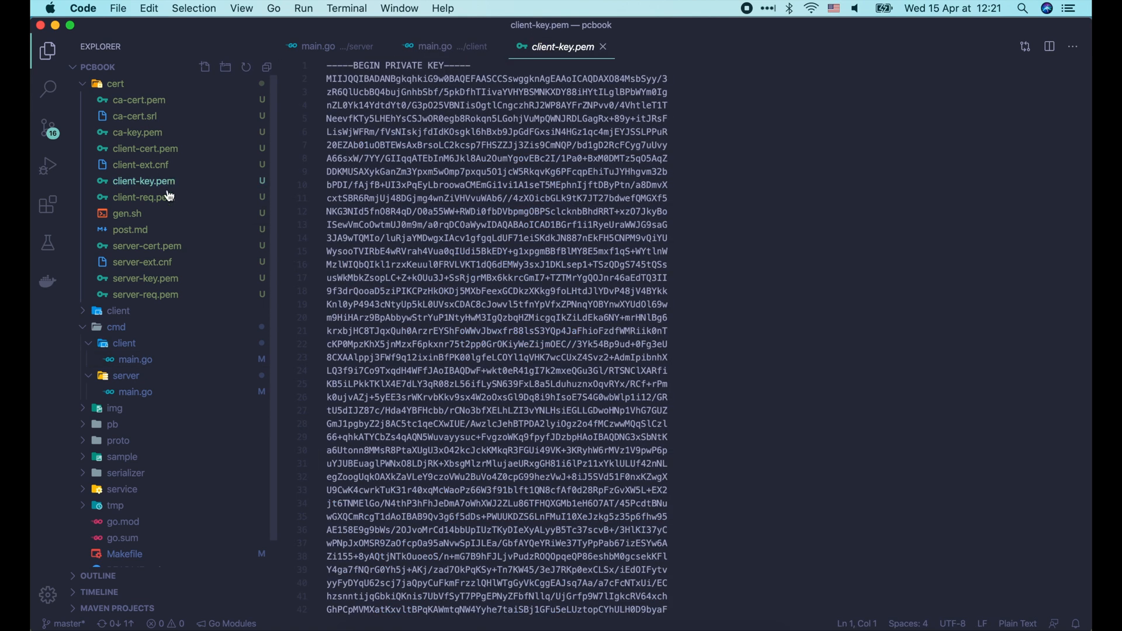
click(145, 278)
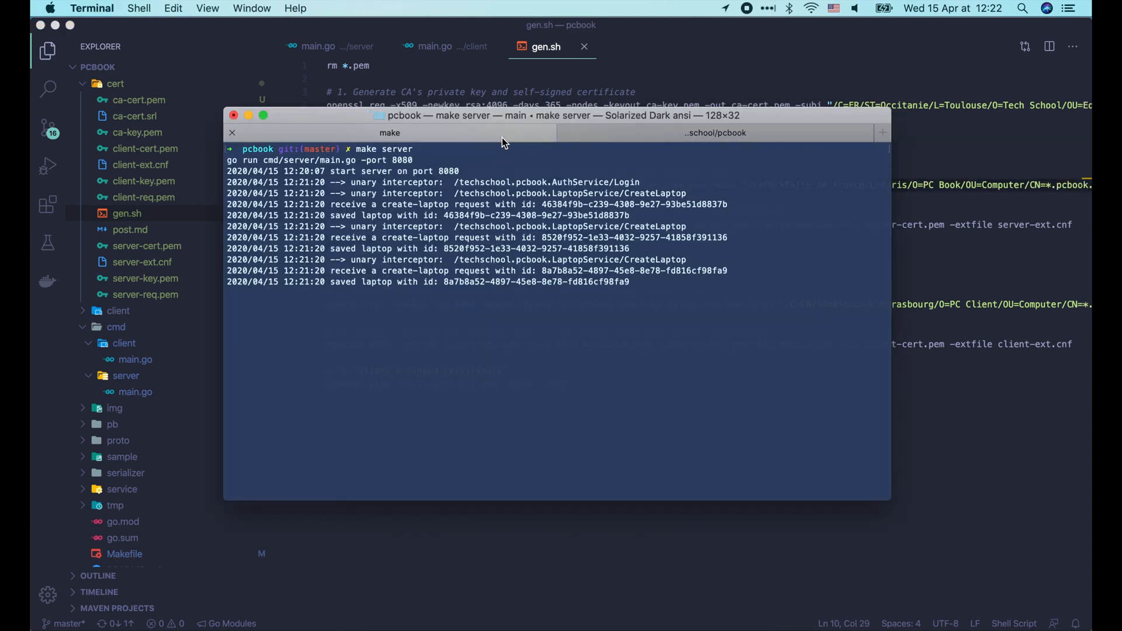
Run make cert to regenerate certificates, then view the regenerated server-key.pem.
text(make cert)
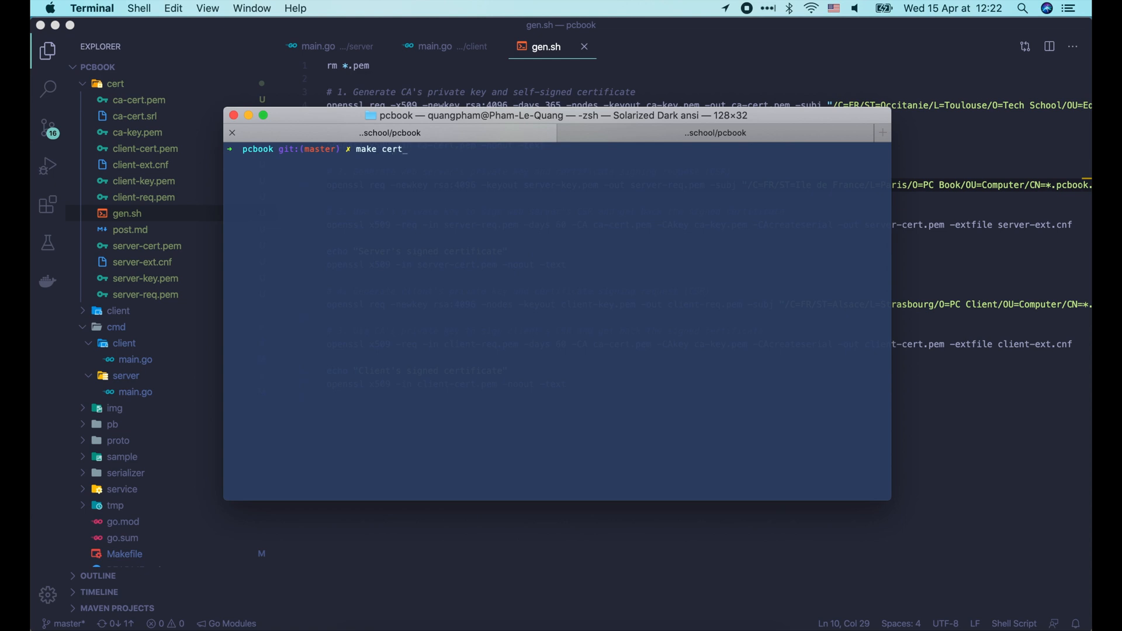
key(Return)
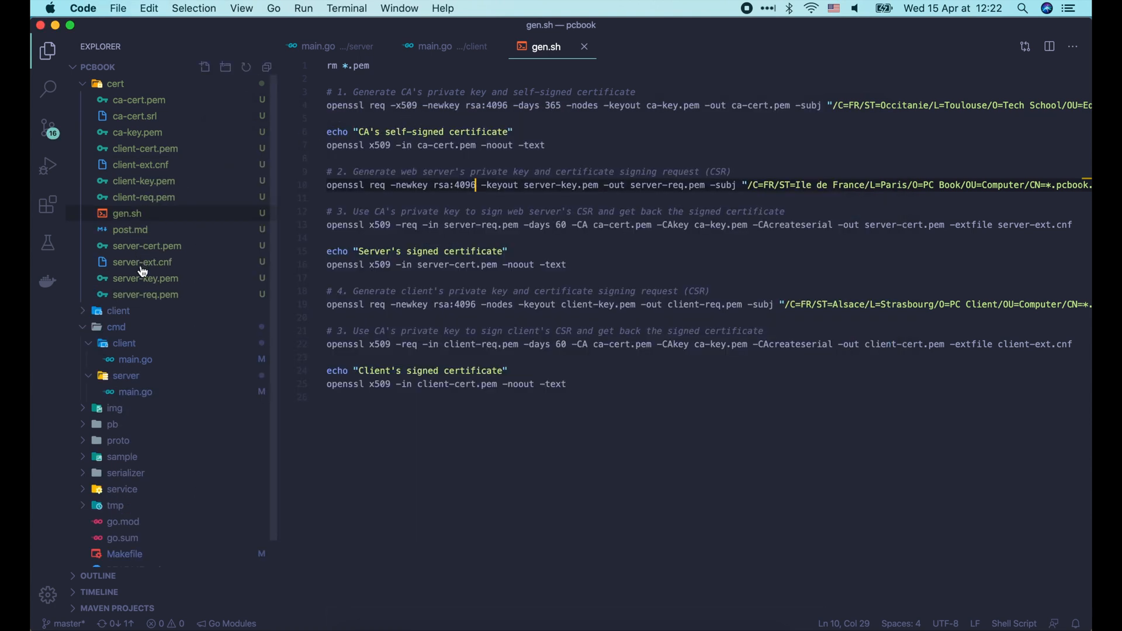
click(145, 278)
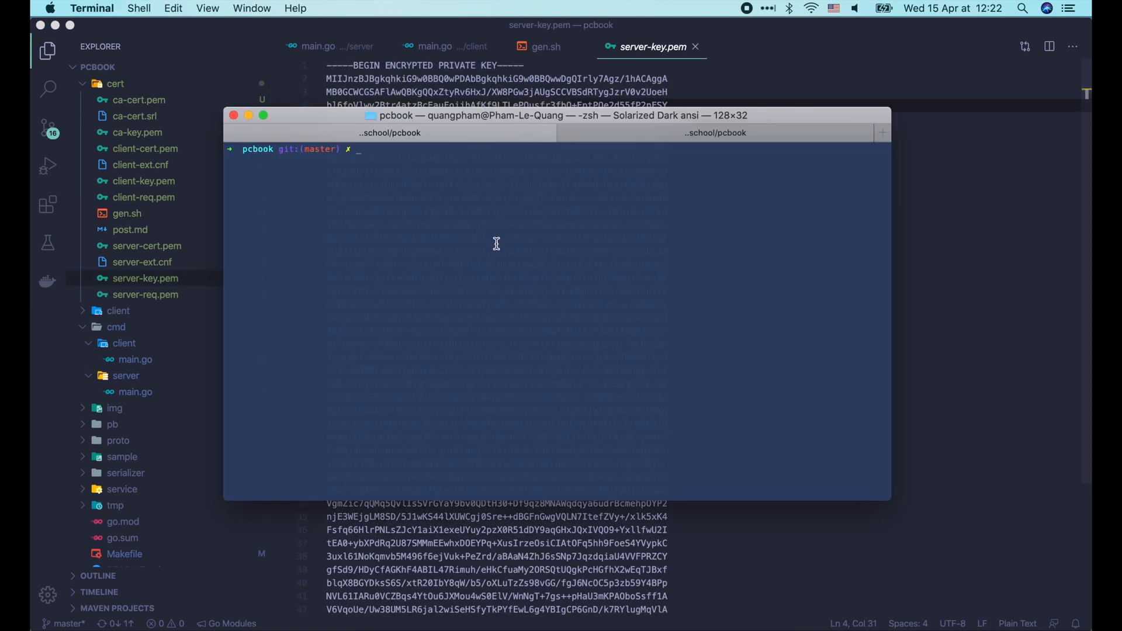
Highlight ENCRYPTED in the server-key.pem header to confirm the key is encrypted, then return to gen.sh.
text(make serve)
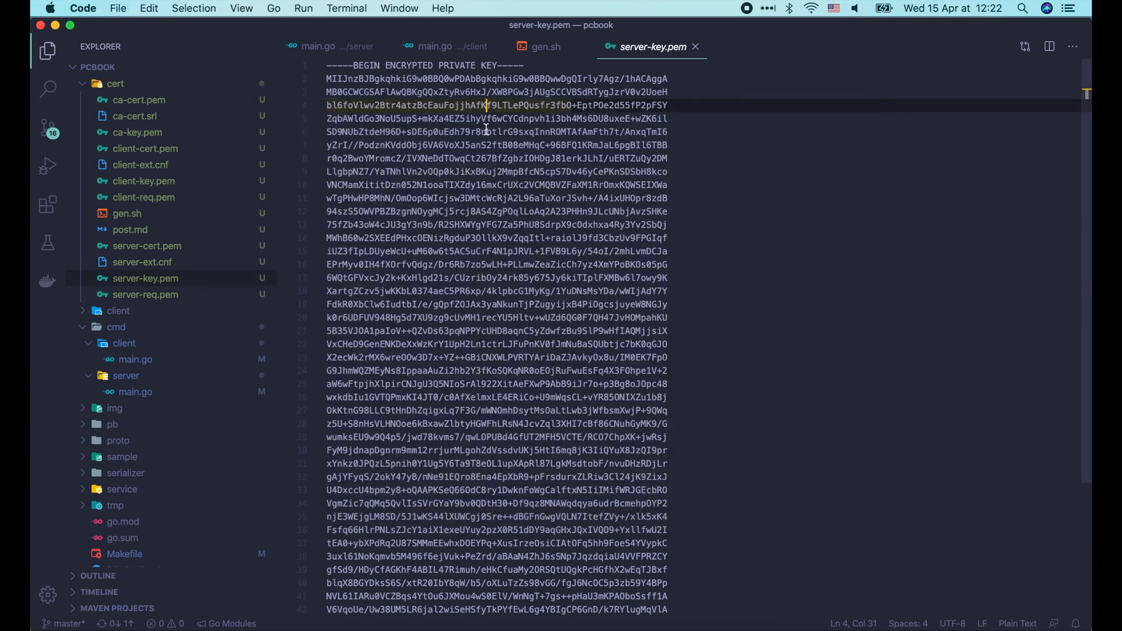
double_click(408, 66)
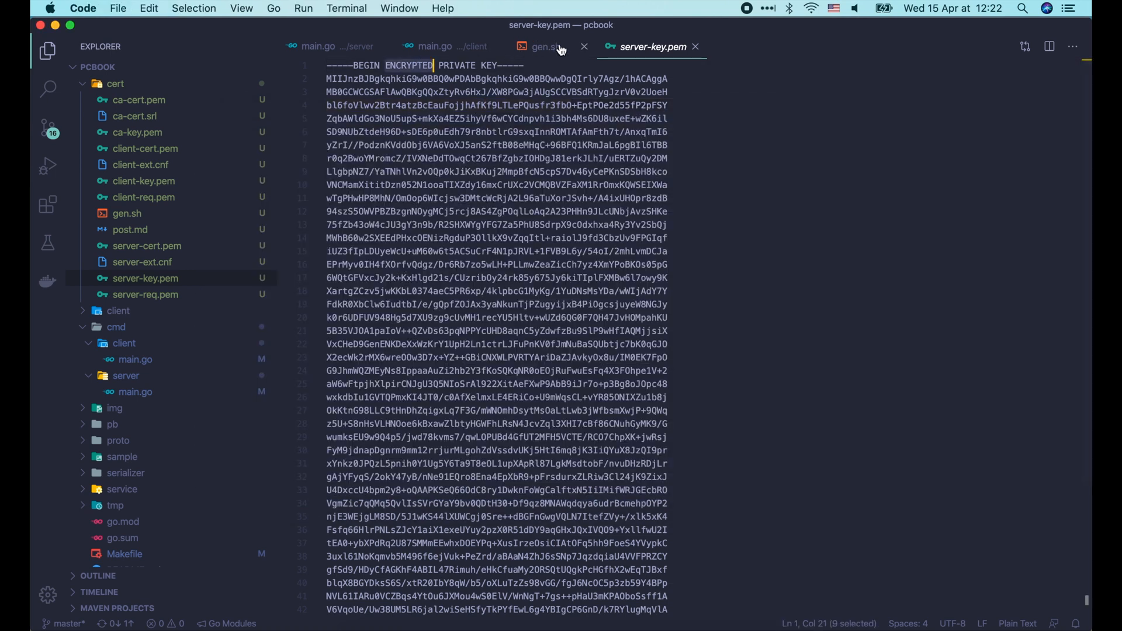
click(546, 47)
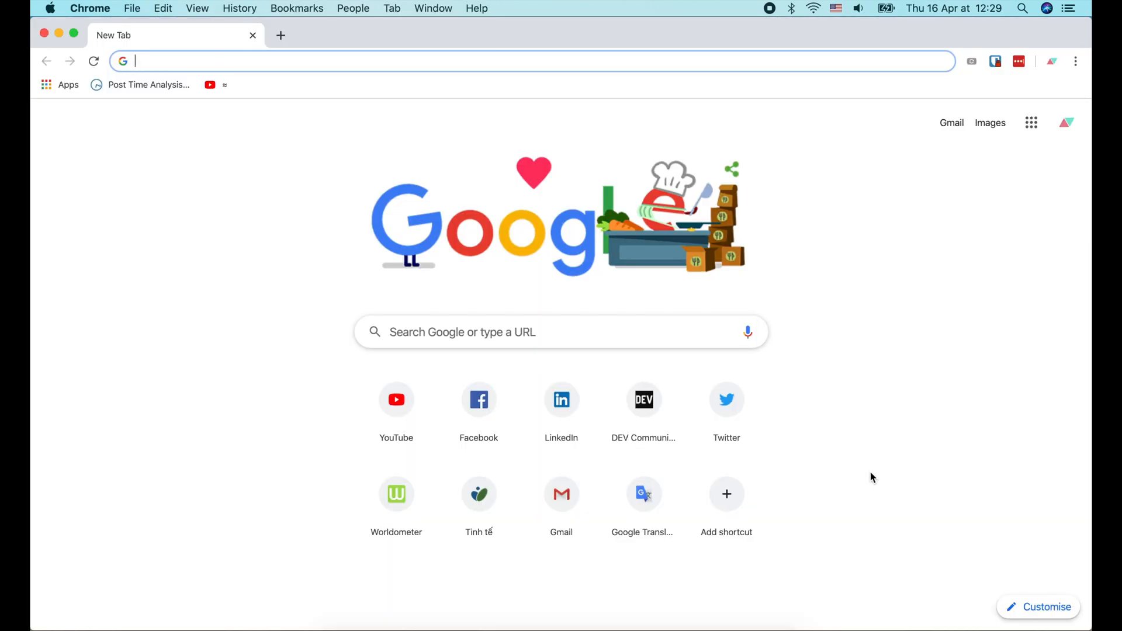
Search Google for amazon secret manager, visit AWS Secrets Manager, and begin a hashicorp search in a new tab.
text(amazon)
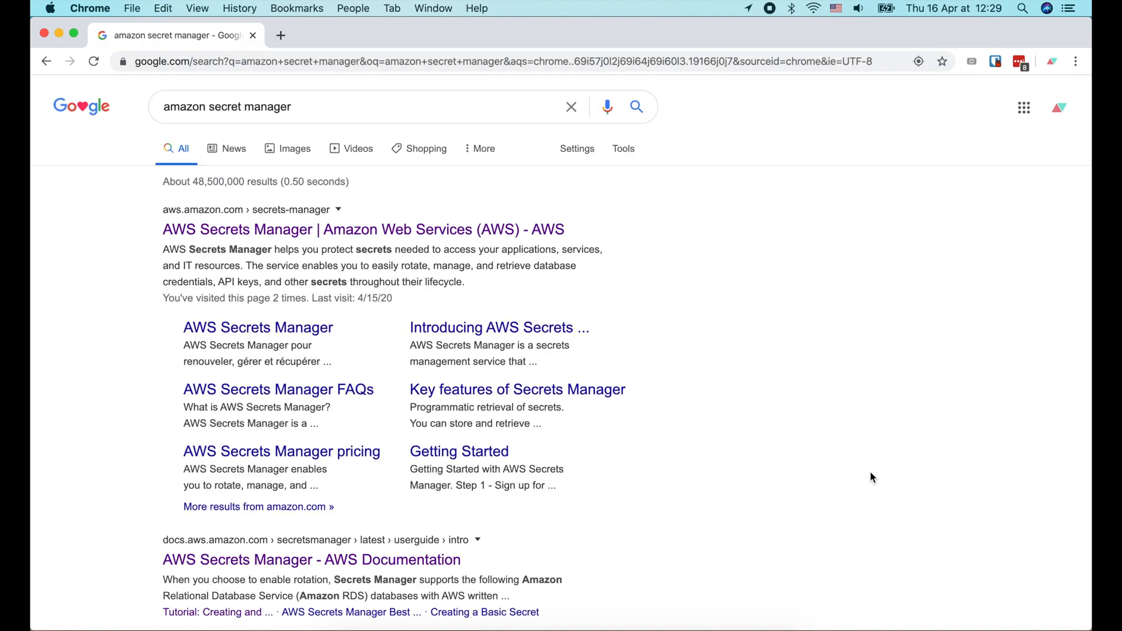
click(362, 231)
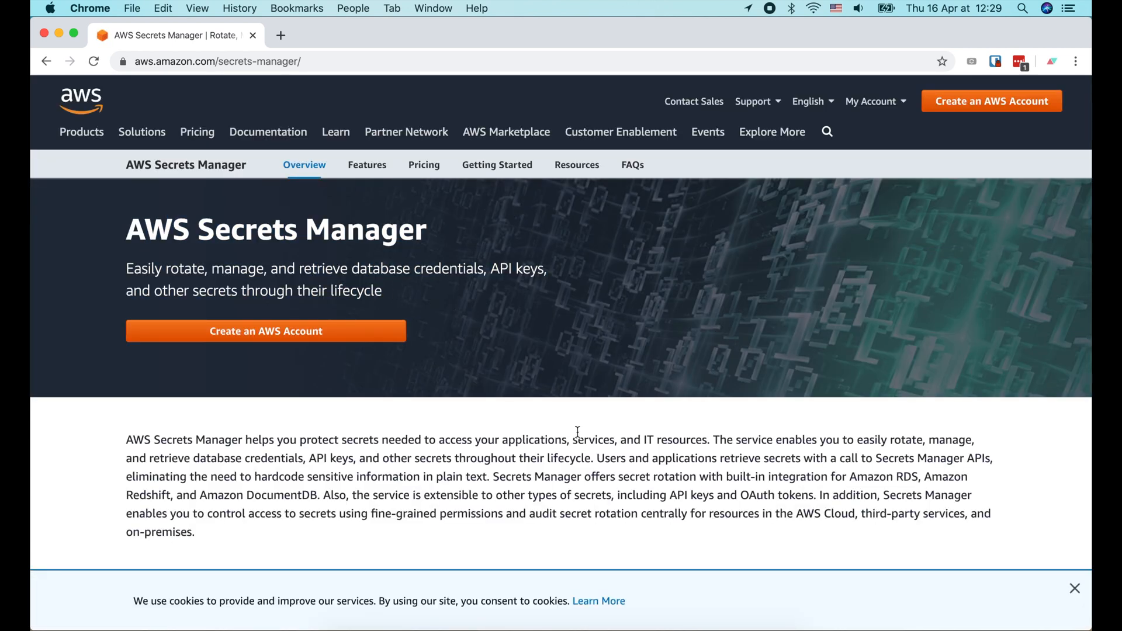
text(hashicorp)
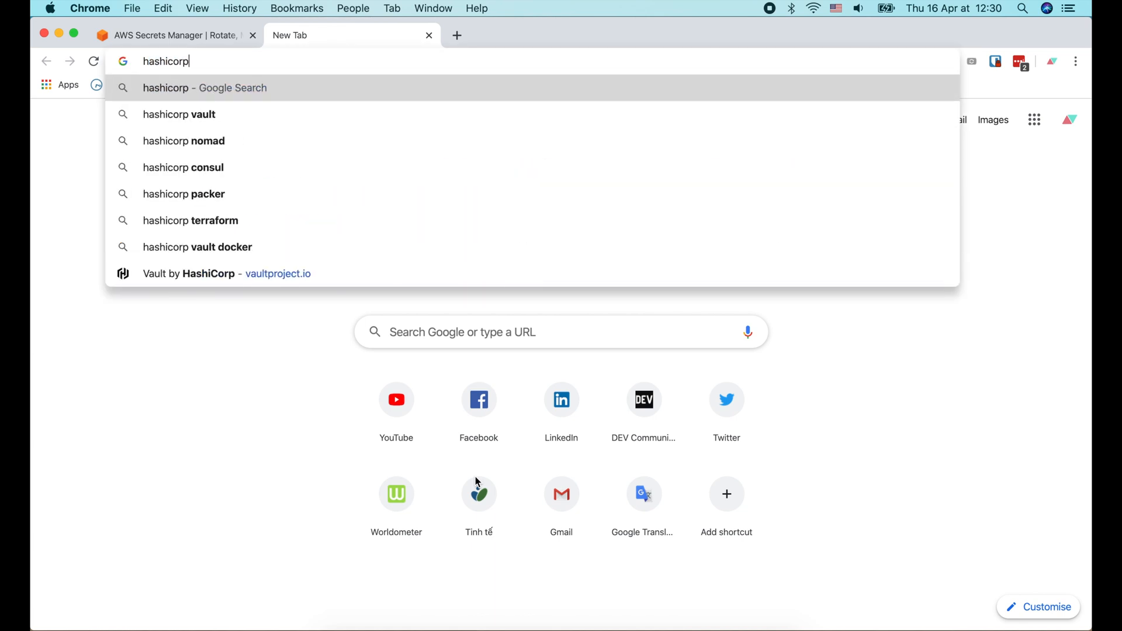
Search hashicorp vault and land on the Vault by HashiCorp homepage.
click(180, 113)
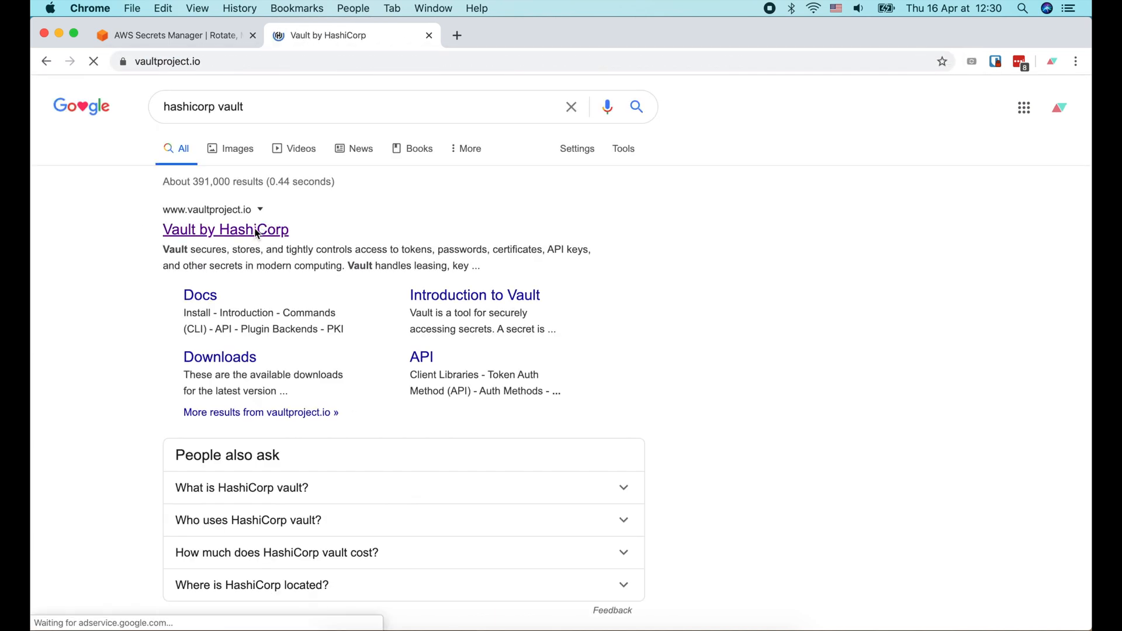
click(226, 229)
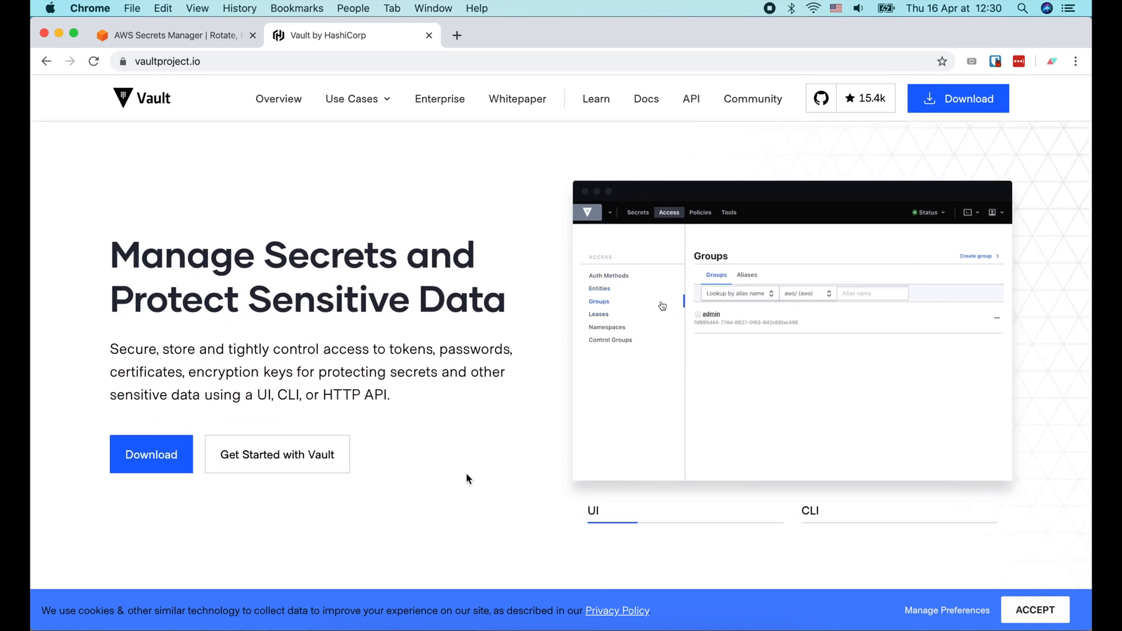
click(711, 315)
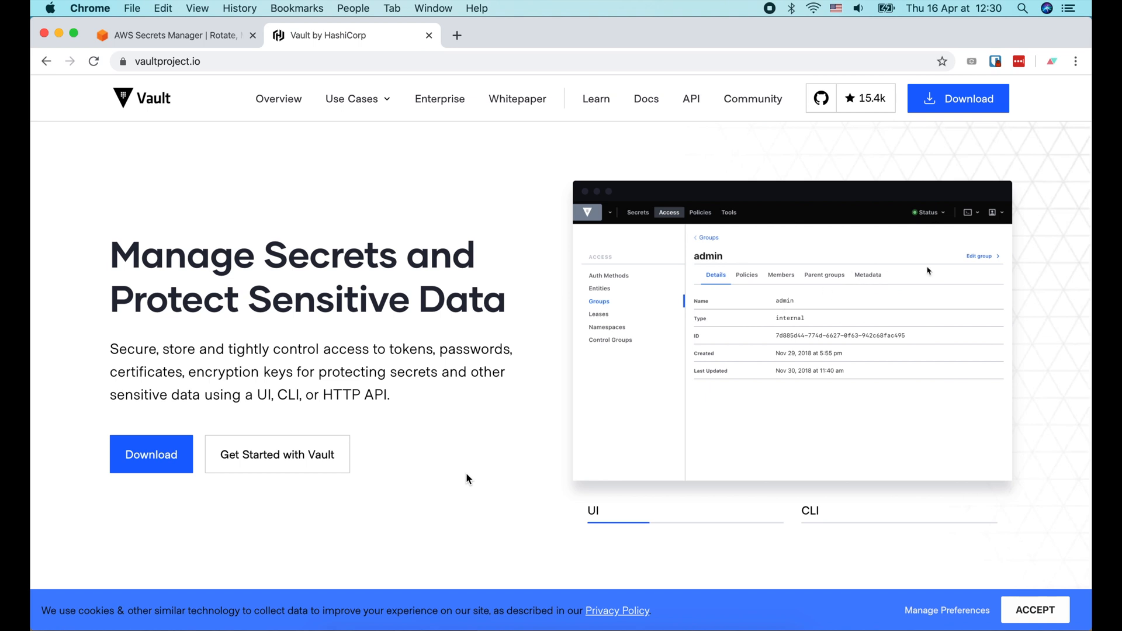
click(980, 256)
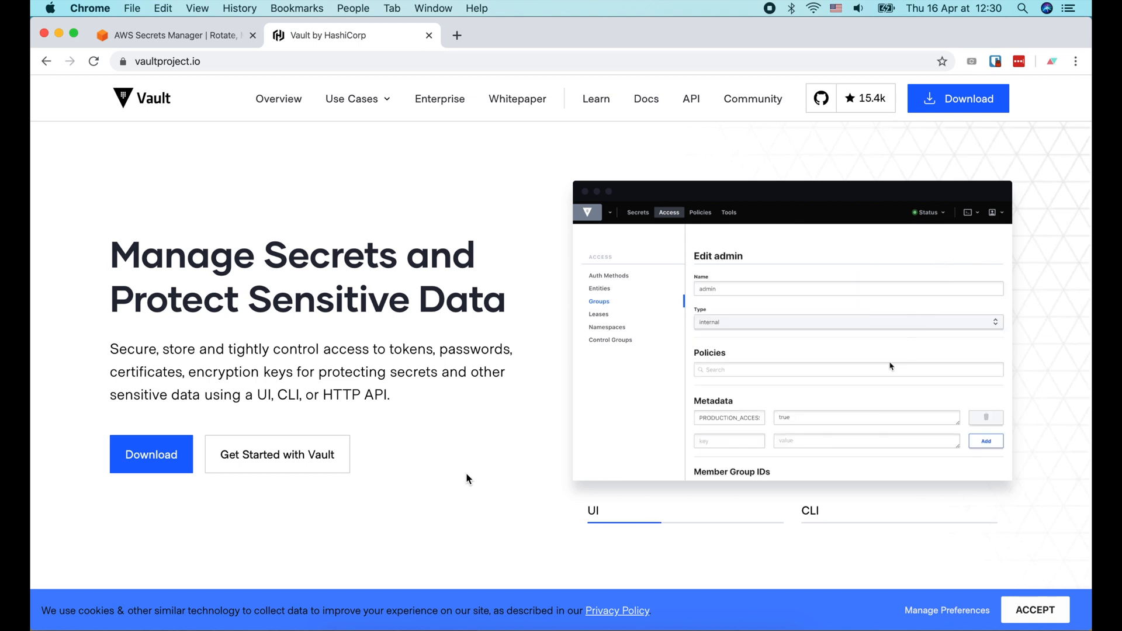